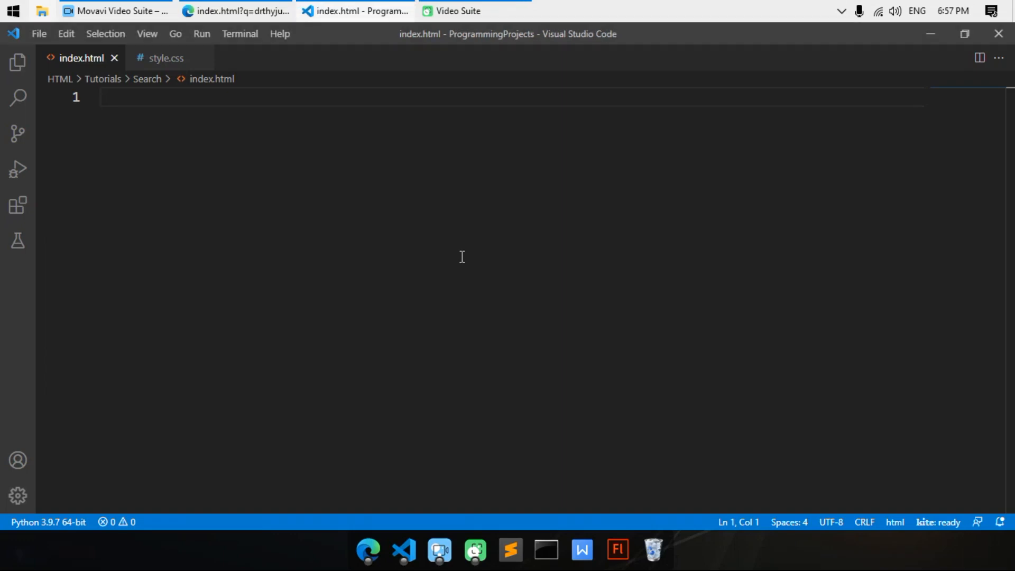
Step: Write the comment 'how to create search bar in html and css' and add html and head tags
text(<html)
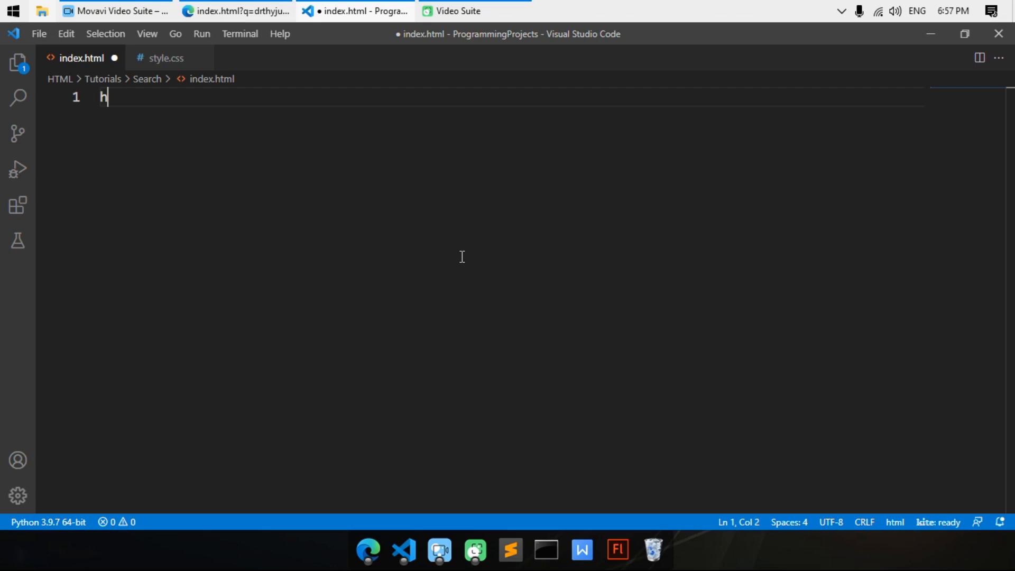
text(<!---->)
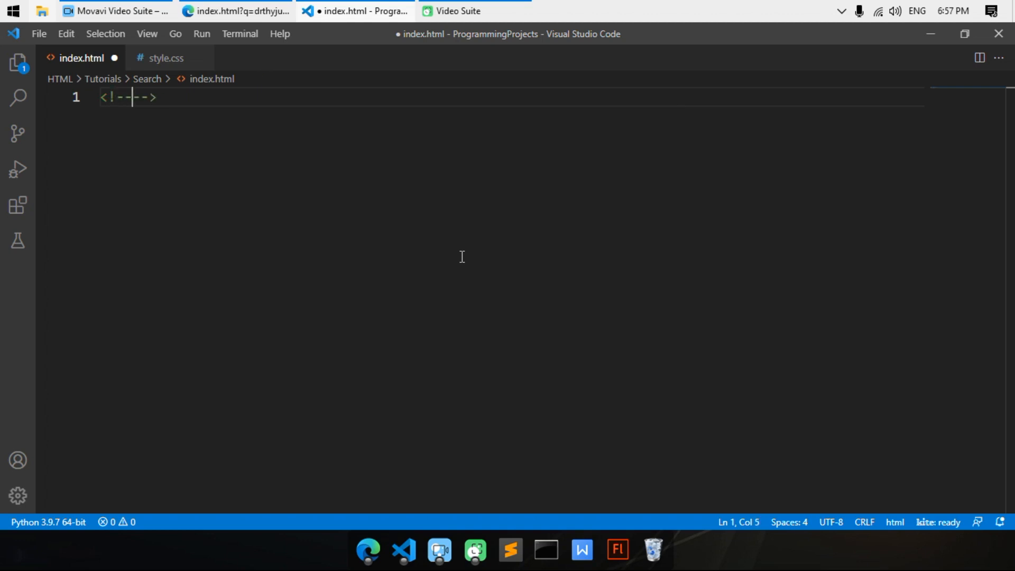
text(how to cre)
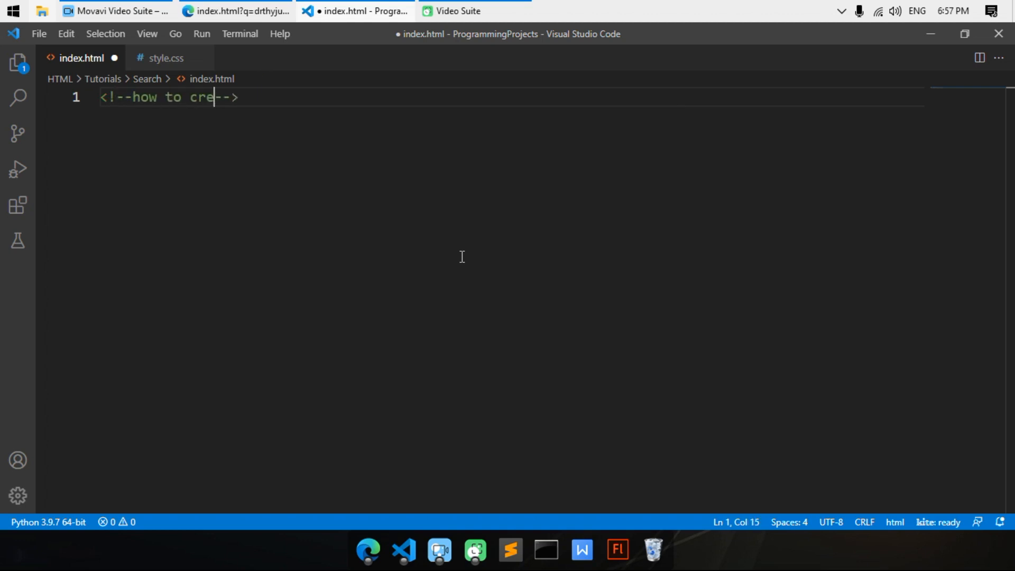
text(ate sea)
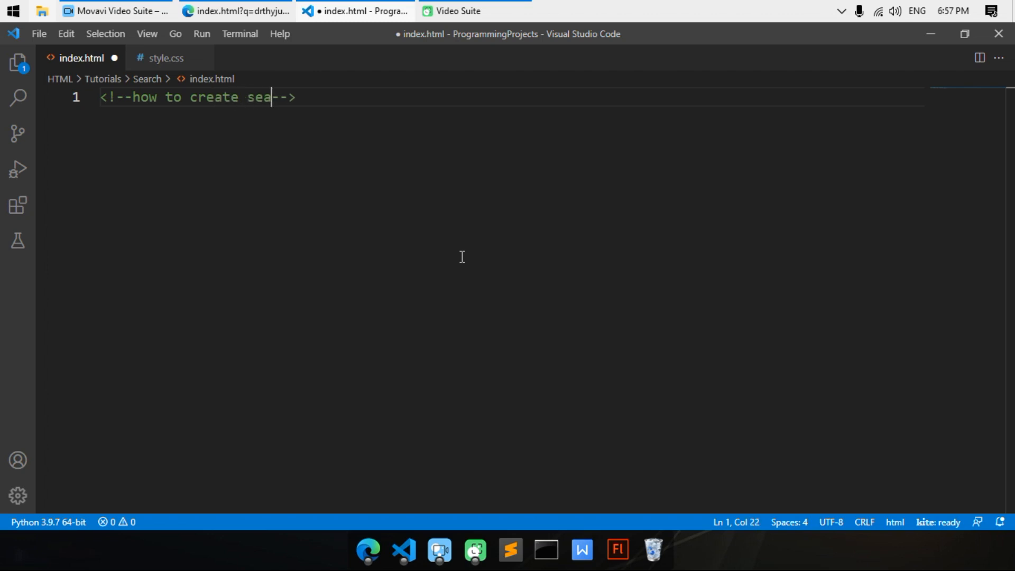
text(rch bar)
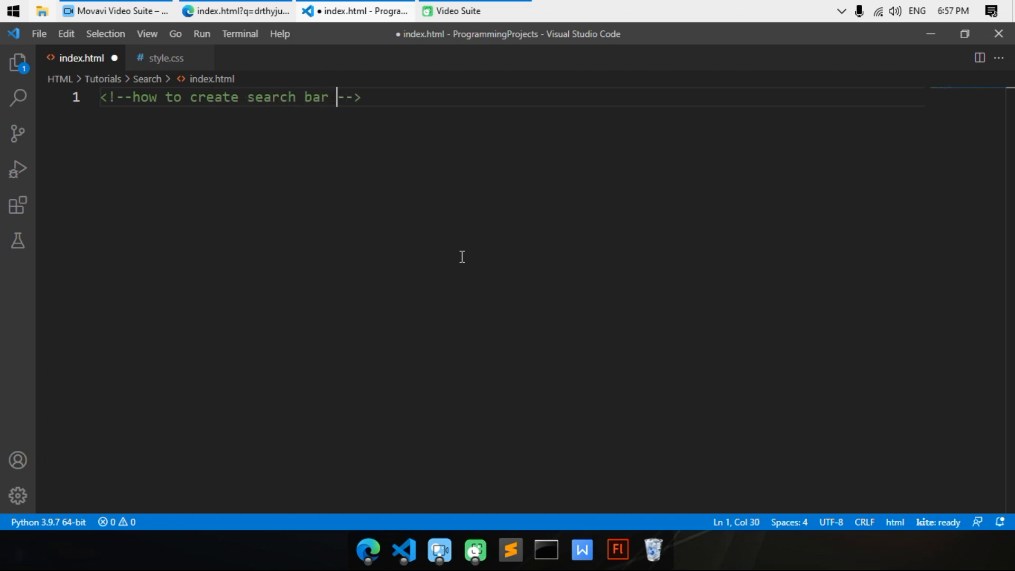
text(in html and css)
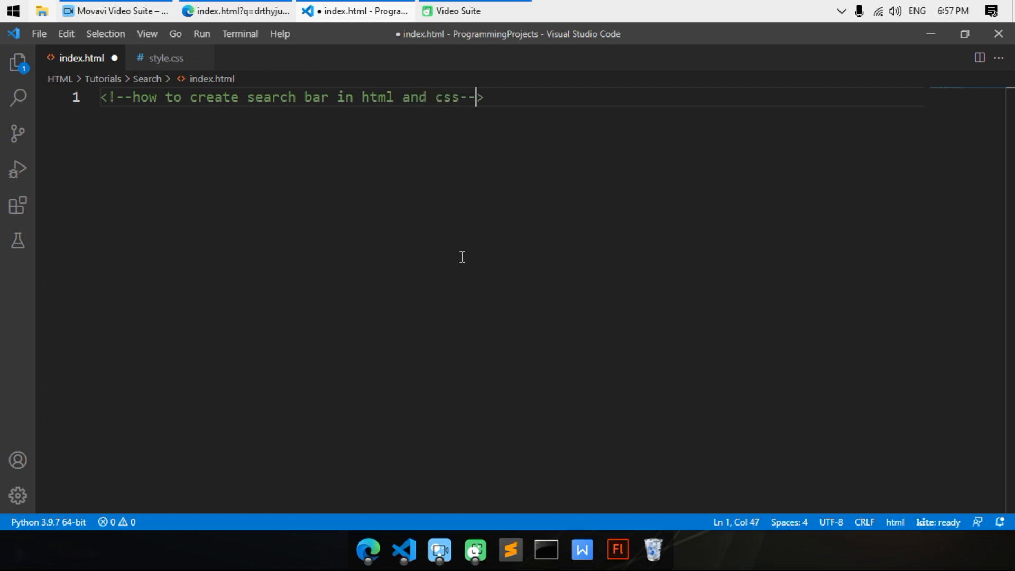
text(<html>)
text(<head>)
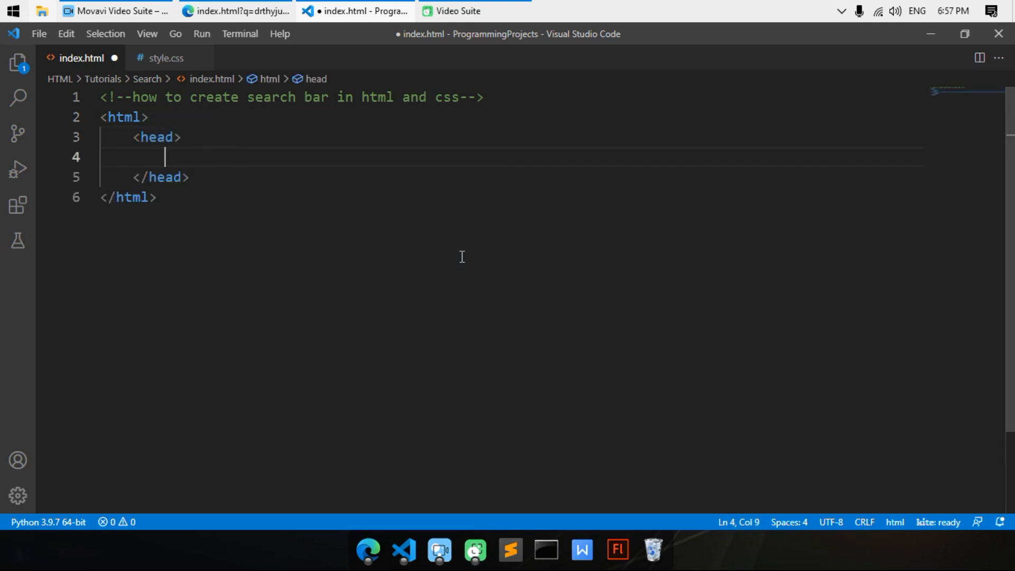
Step: Add a body holding an h1 of class title reading 'Obatech Search Engine' and begin a form
text(<body>)
text(<h1)
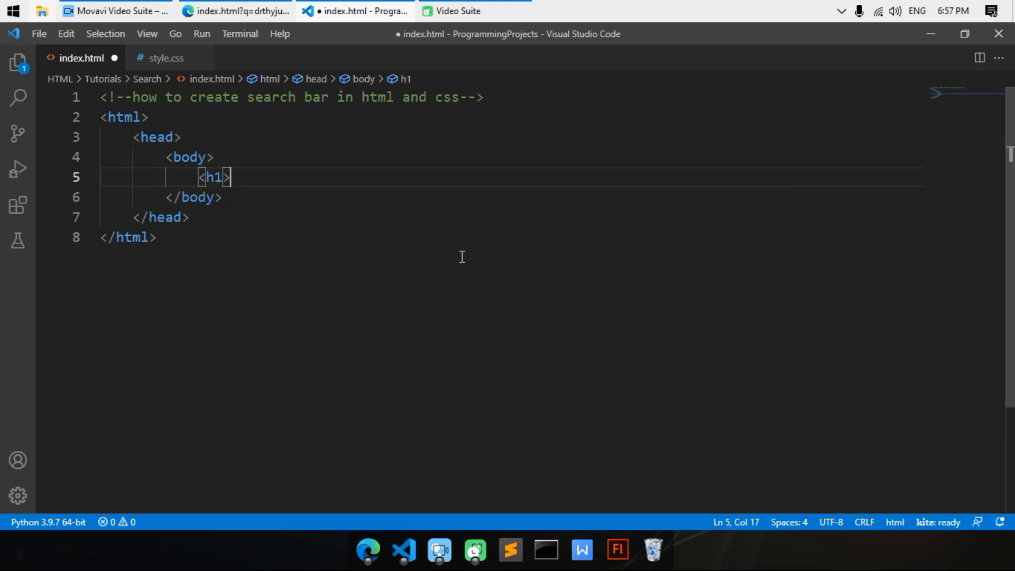
text(>)
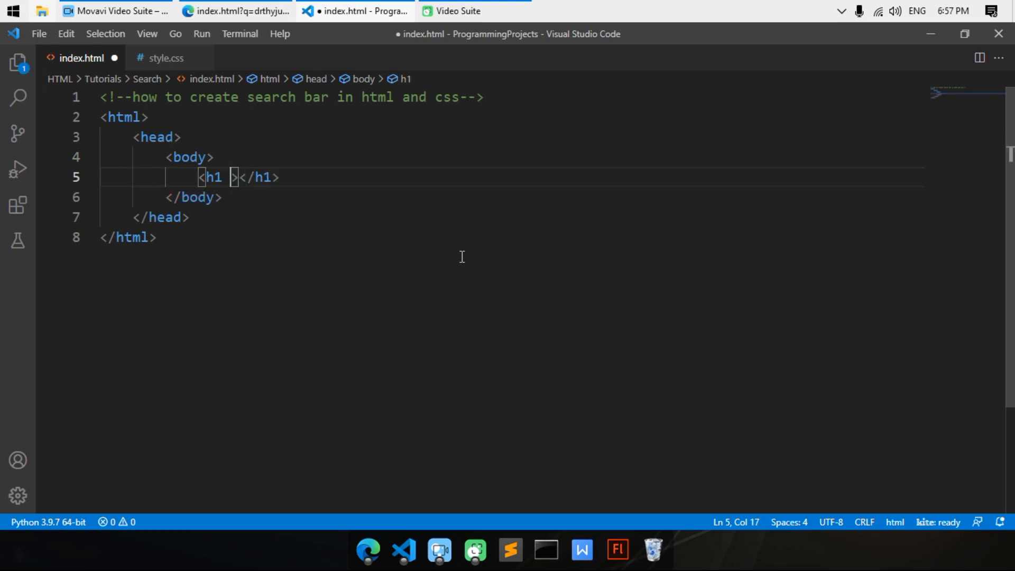
text(clas=)
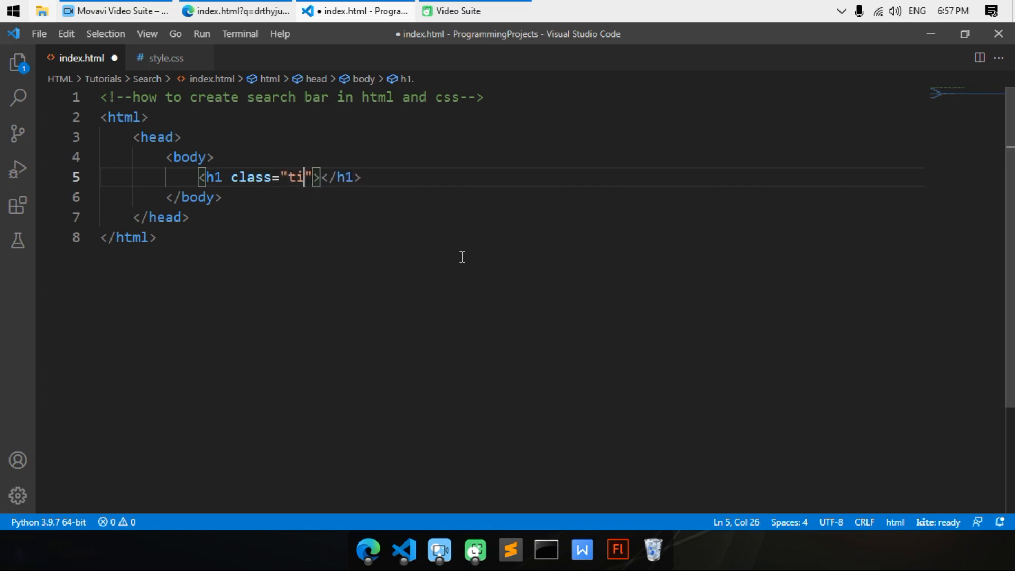
text(tle)
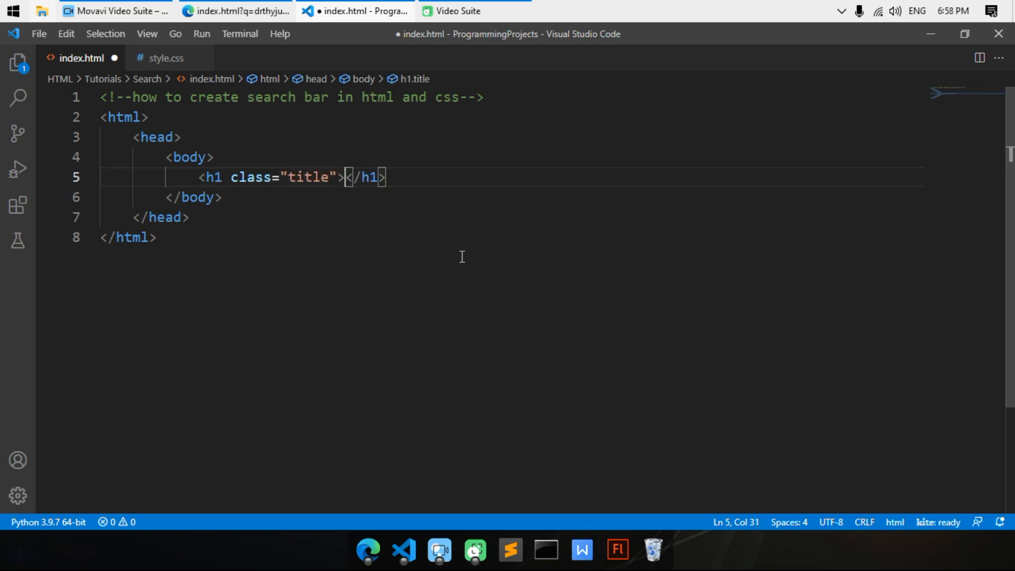
text(Obatech)
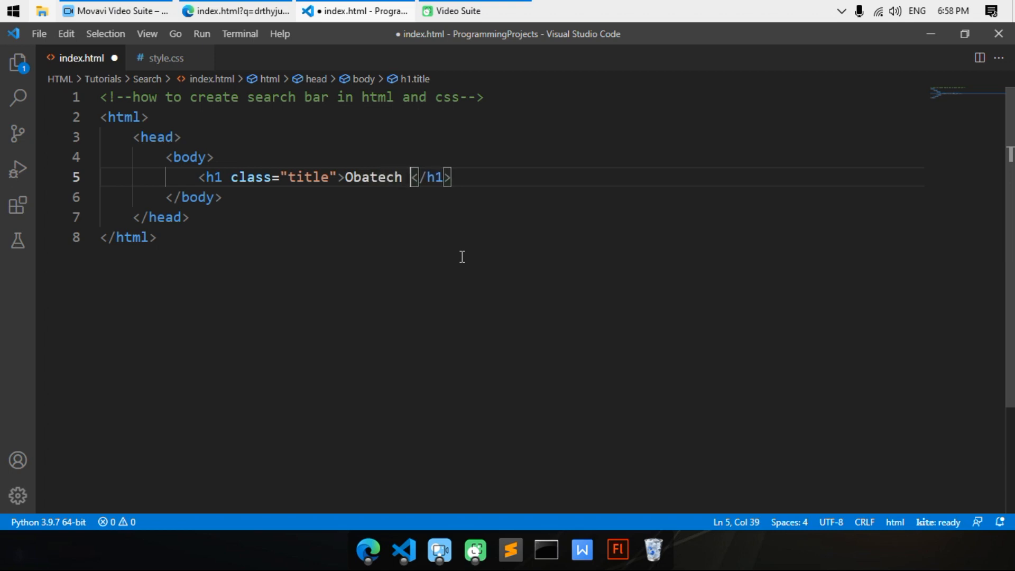
text(Search)
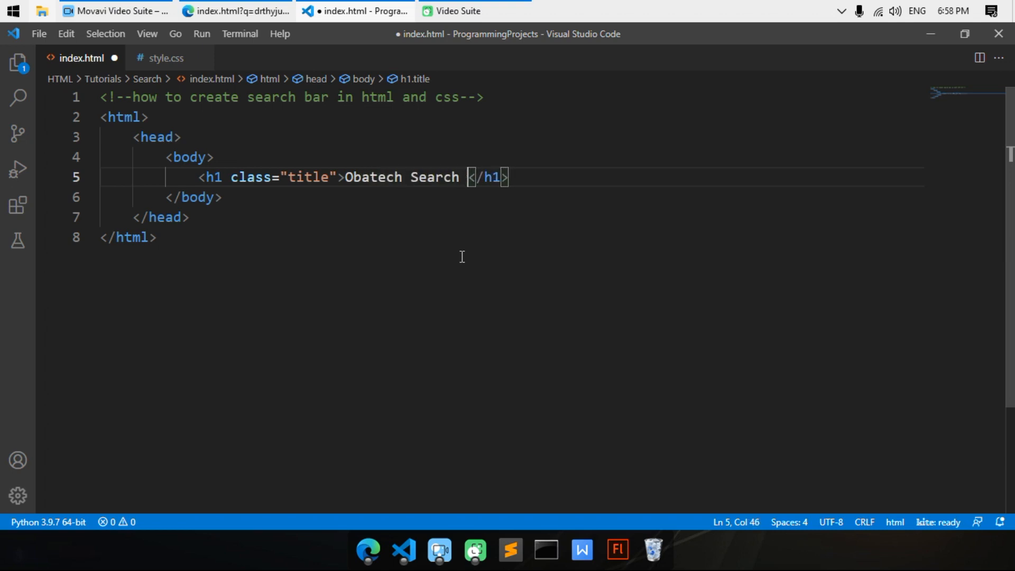
text(Engine)
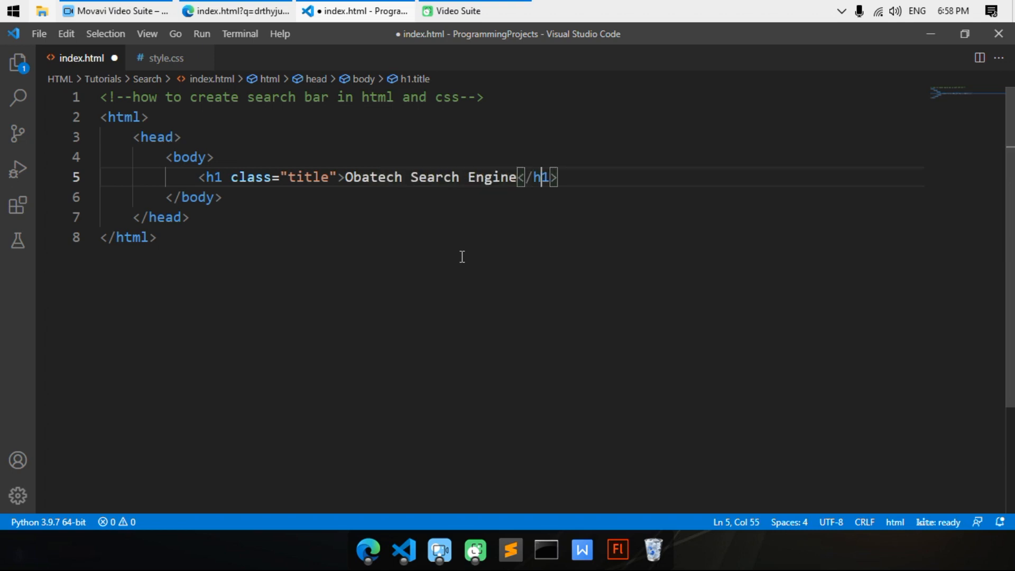
text(<)
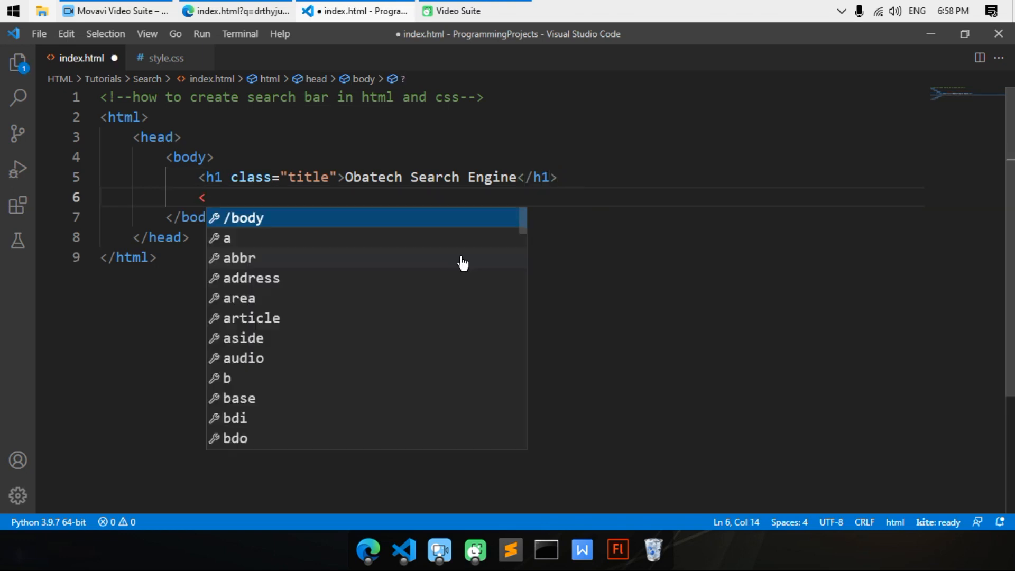
text(form)
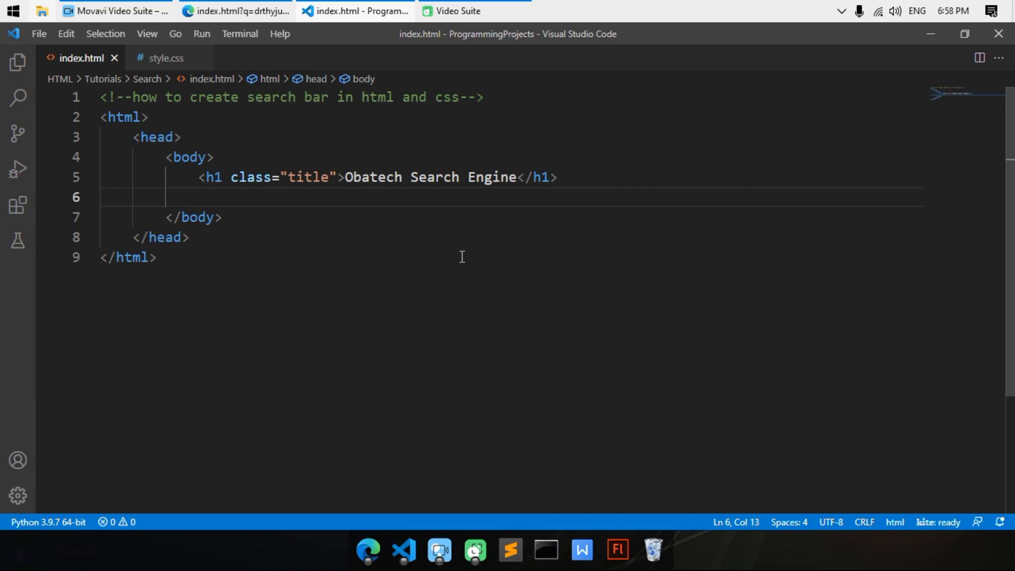
Step: Expand a form element with class search-bar via Emmet and save the file
text(form.)
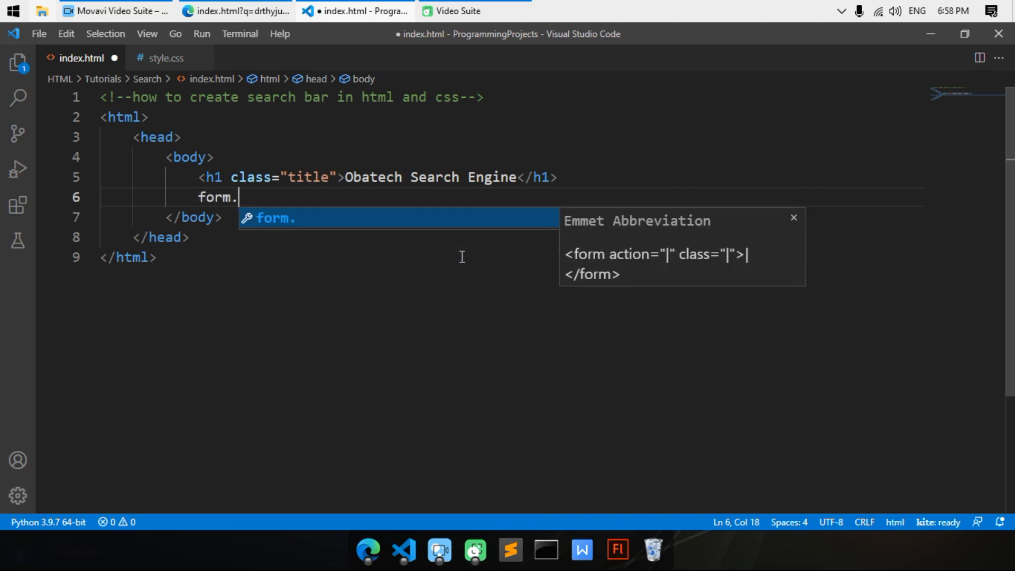
text(ss)
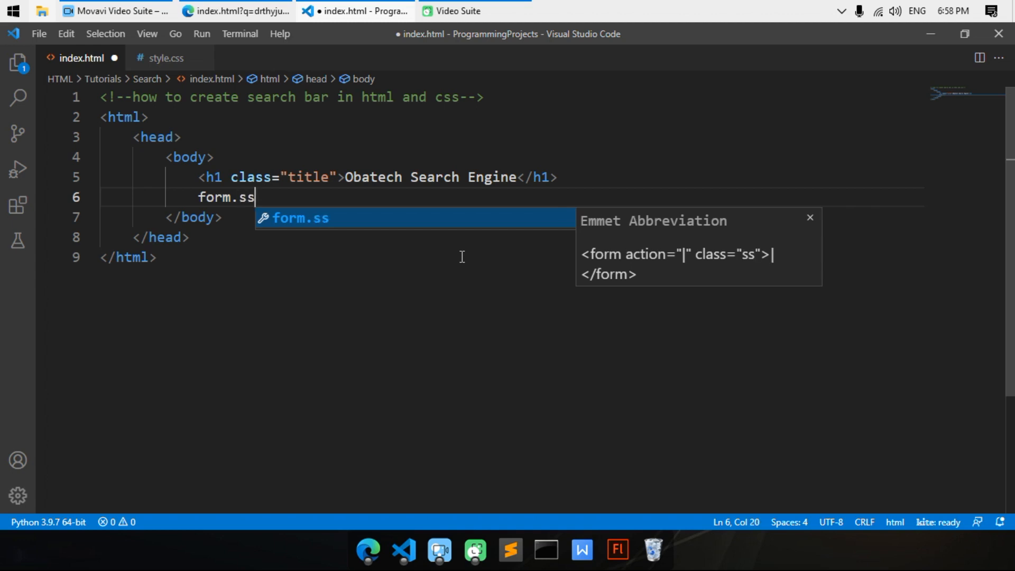
key(Backspace)
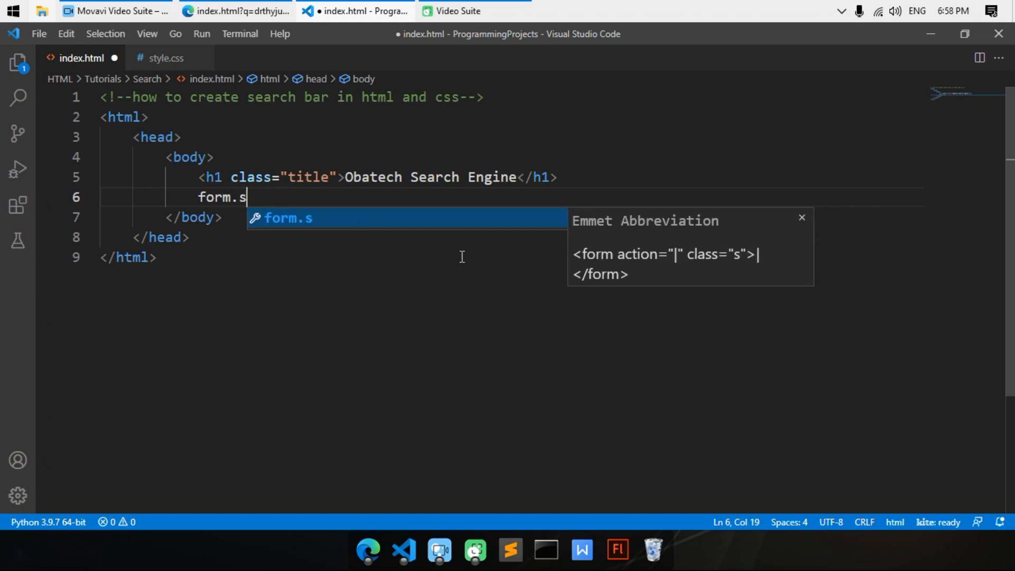
text(earch)
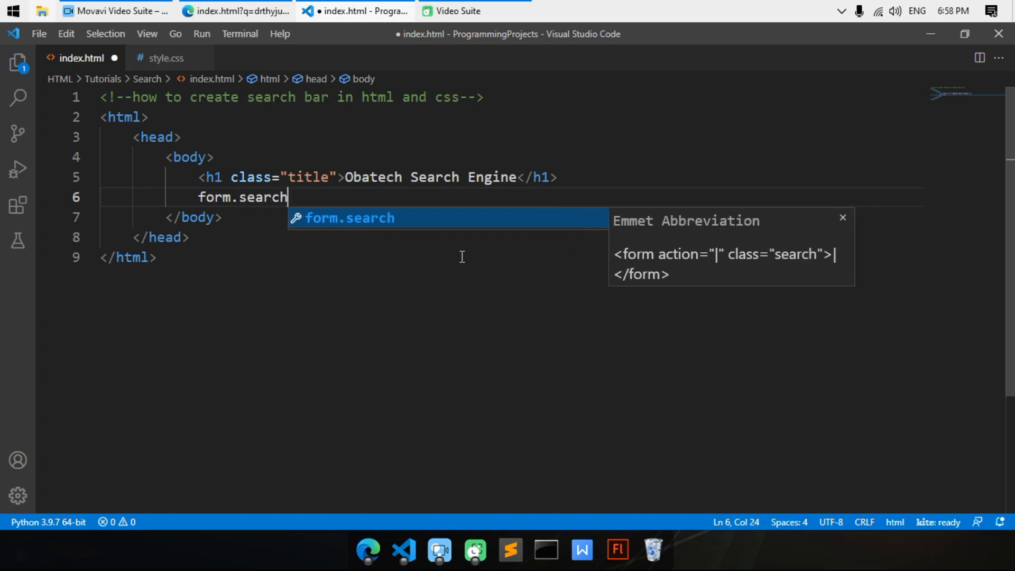
text(-)
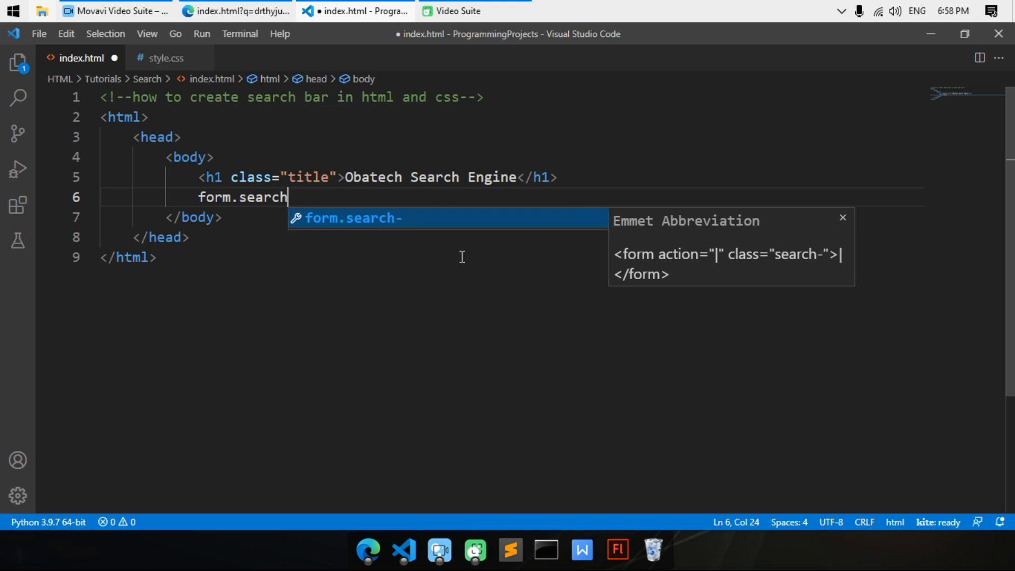
key(Tab)
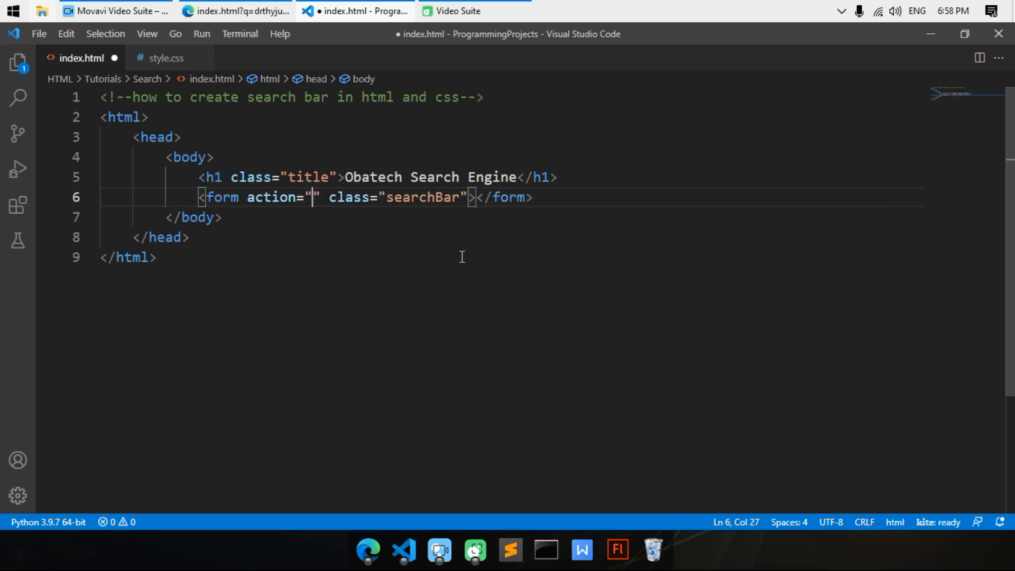
key(Enter)
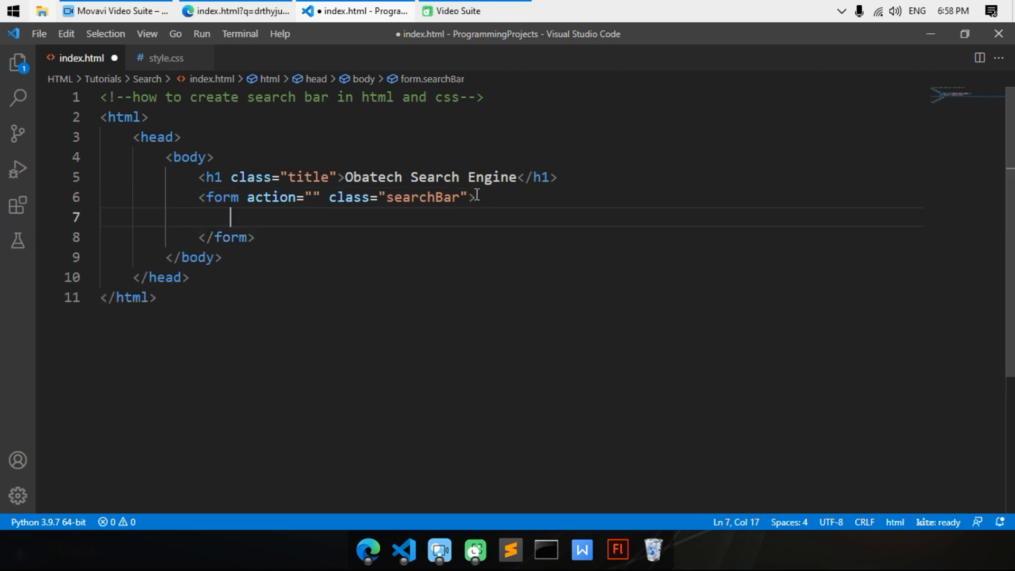
key(ctrl+s)
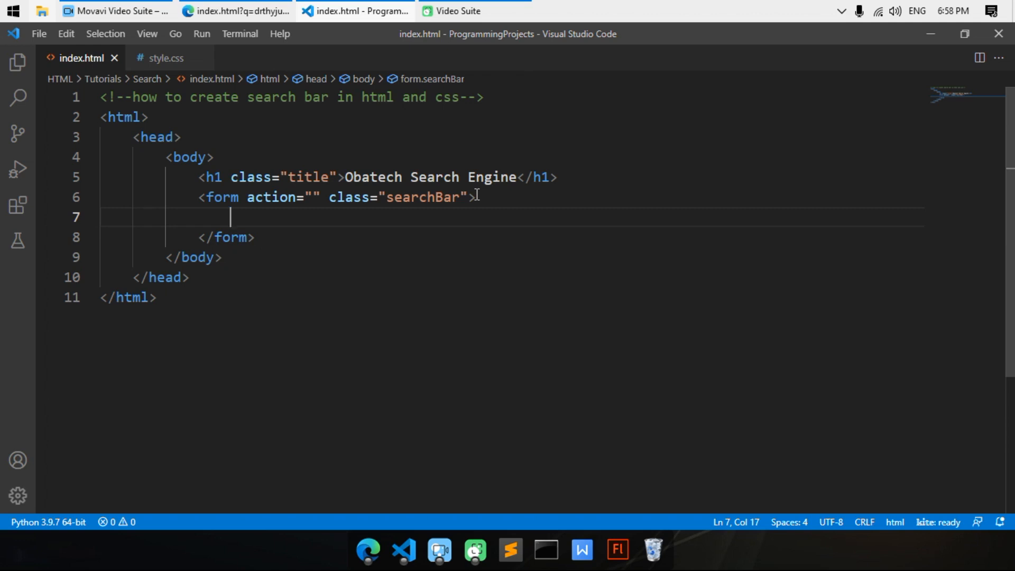
Step: Add a text input inside the form
text(<In)
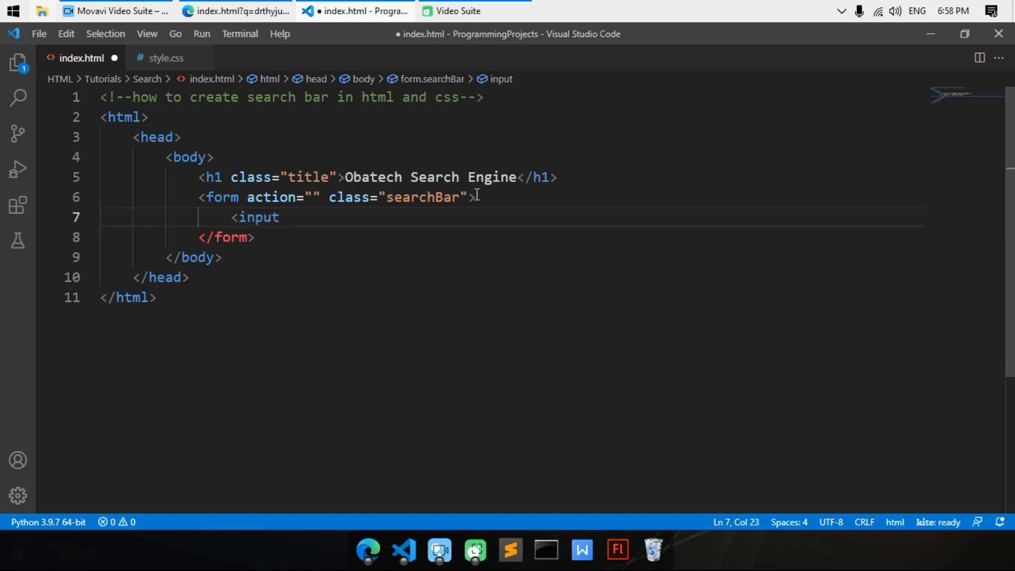
text(TYPE=)
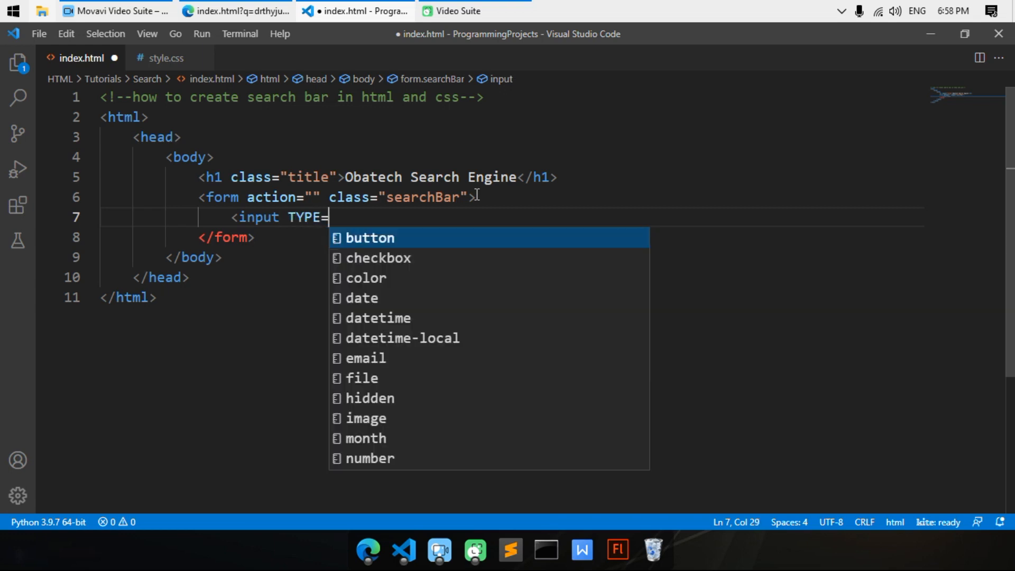
text(")
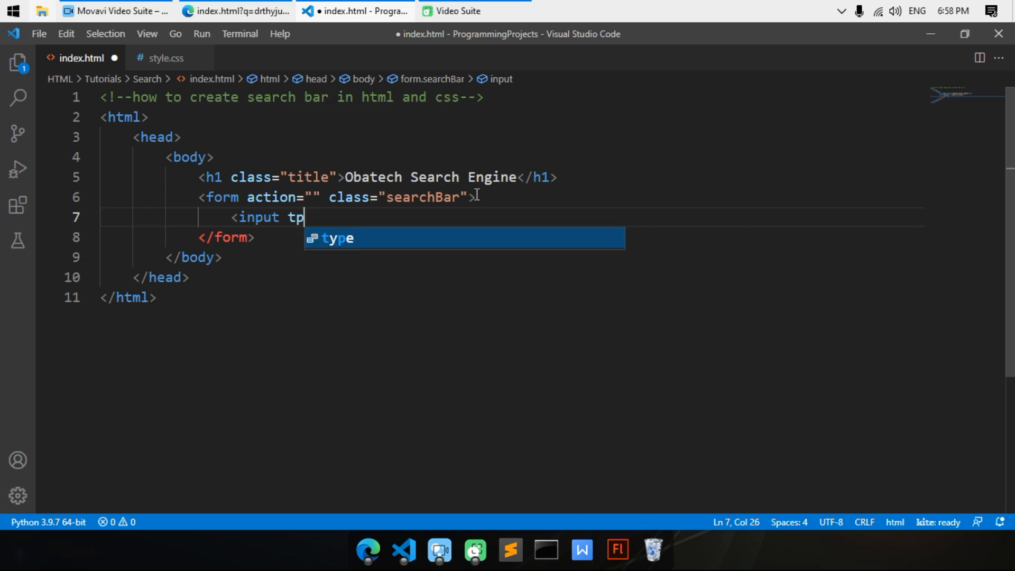
key(Backspace)
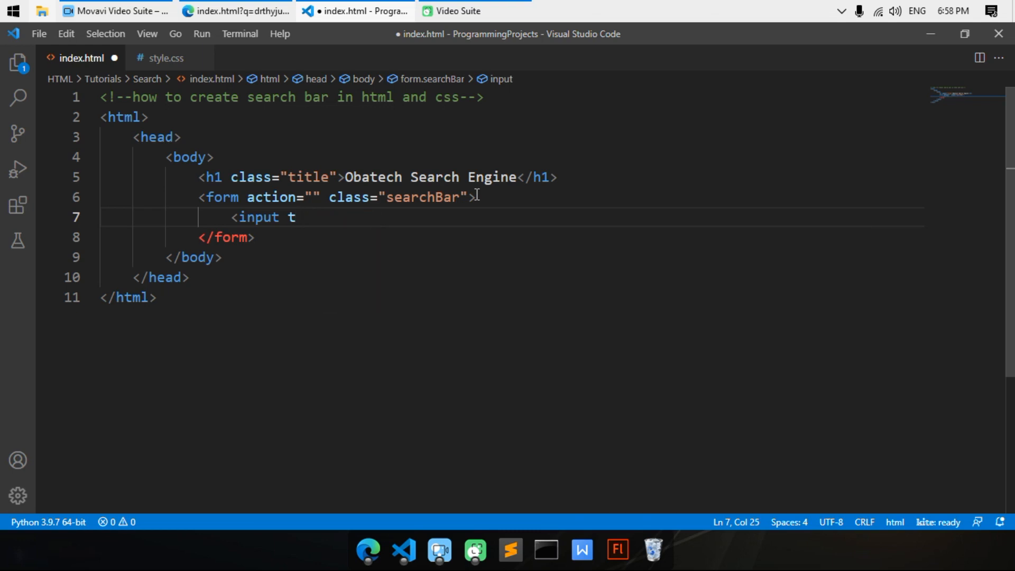
text(ype="te)
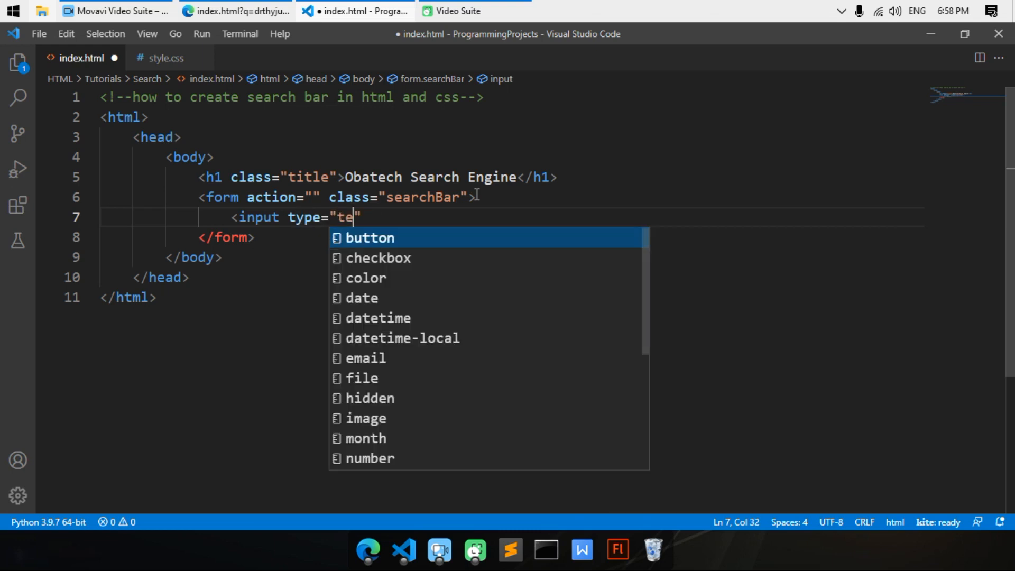
text(xt)
text(<b)
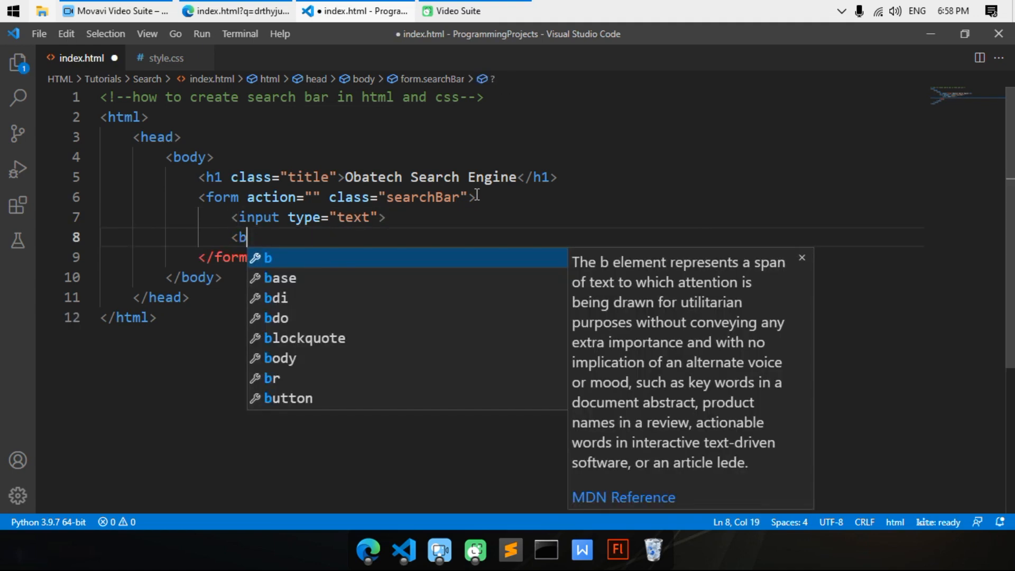
Step: Add a Submit button of type submit and name the text input q
text(utton></button>)
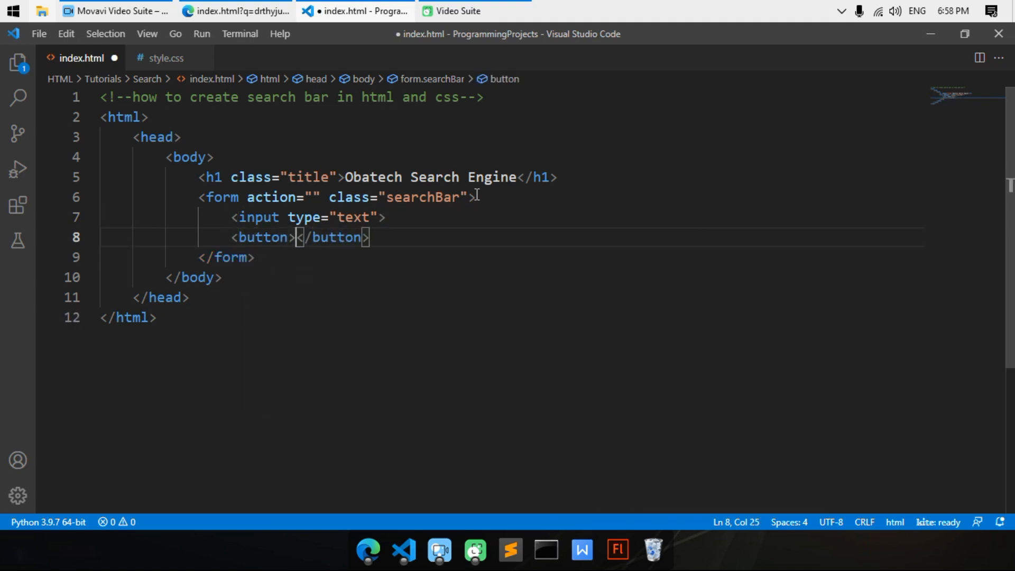
text(Submit)
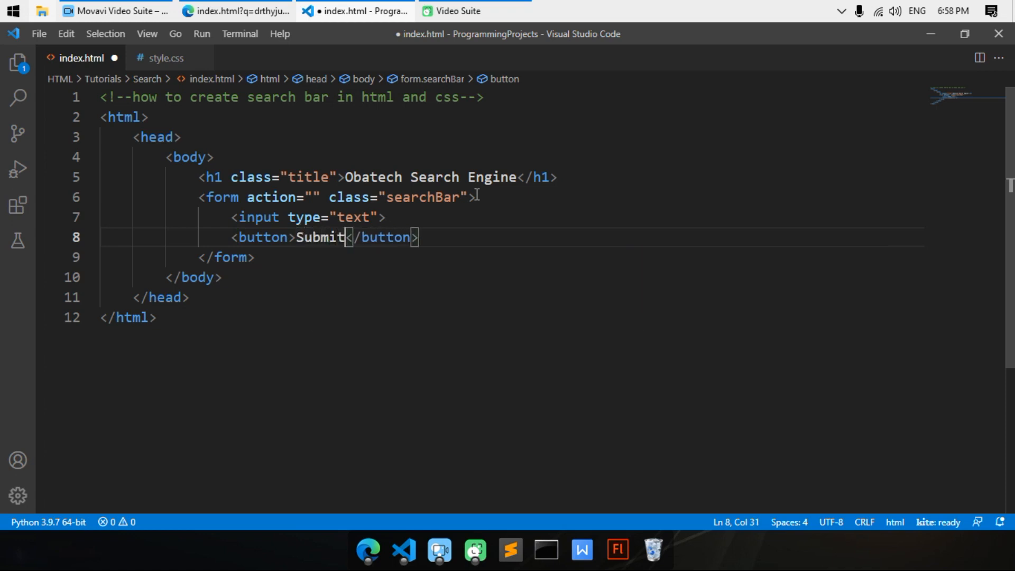
text(type="su")
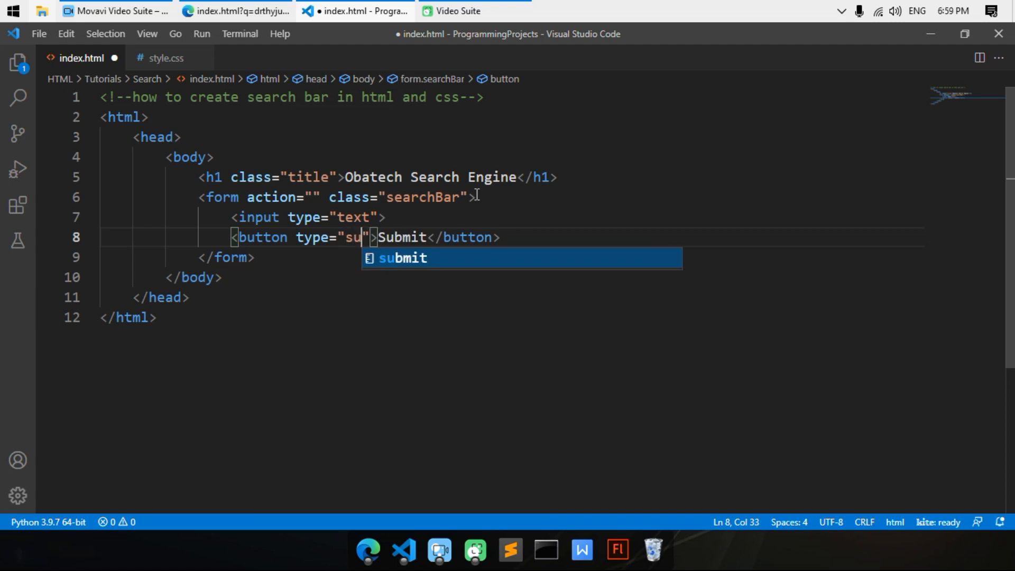
key(Tab)
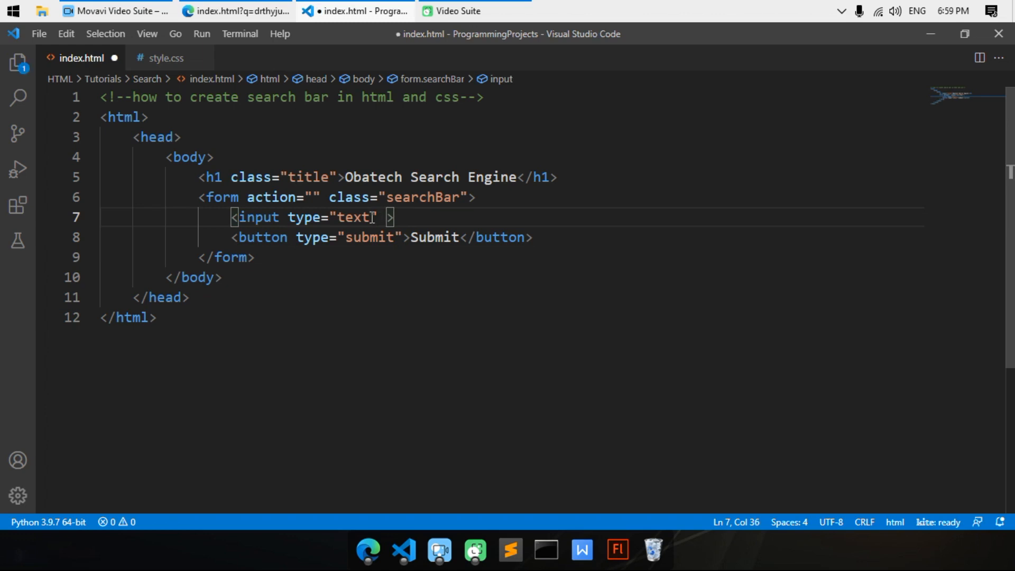
text(name="")
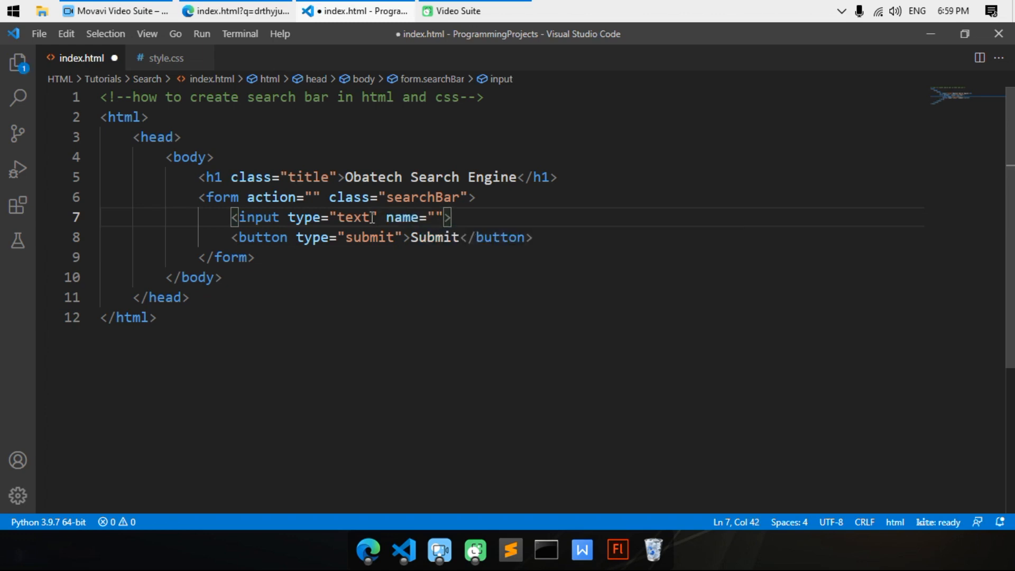
text(q)
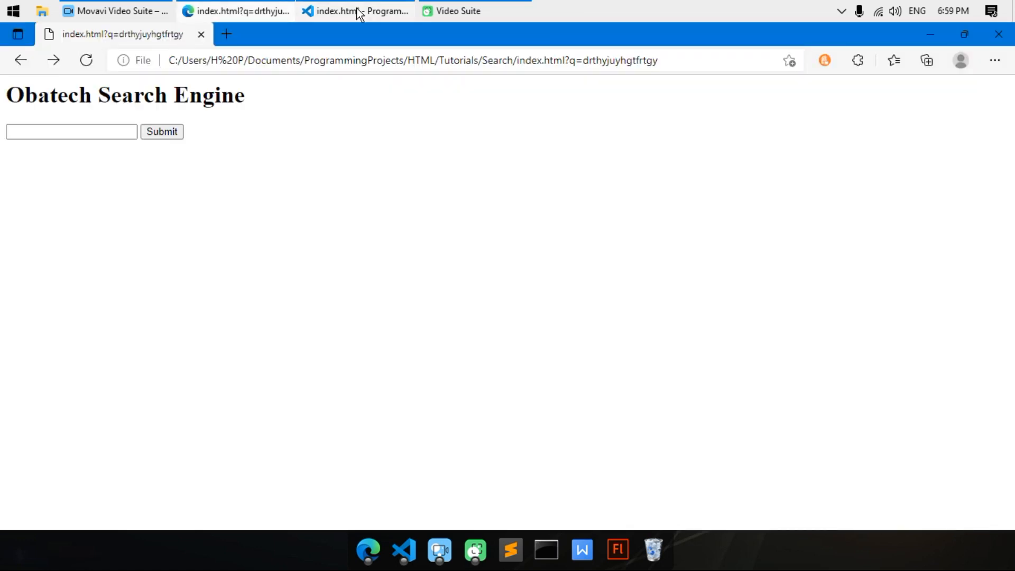
click(354, 11)
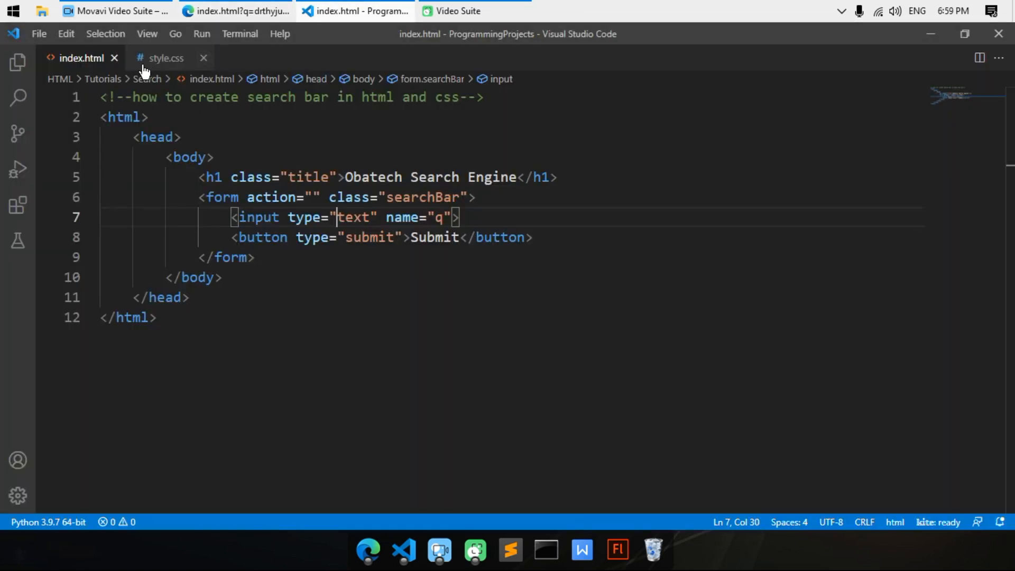
Step: In style.css write a body rule with a linear-gradient background from skyblue to aquamarine
click(166, 58)
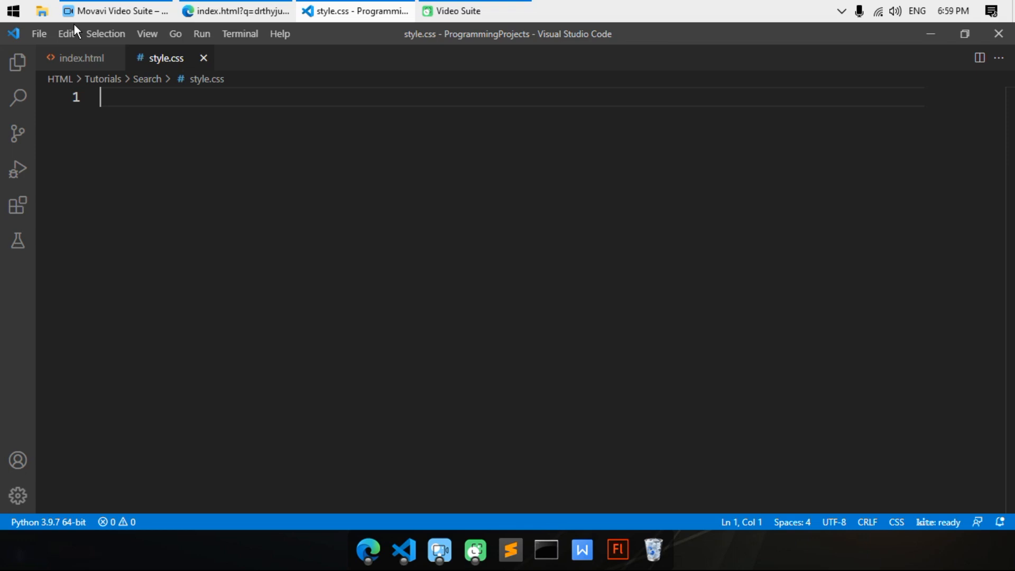
text(.searchBar)
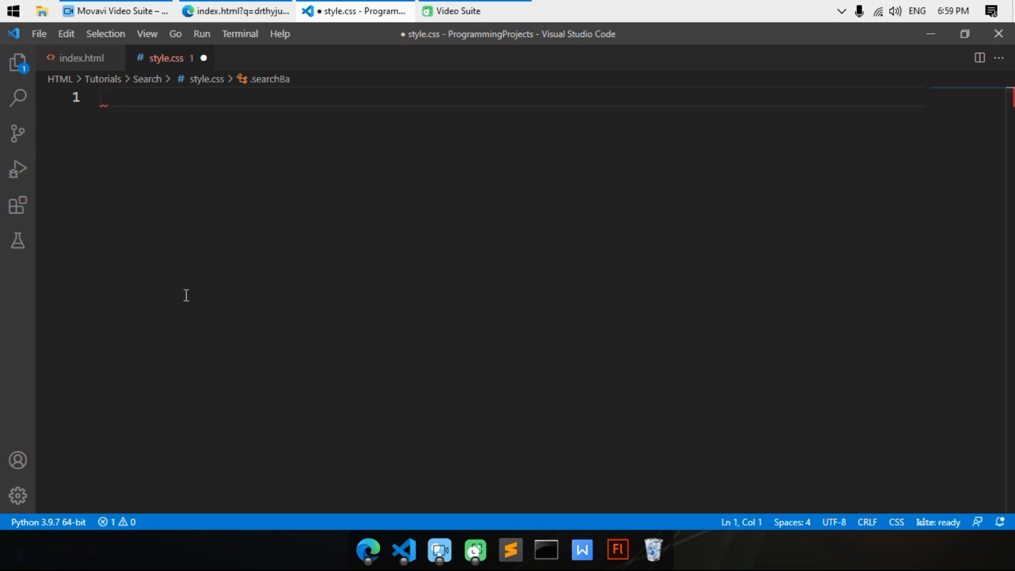
text(body)
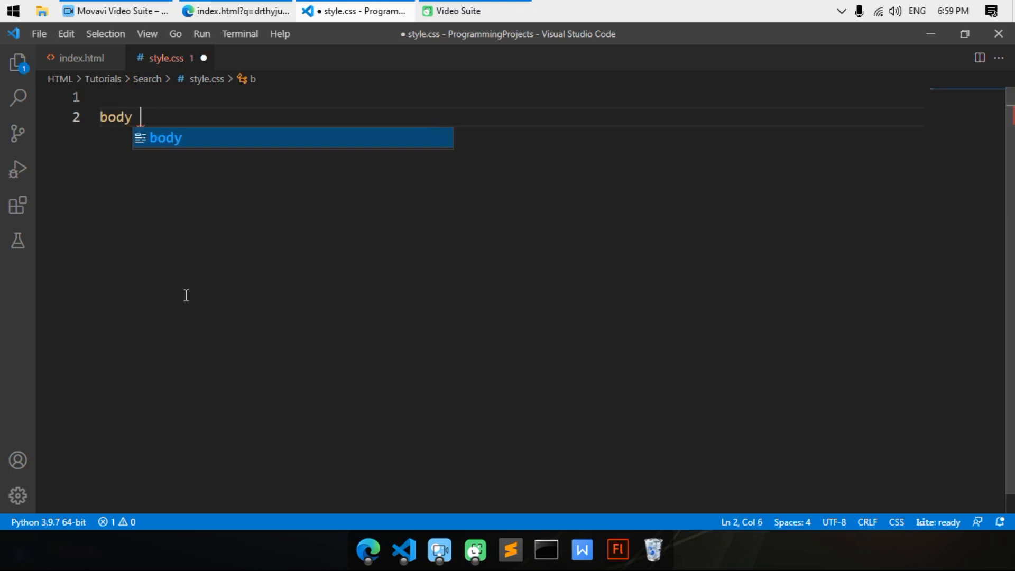
text({bakc)
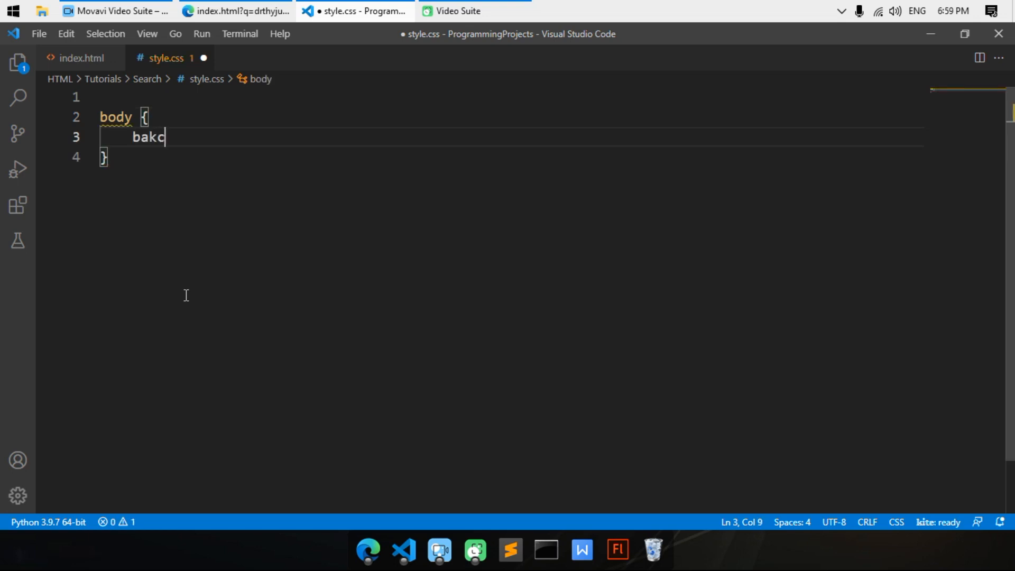
text(background: linear-gradient();)
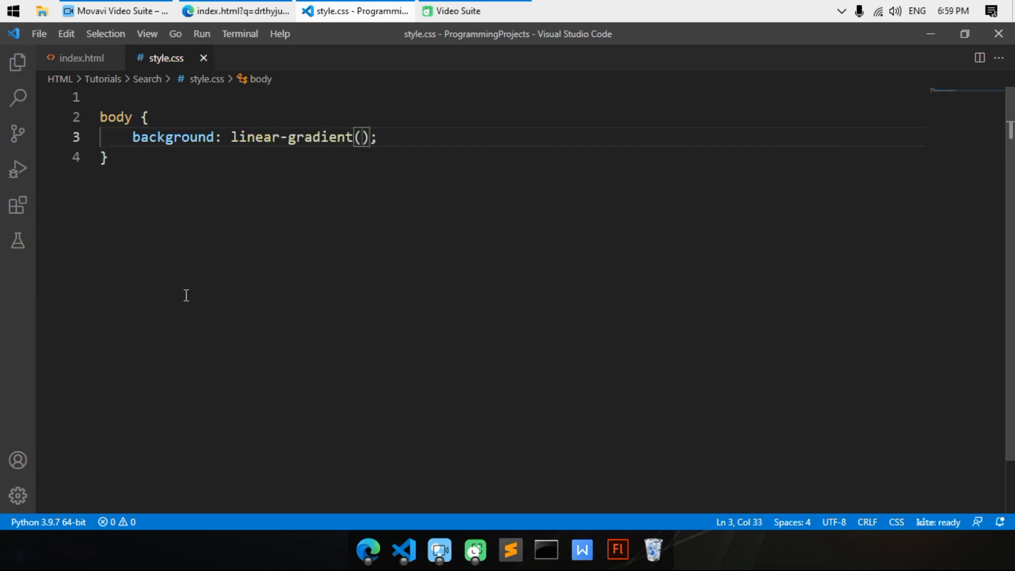
text(skyblue, a)
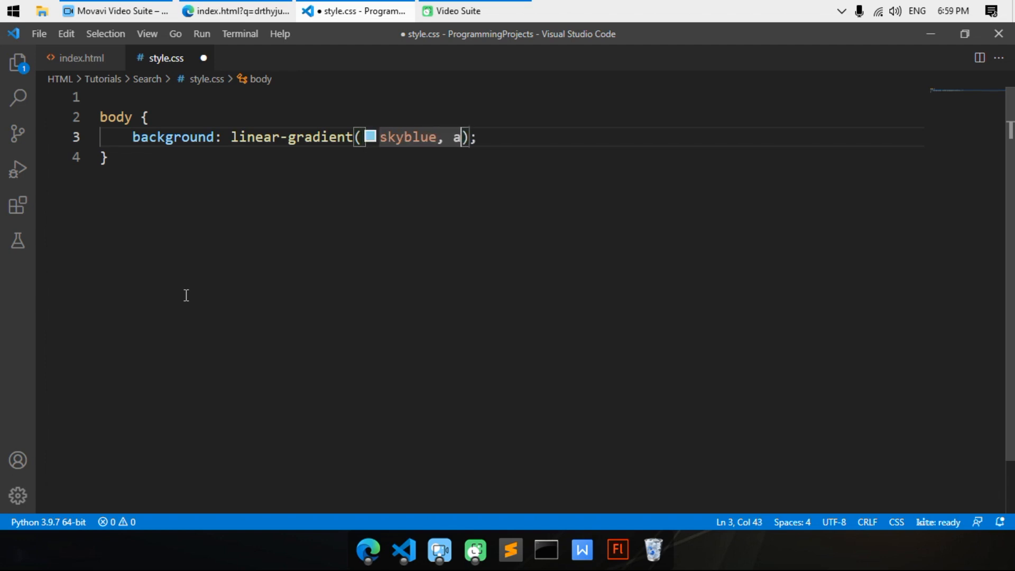
text(quamarine)
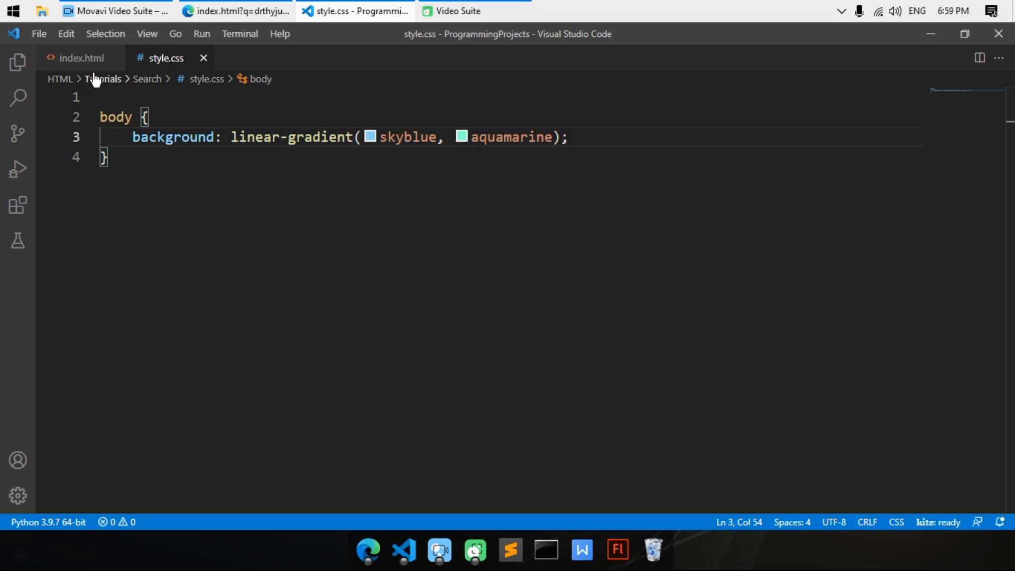
Step: Insert a stylesheet link to style.css in the head of index.html, save, and reopen style.css
click(81, 57)
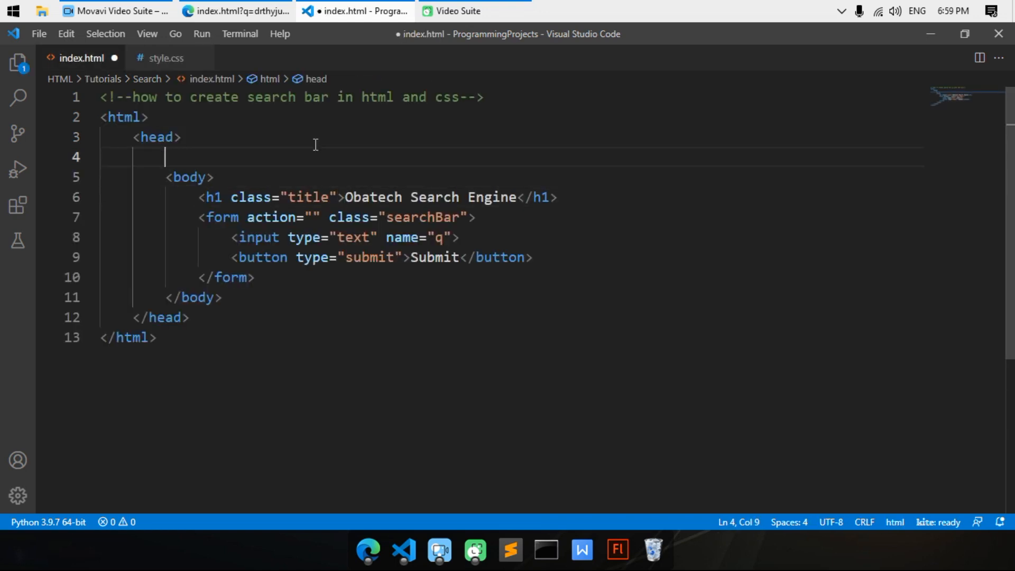
text(l)
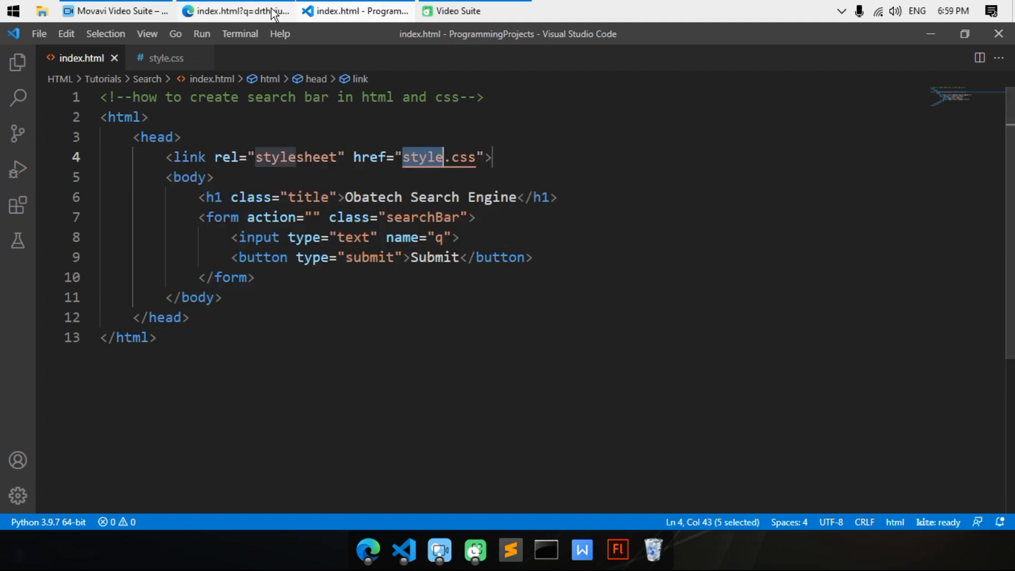
click(236, 10)
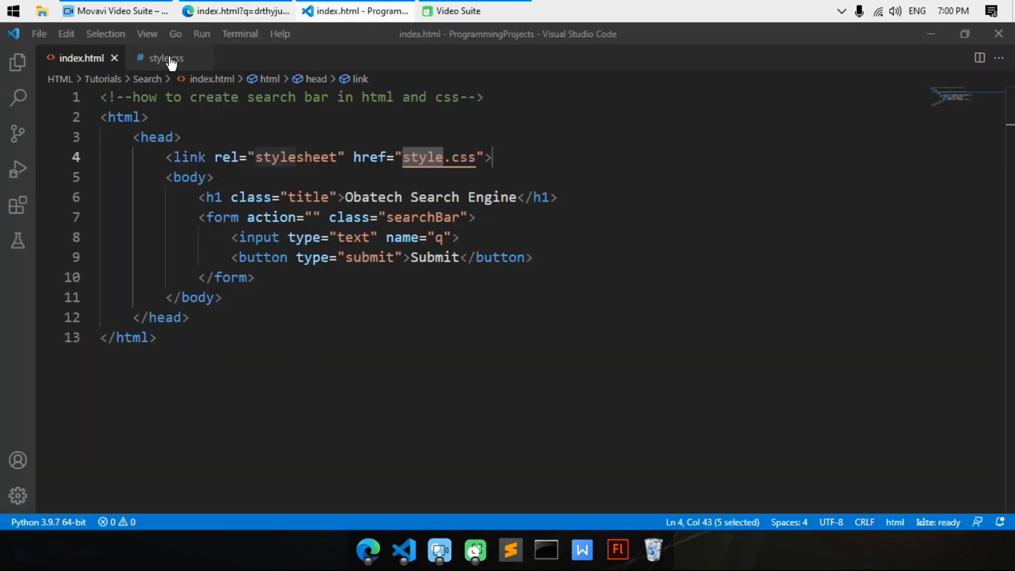
click(166, 57)
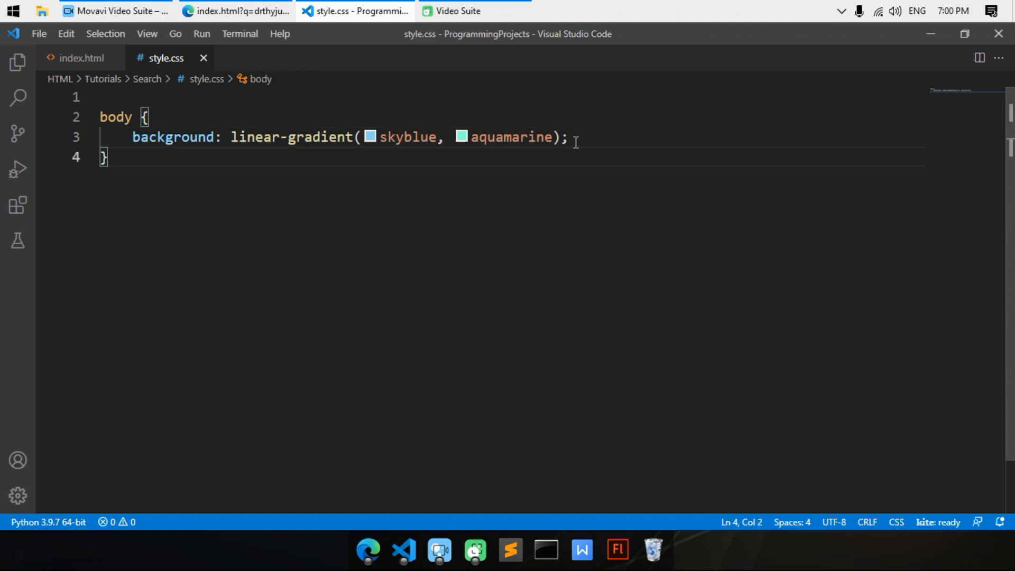
Step: Add a .searchBar rule with display flex, justify-content center and align-items center, then preview the page
text(.sear)
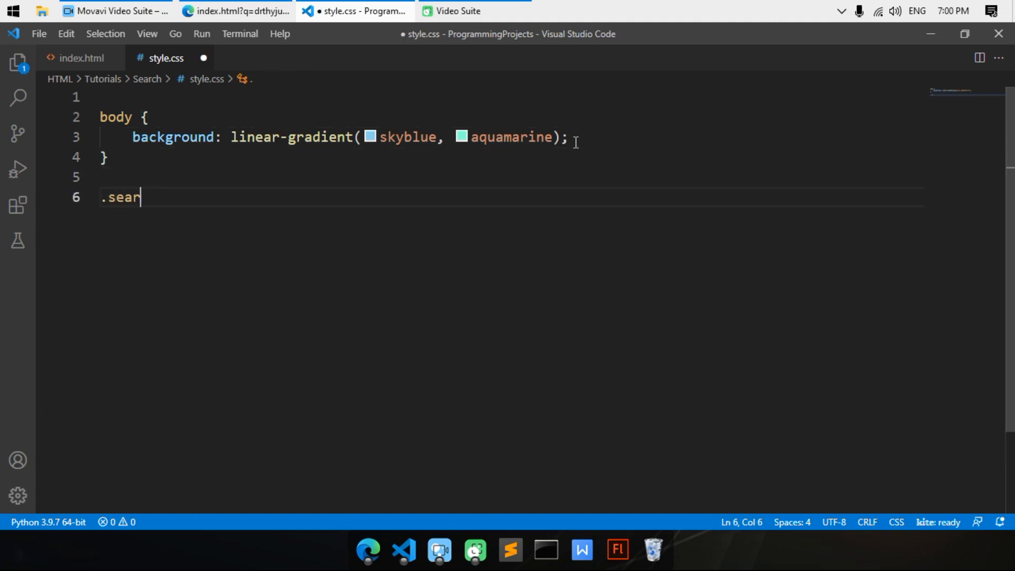
text(chBar)
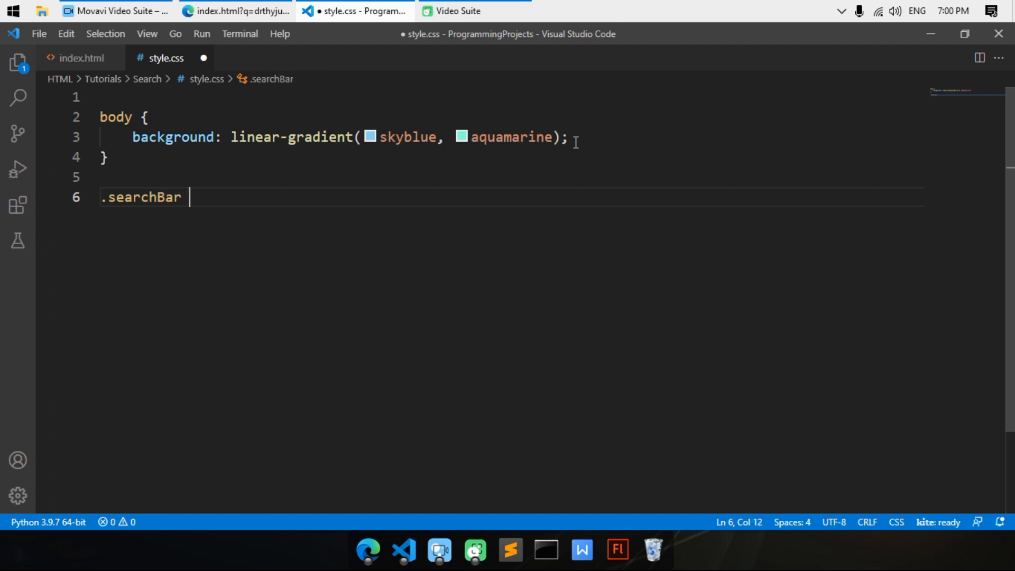
text({)
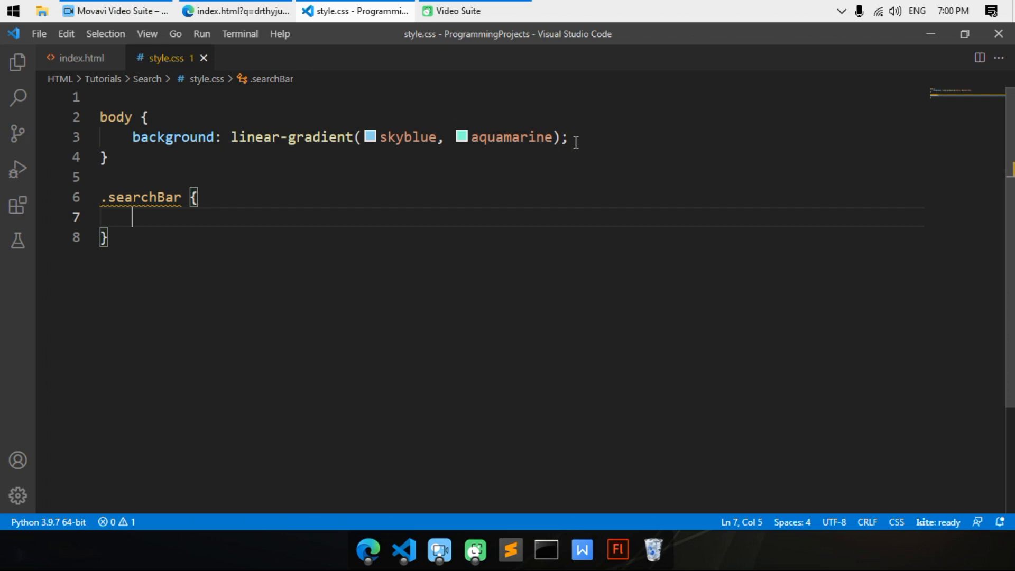
text(d)
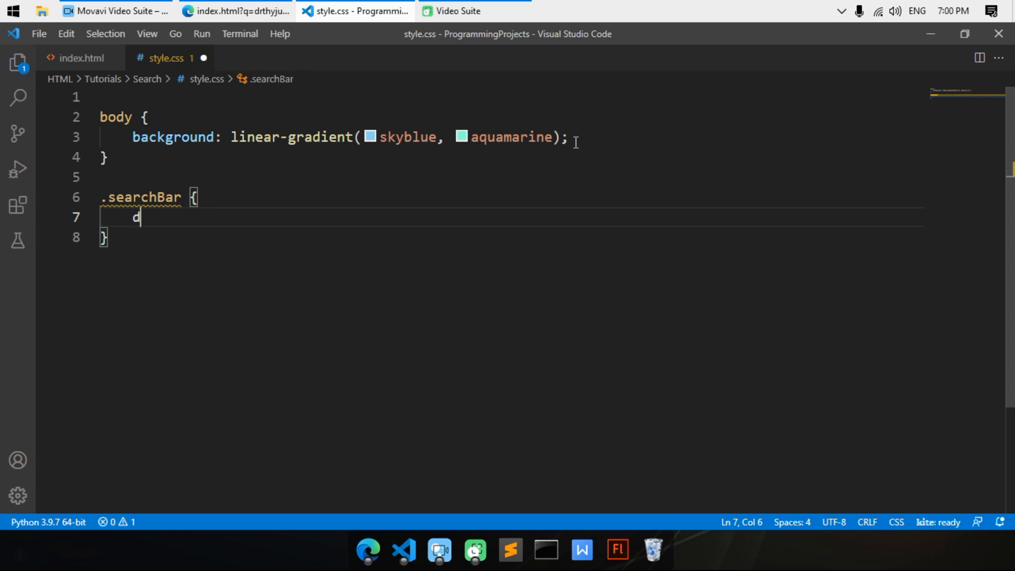
text(isplay: flex;)
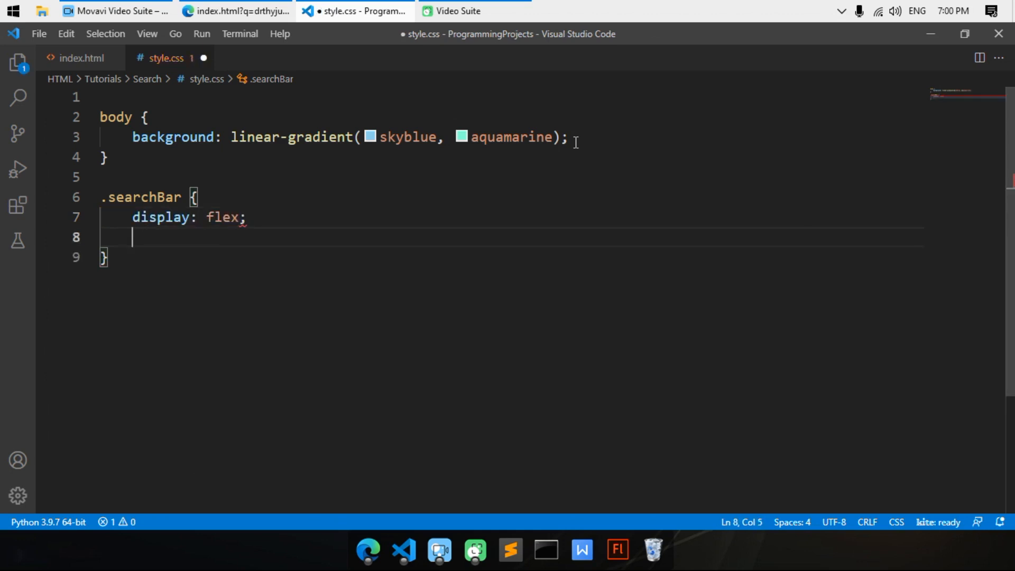
text(justif)
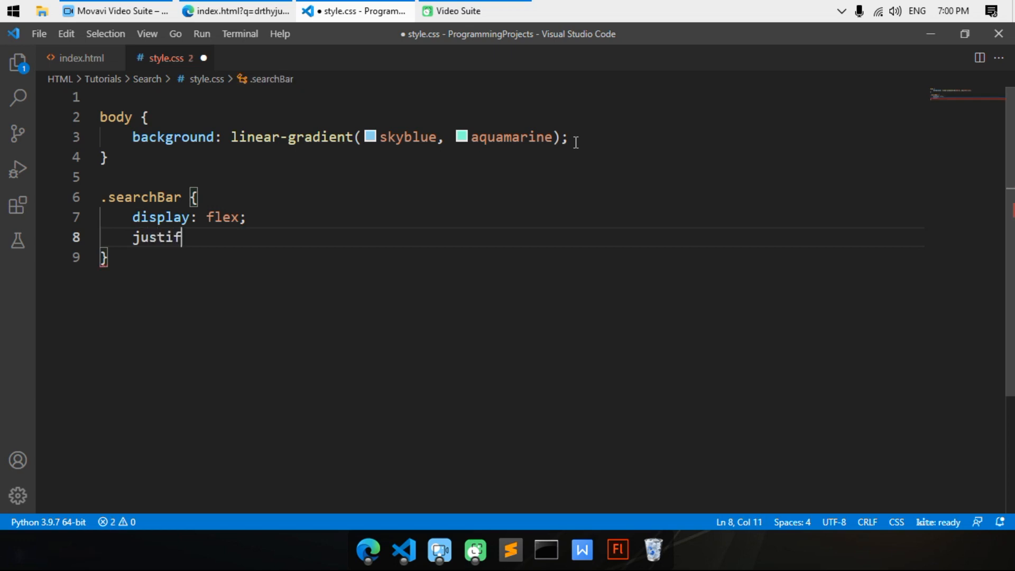
text(y-co)
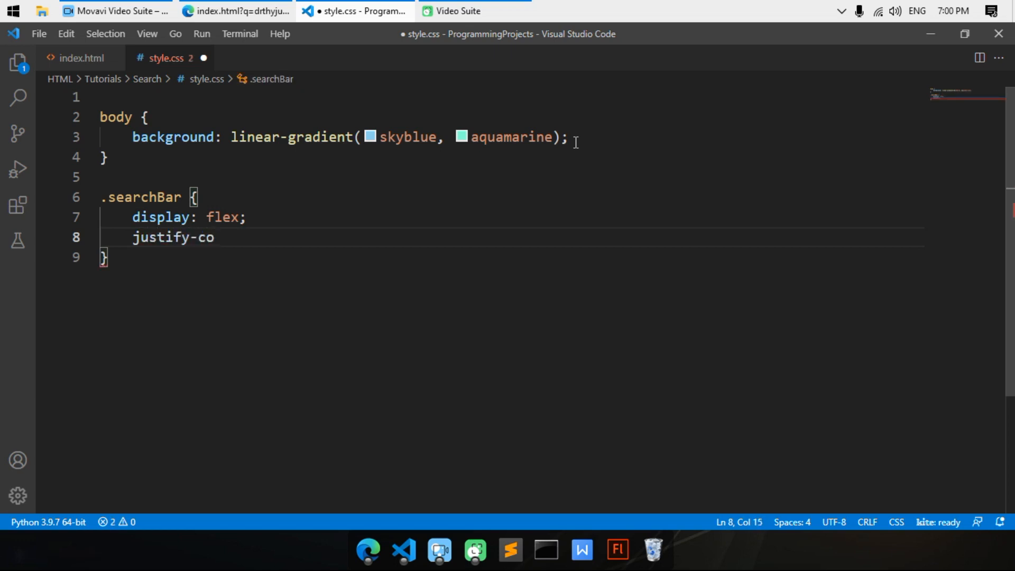
text(ntent: ;)
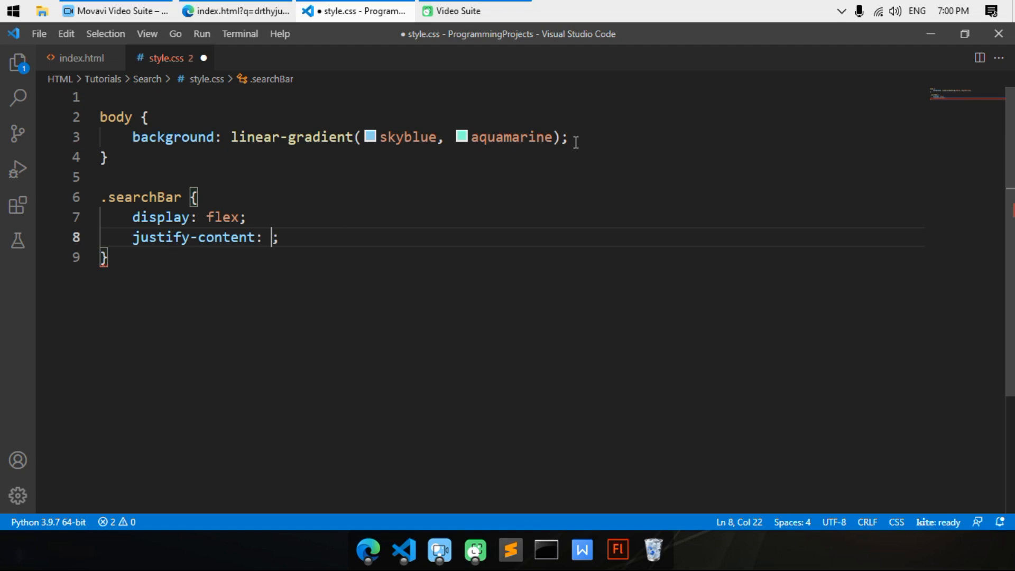
text(center)
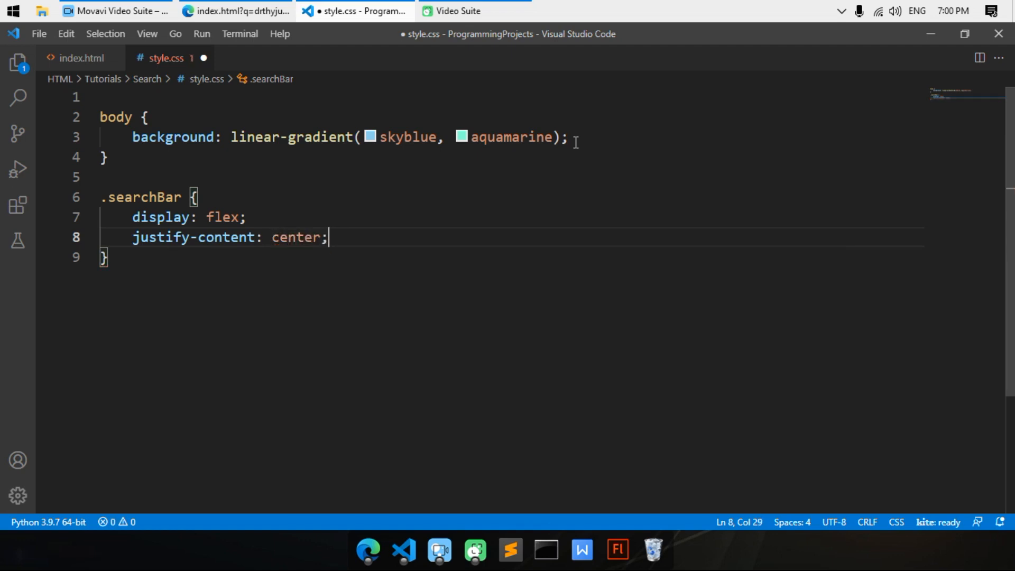
text(align-items: c;)
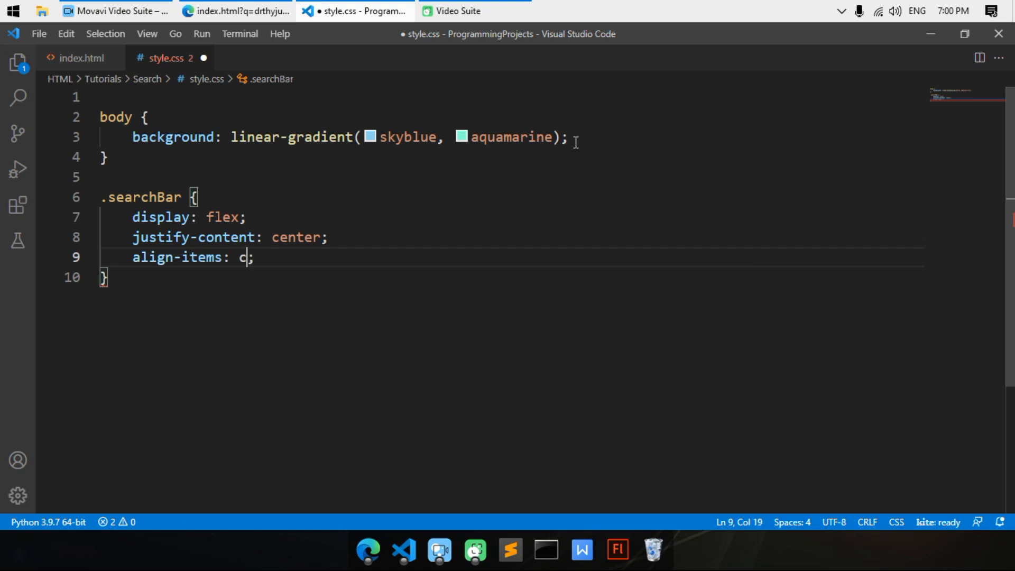
text(enter)
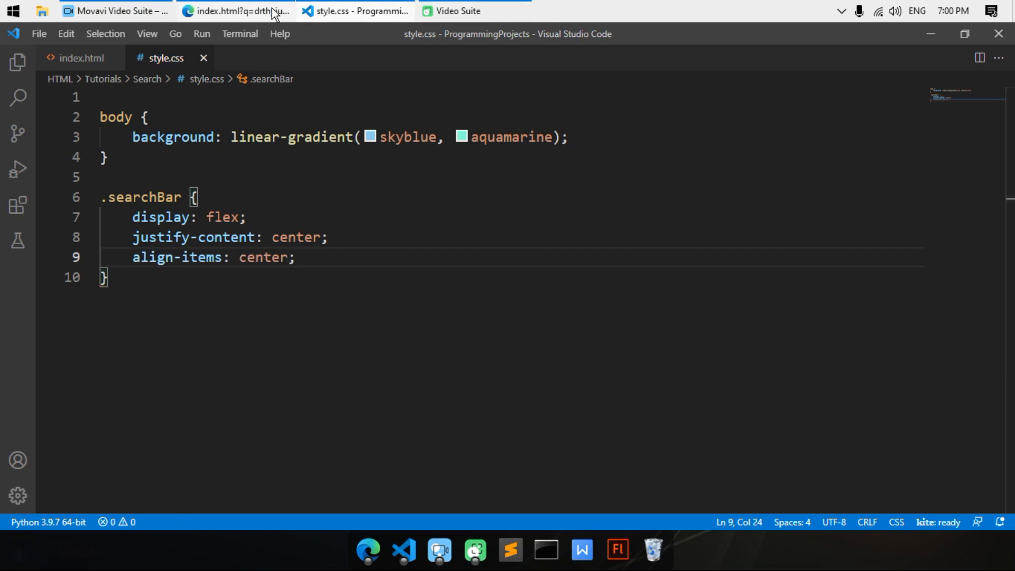
click(235, 10)
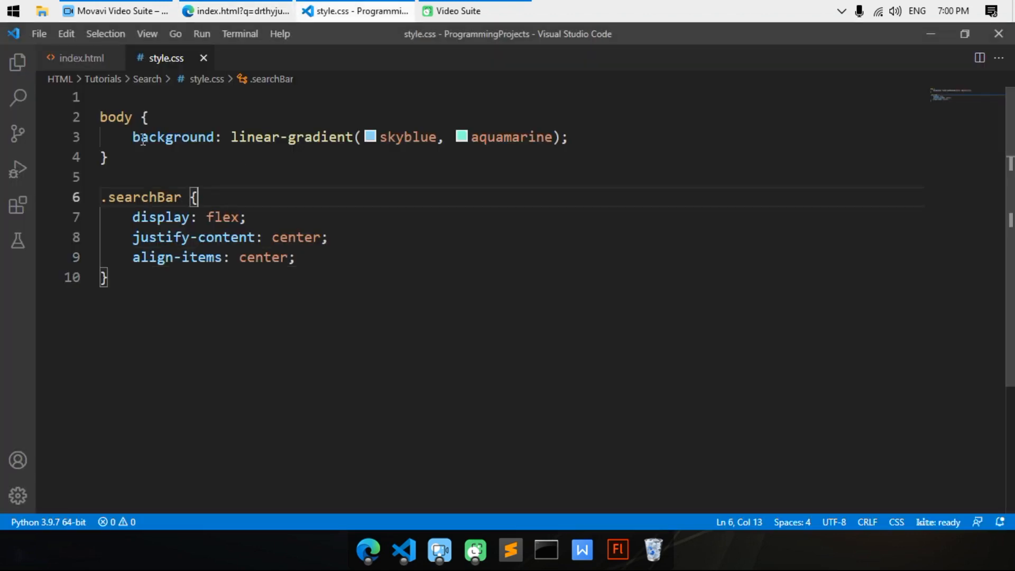
Step: Give the div wrapping the form class="center" in index.html and save
click(80, 57)
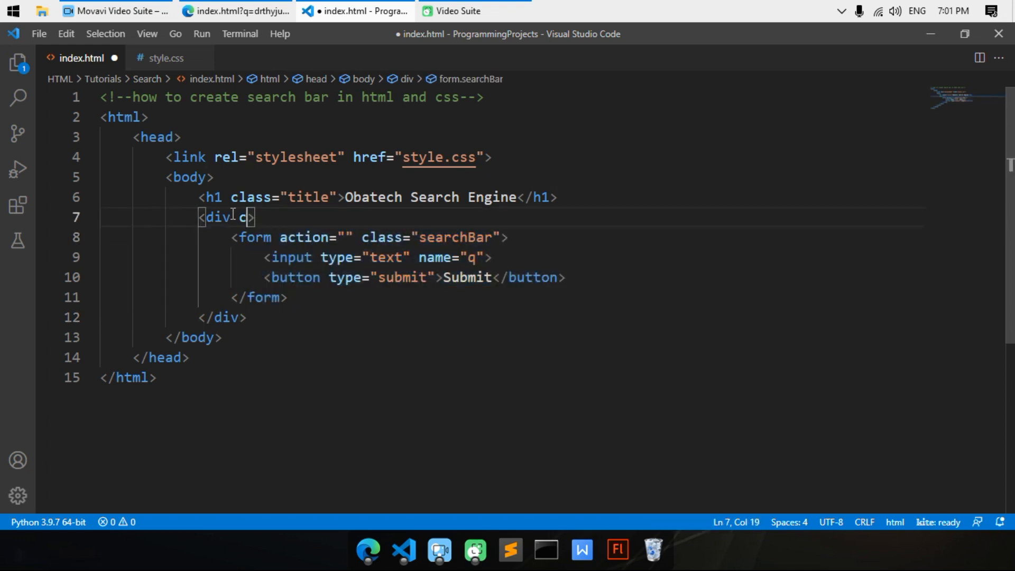
text(class="")
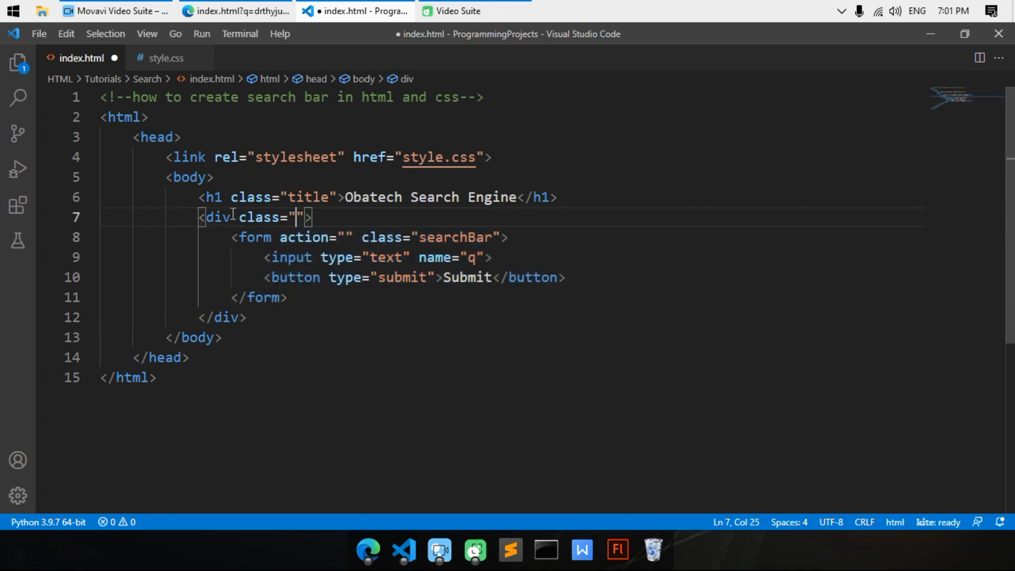
text(center)
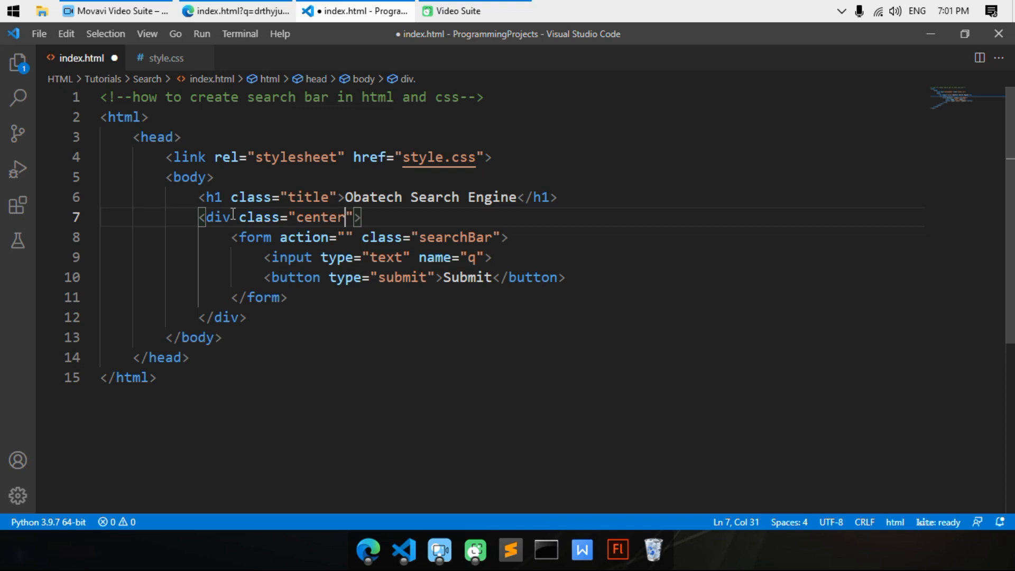
key(ctrl+s)
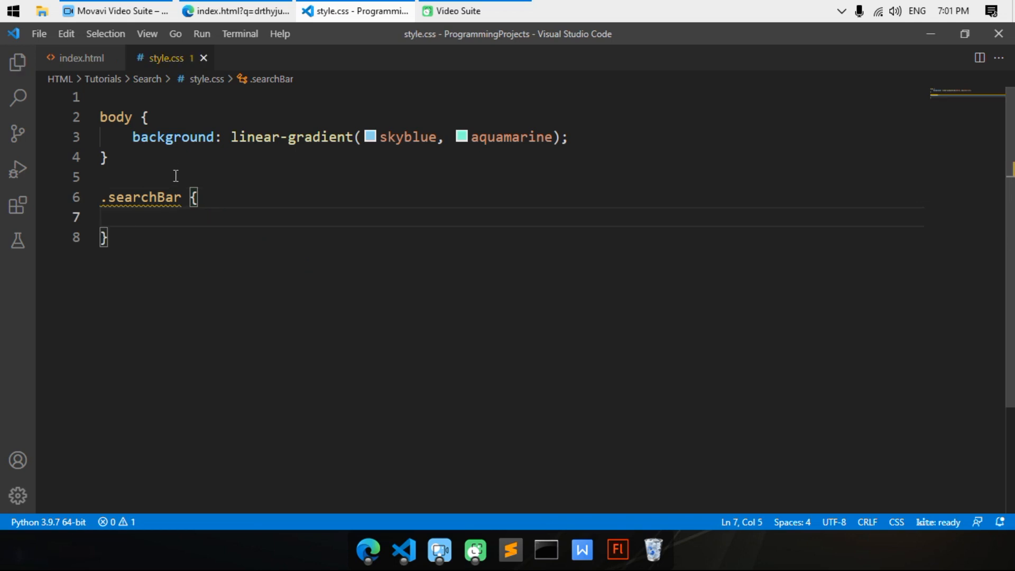
Step: Add a .center flex-centering rule and start a background declaration in .searchBar
text(.cen)
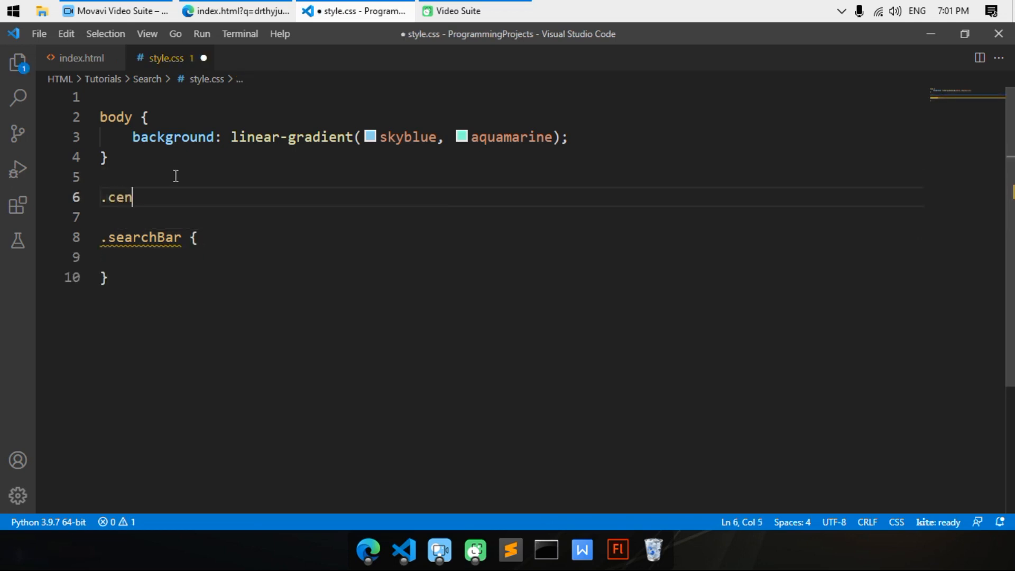
text(ter {)
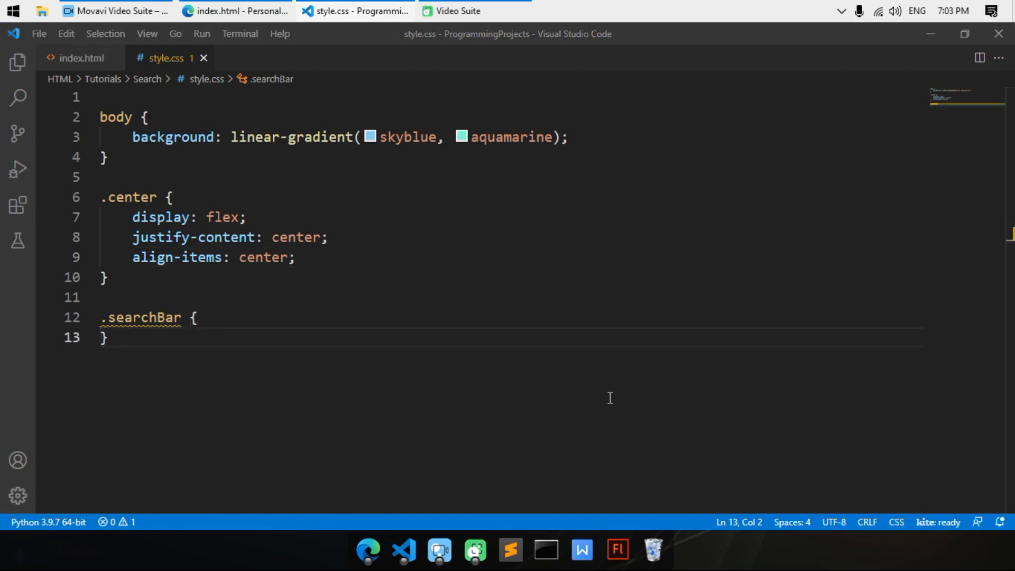
text(background: ;)
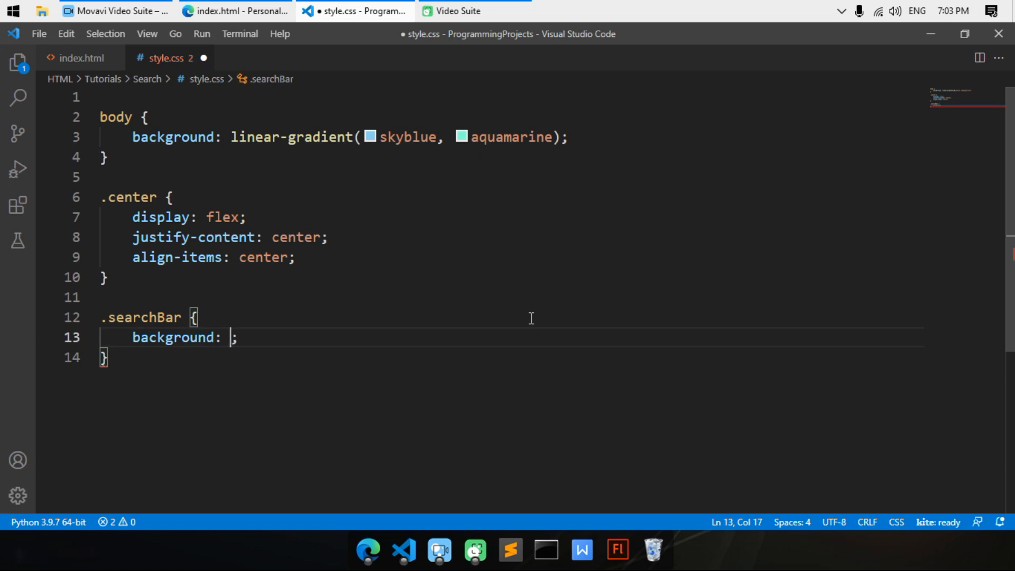
Step: Set the .searchBar background to white and preview the page in the browser
text(white)
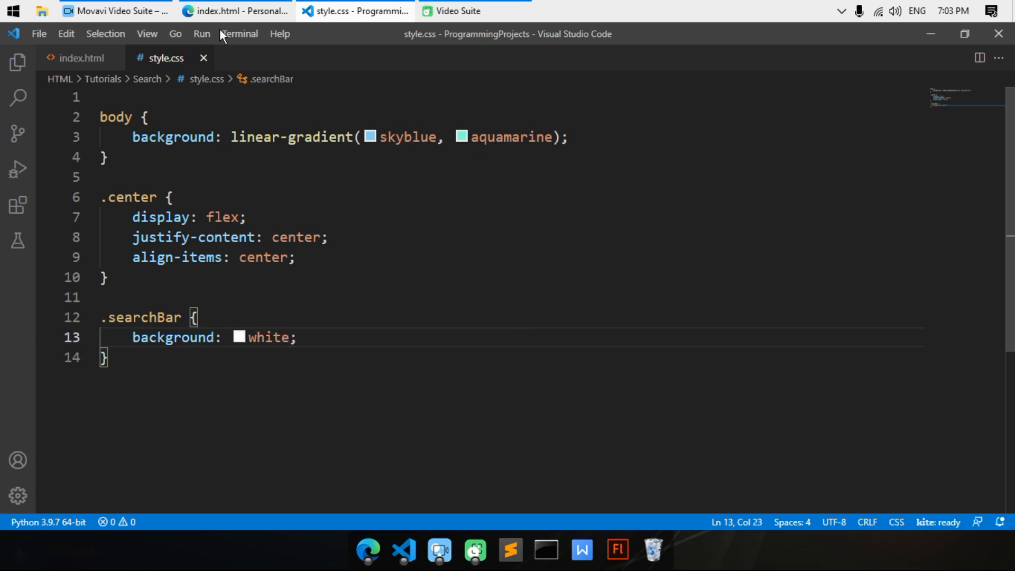
click(235, 11)
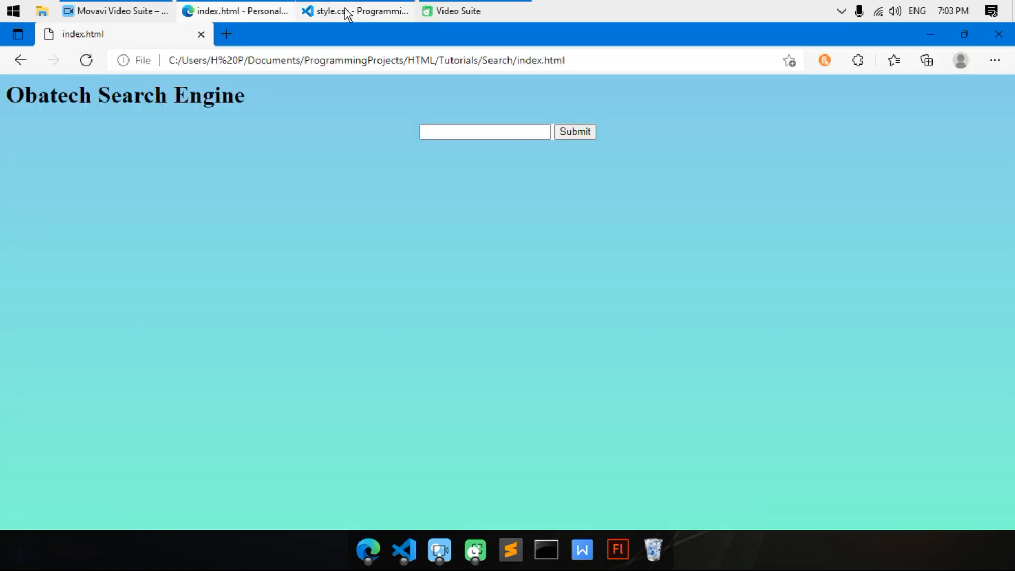
click(354, 10)
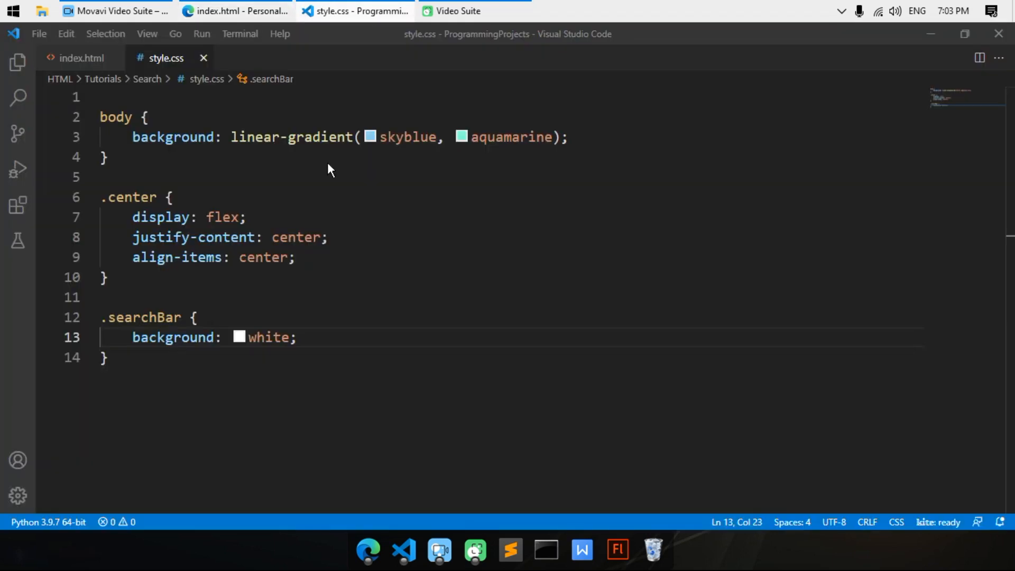
Step: Give .searchBar 20px padding and a 50px border-radius, then preview the rounded white bar
key(enter)
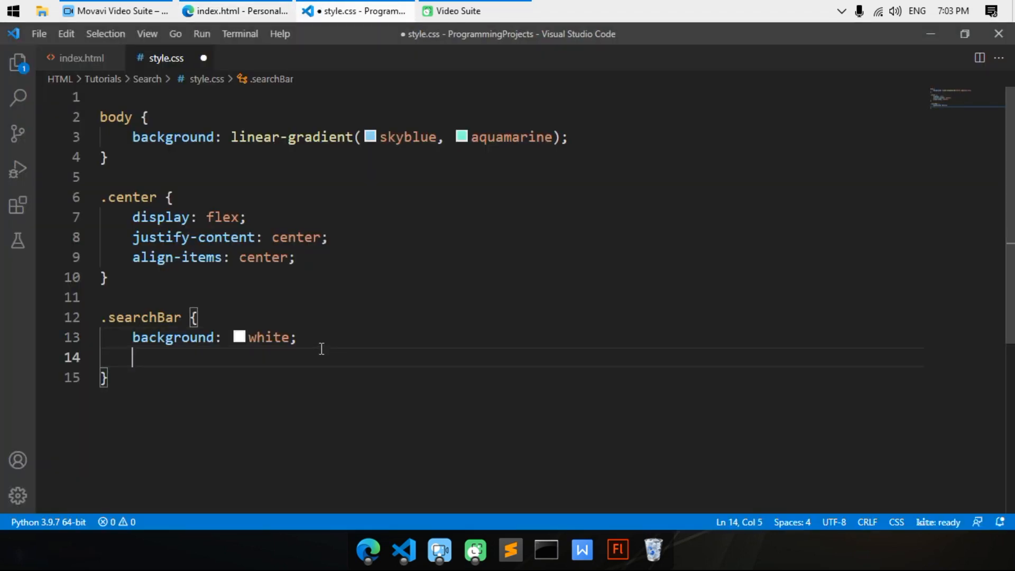
text(padding)
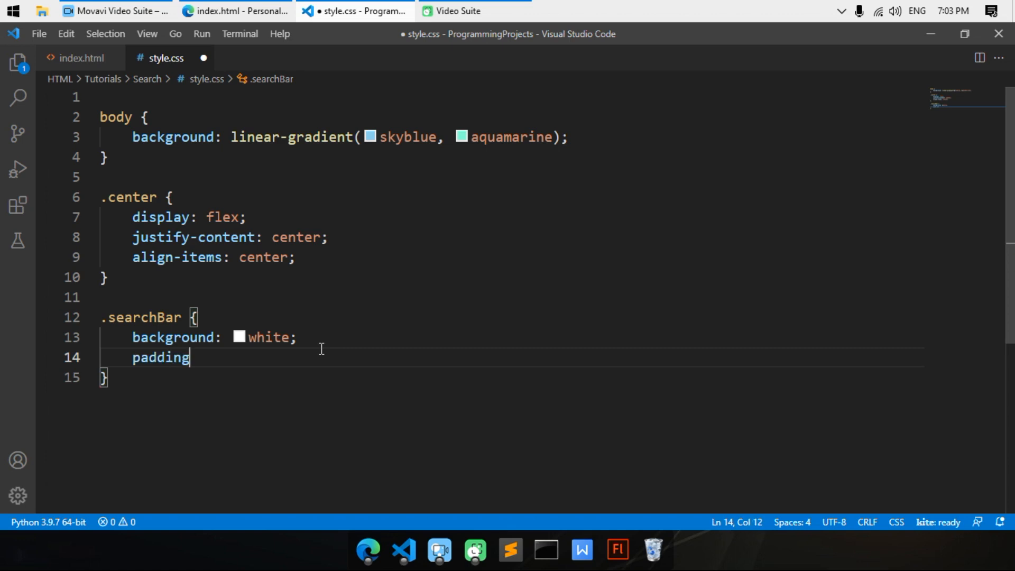
text(: 20px;)
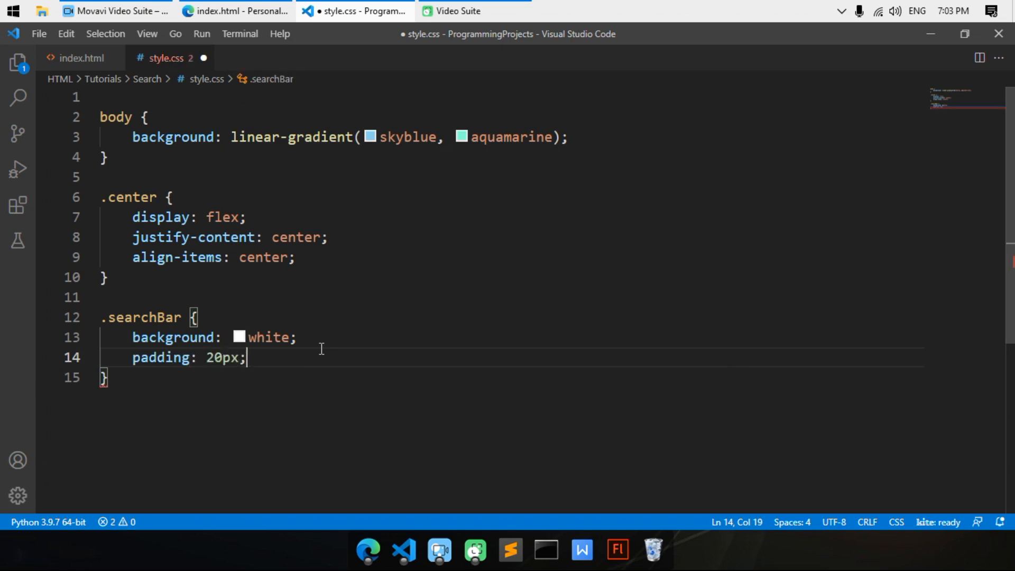
text(border:)
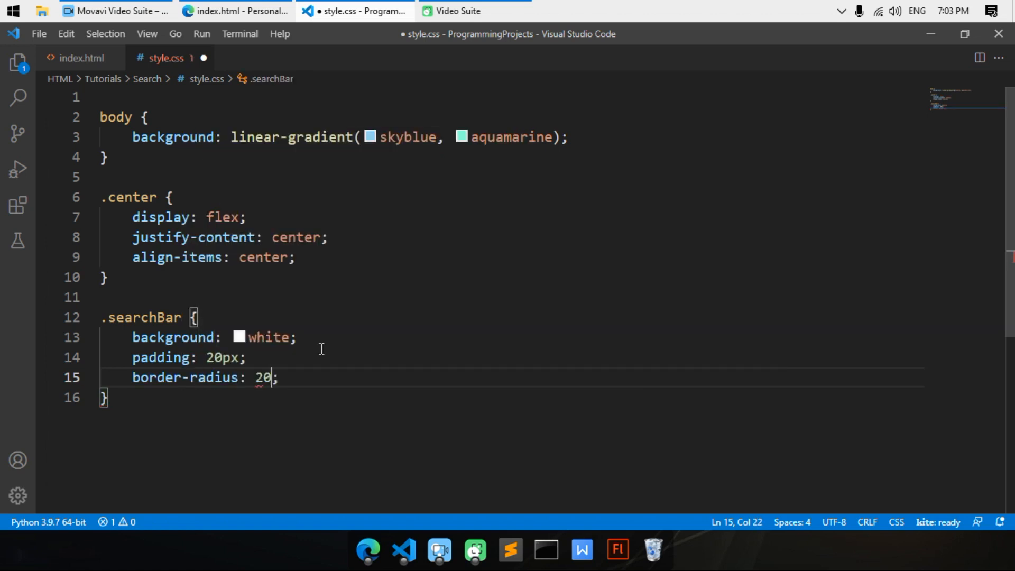
text(50px)
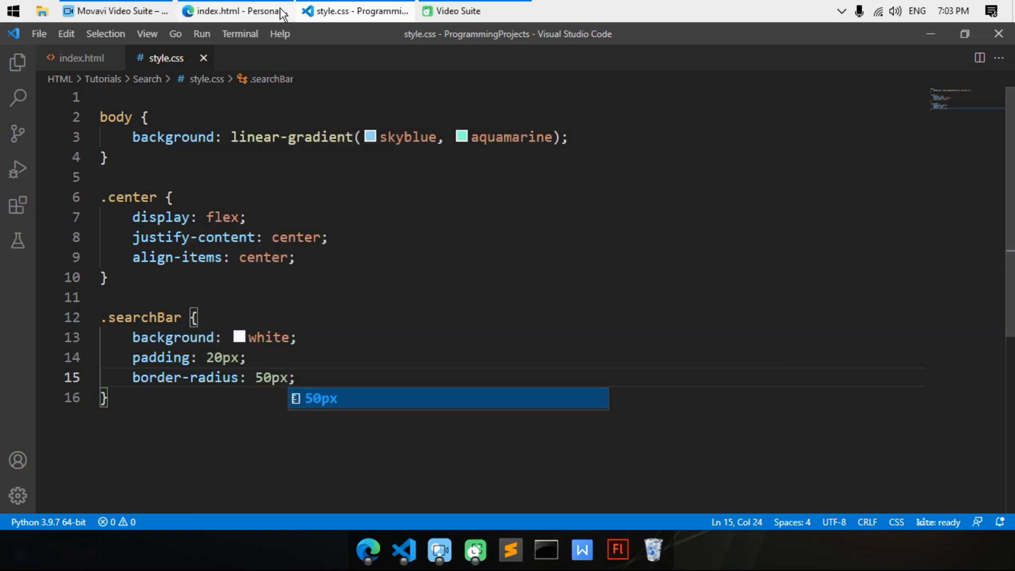
click(234, 10)
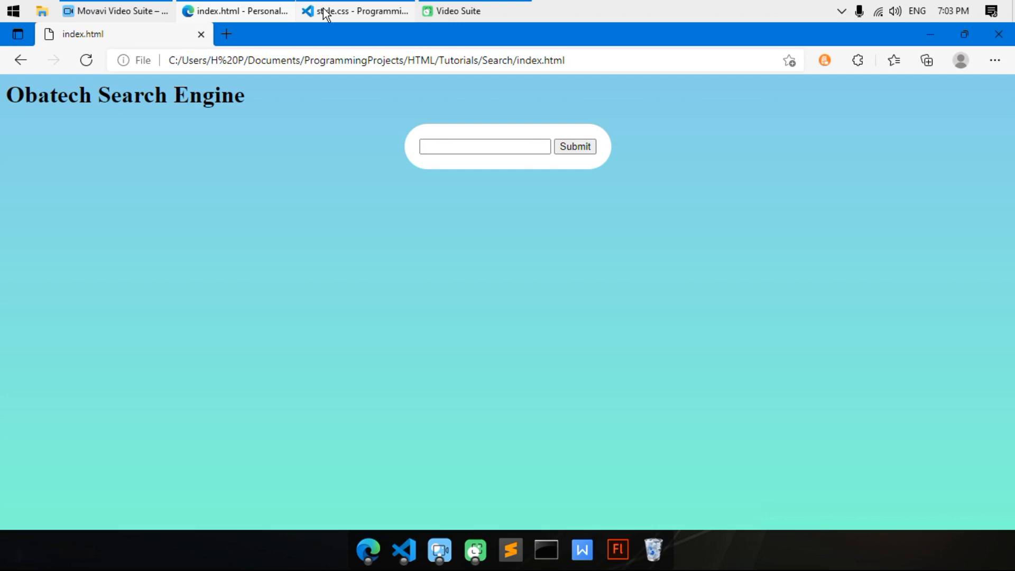
Step: Return to style.css and open a new line after the border-radius declaration
click(356, 11)
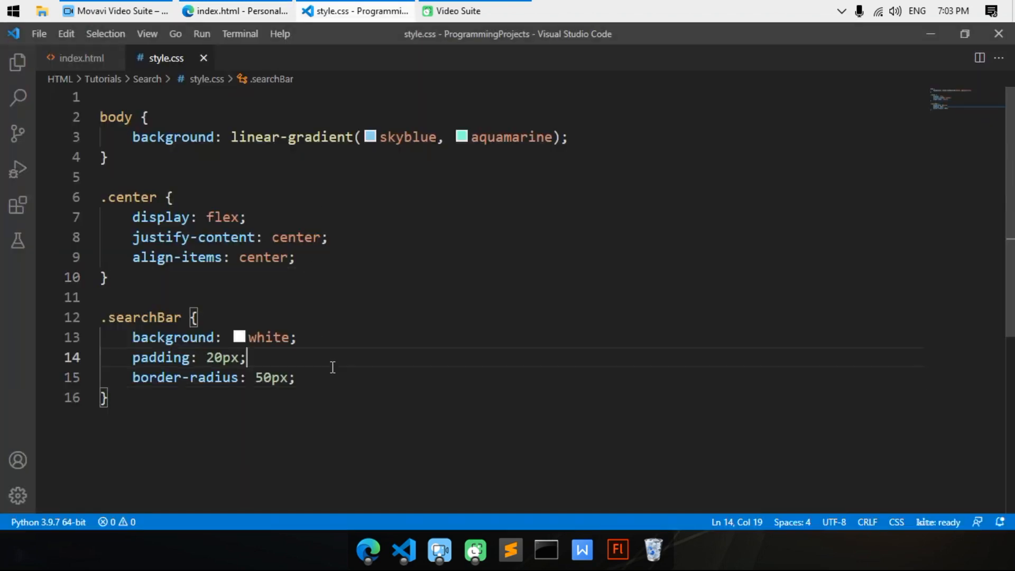
click(296, 377)
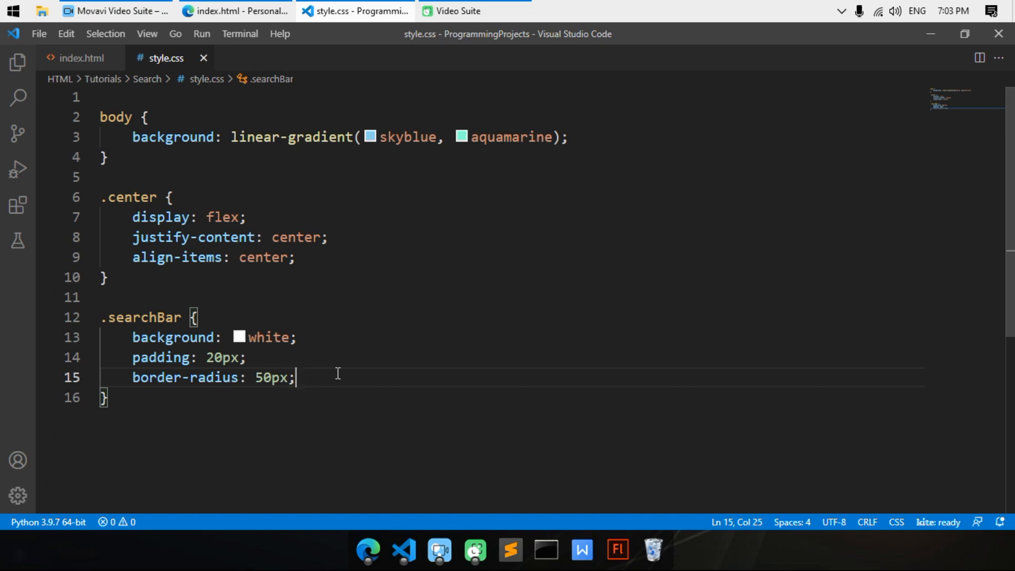
key(Enter)
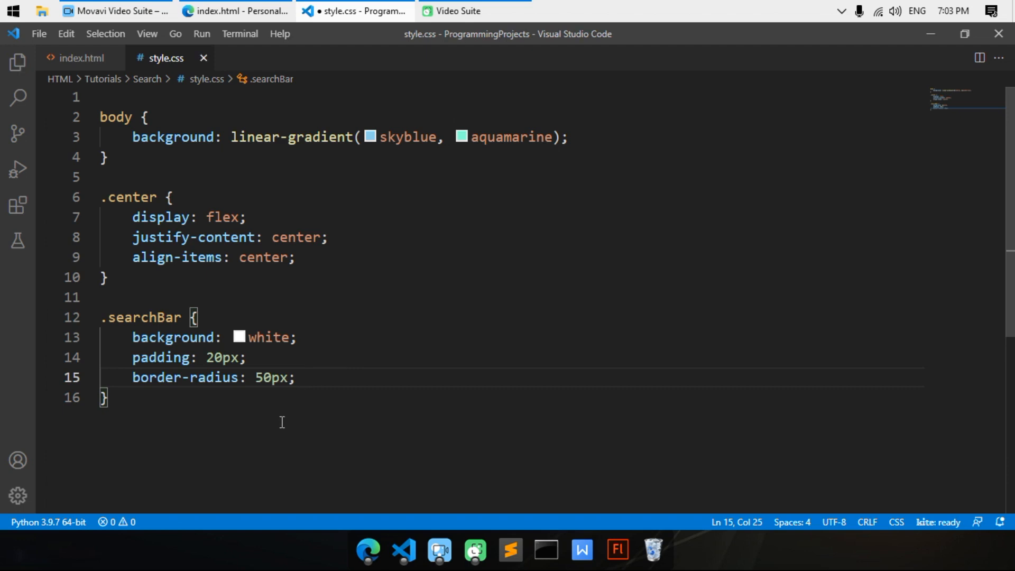
Step: Start a new .searchBar input rule in style.css
text(.s)
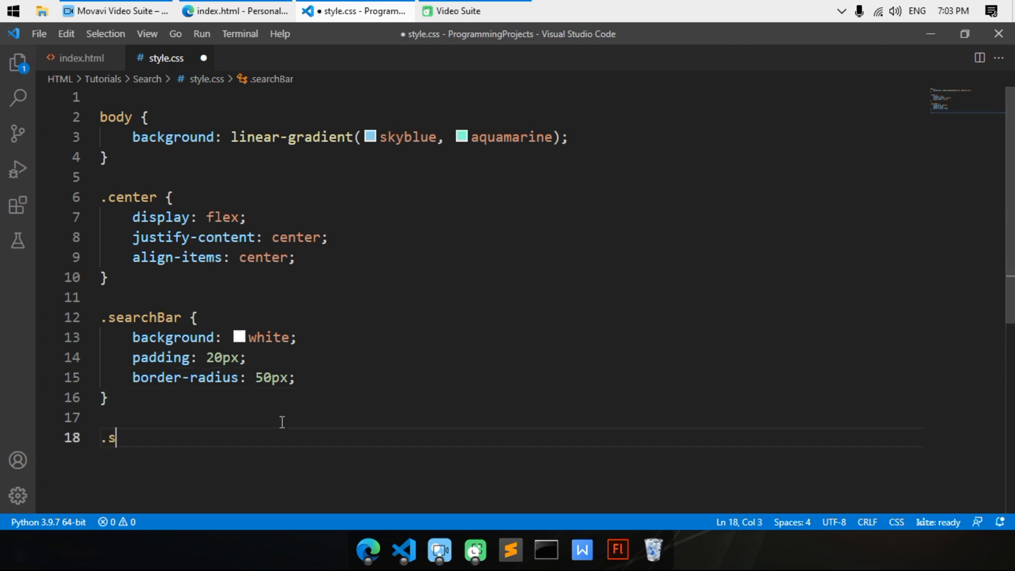
text(earchBar)
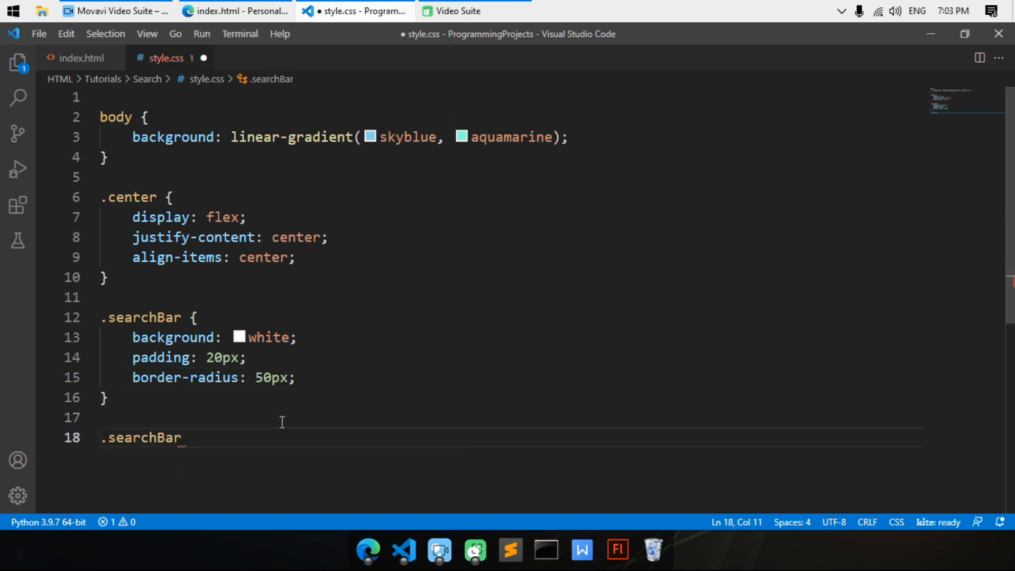
text(input {)
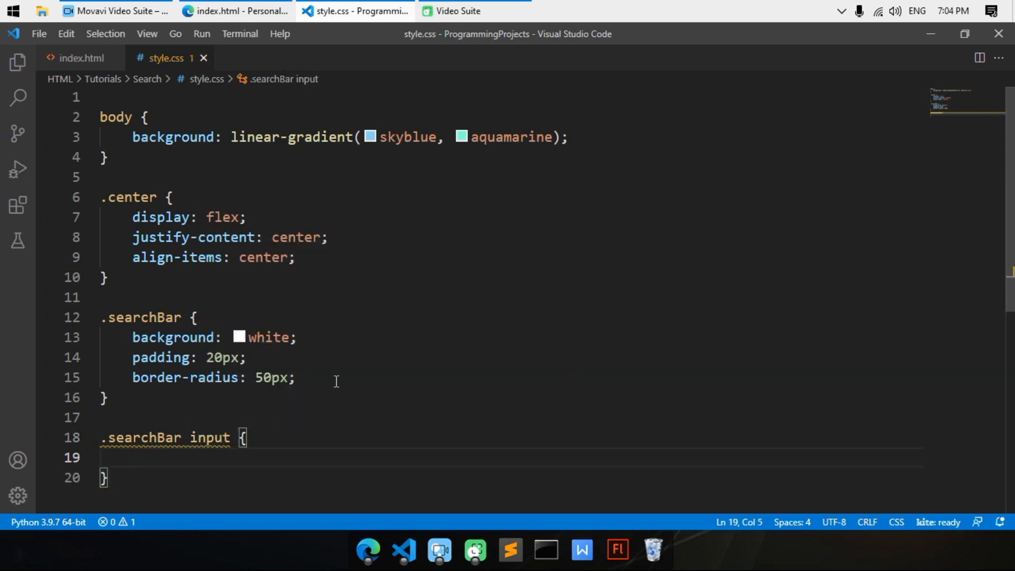
scroll(down, 3)
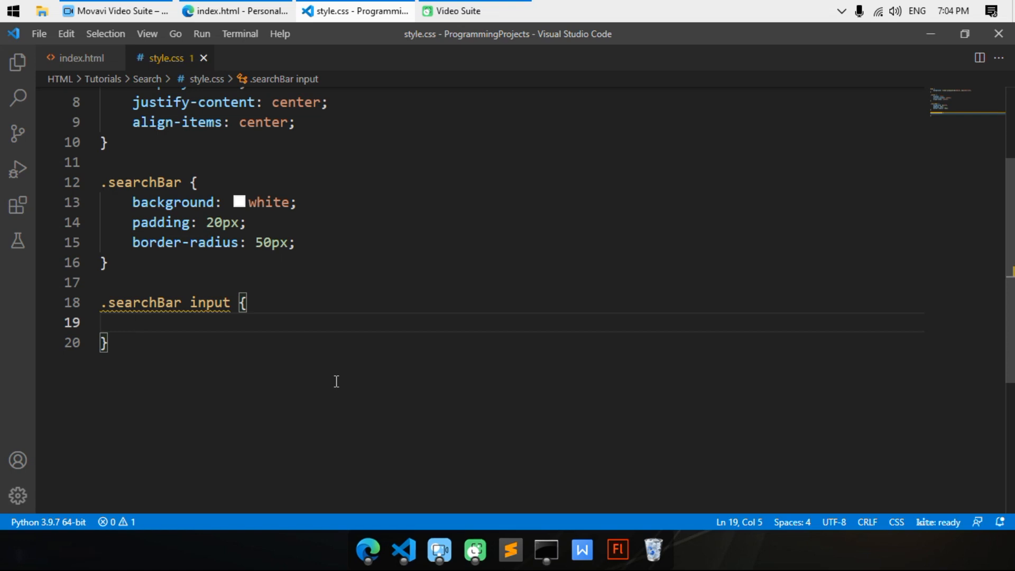
text(b)
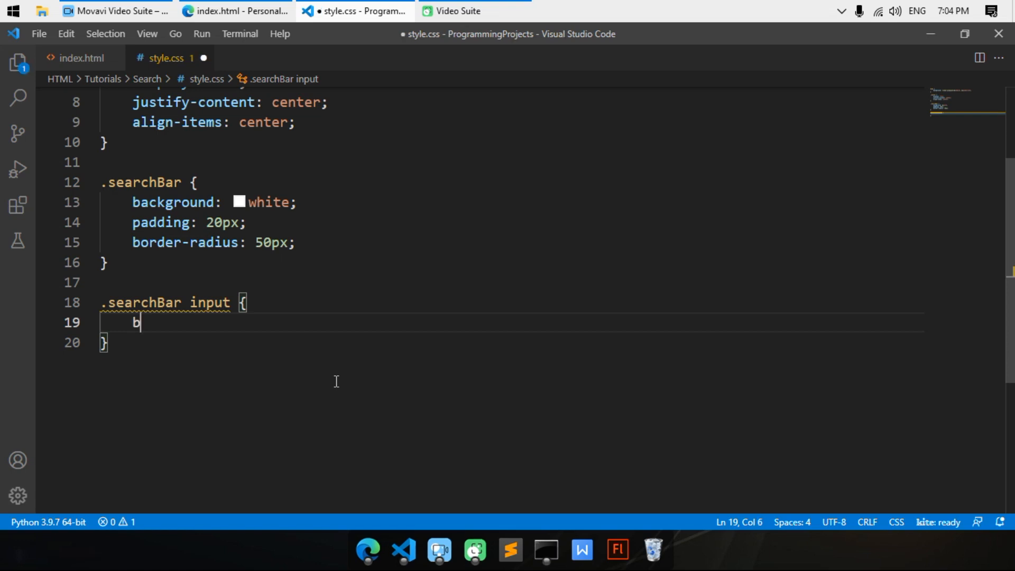
key(Backspace)
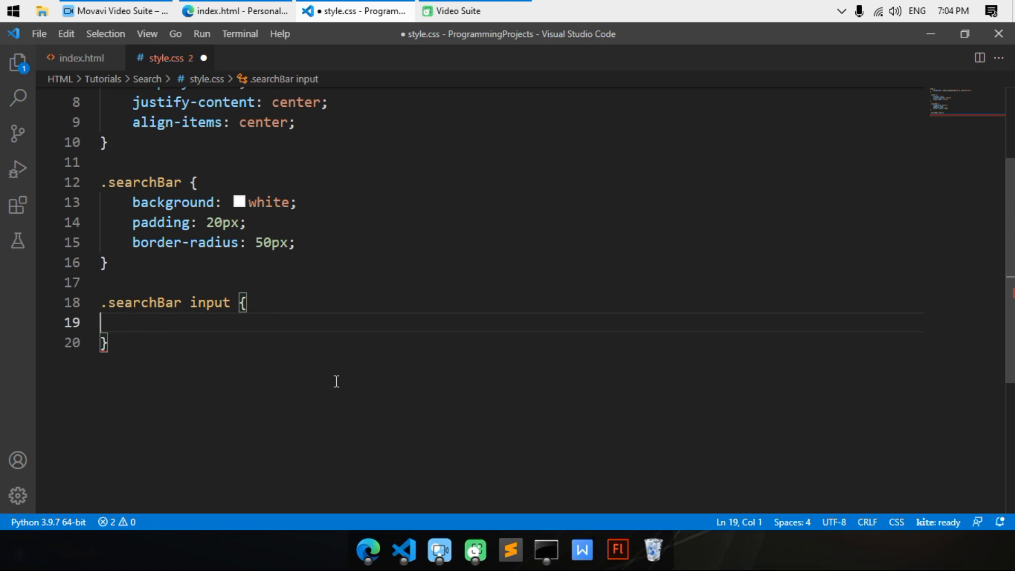
Step: Give the search input padding 20px, border-radius 50px and a skyblue background
text(pa)
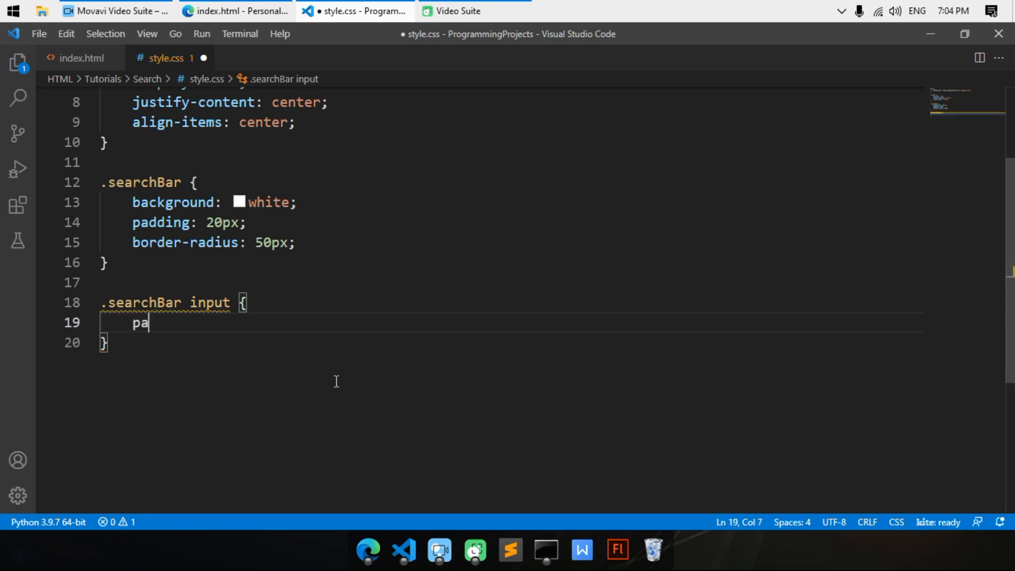
text(dding:)
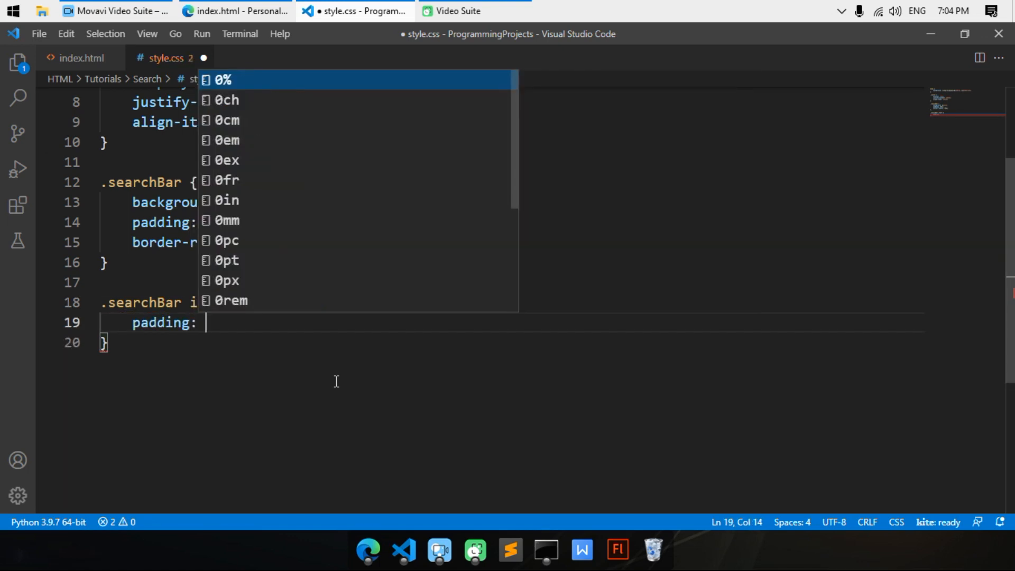
key(Escape)
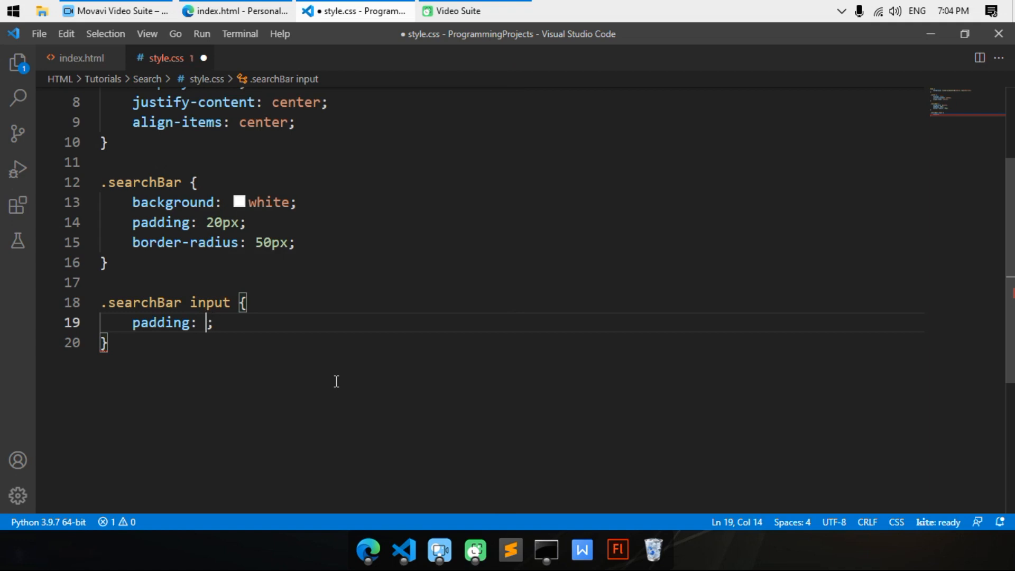
text(20px;)
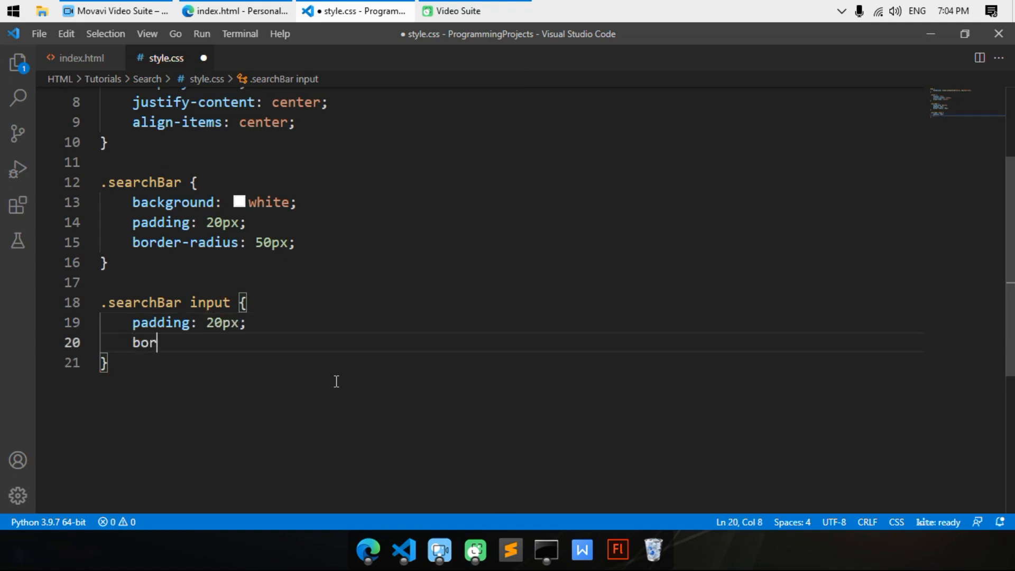
text(der-radius: 50px;)
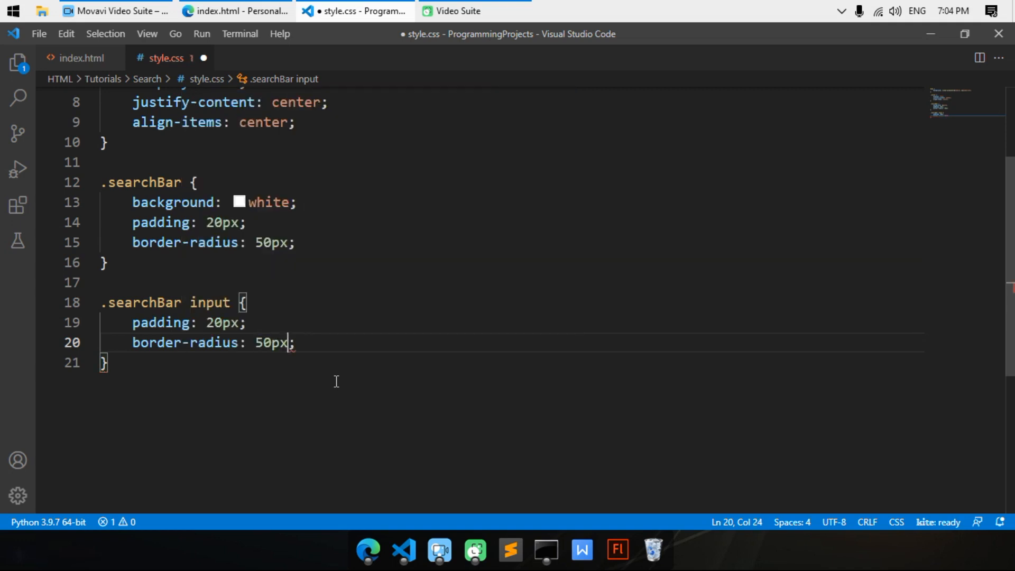
click(235, 10)
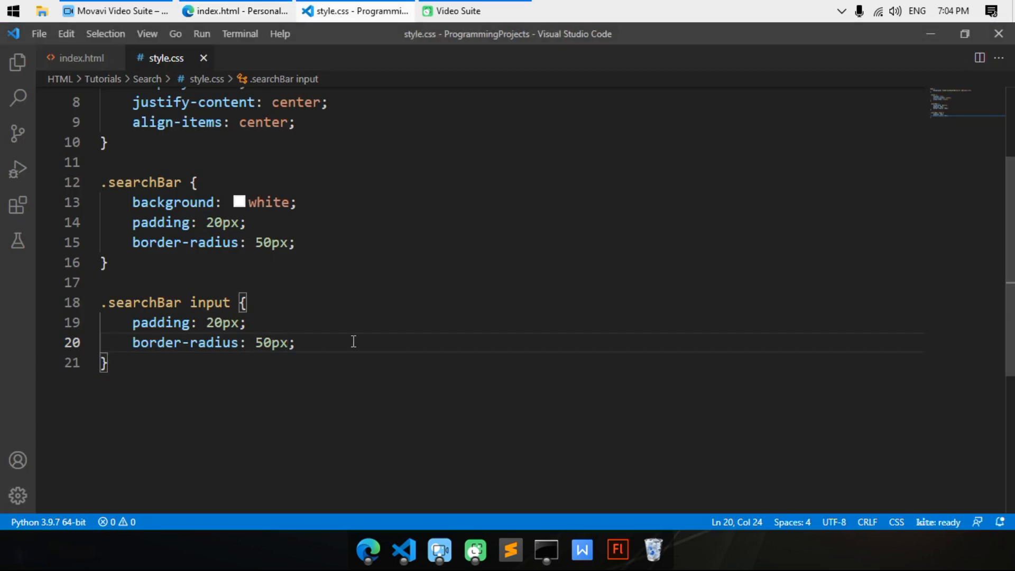
text(background: ;)
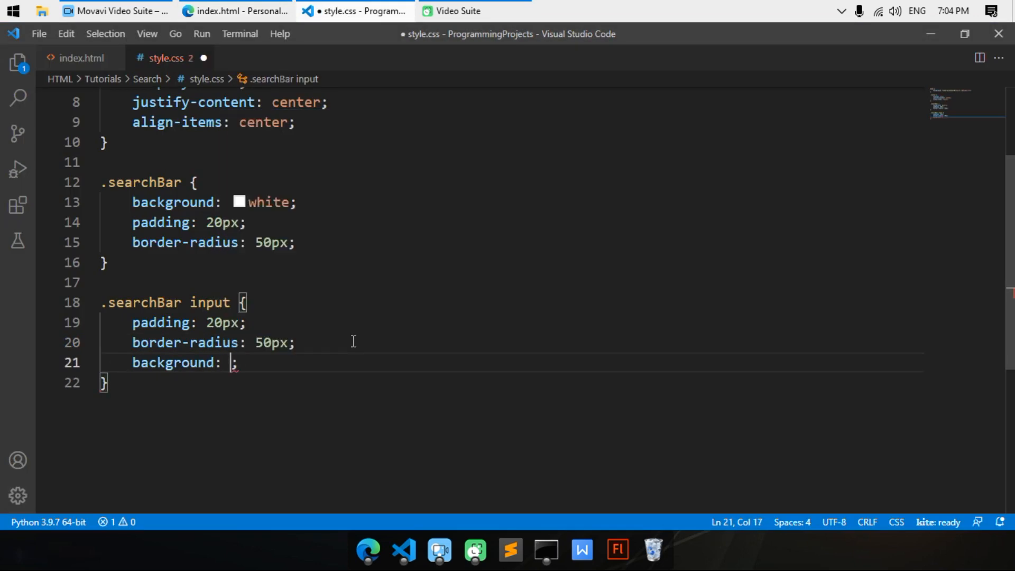
text(skyblu)
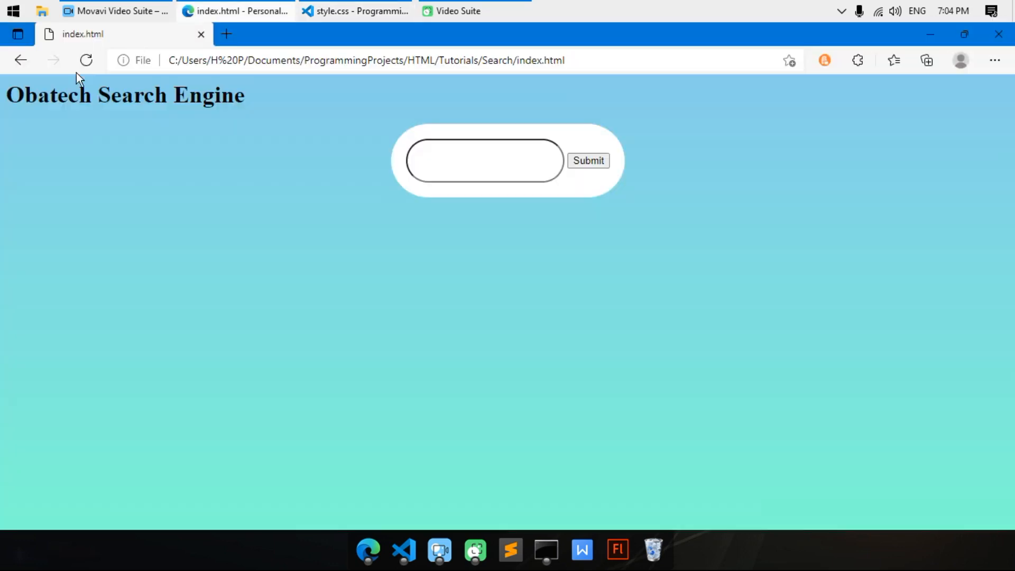
click(484, 161)
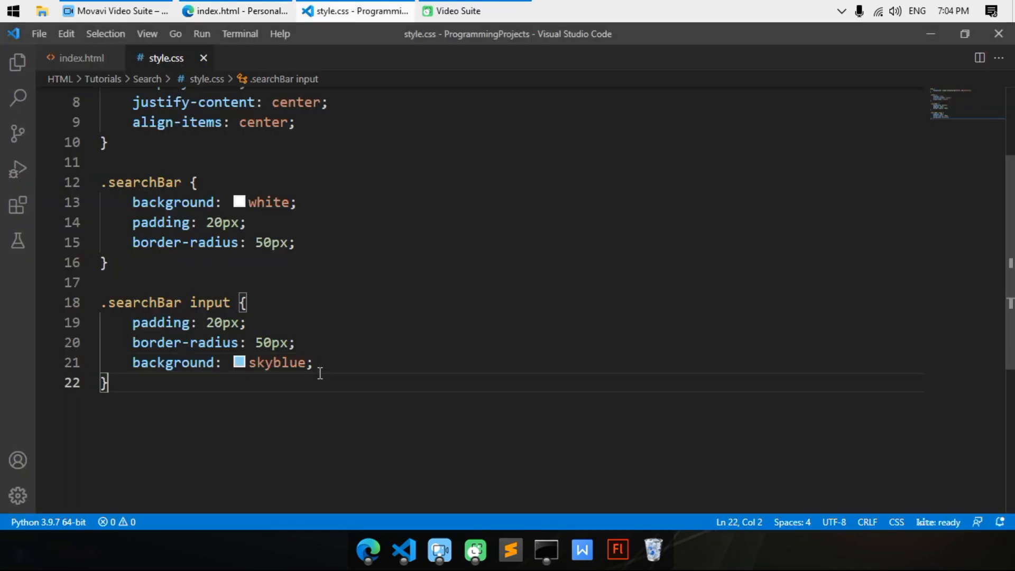
Step: Add padding-right: 200px to the search input so the field becomes wider
key(enter)
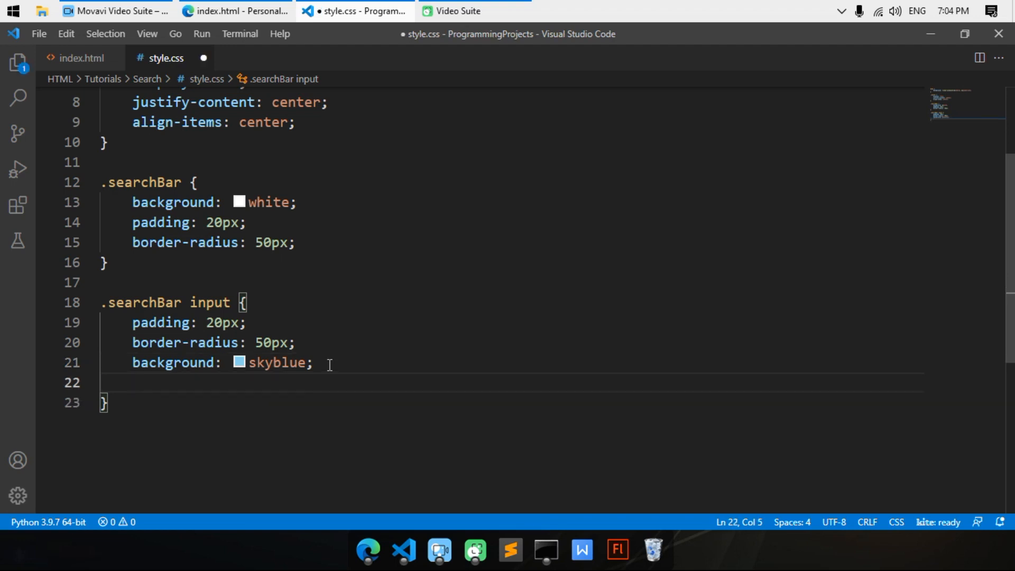
text(padding:)
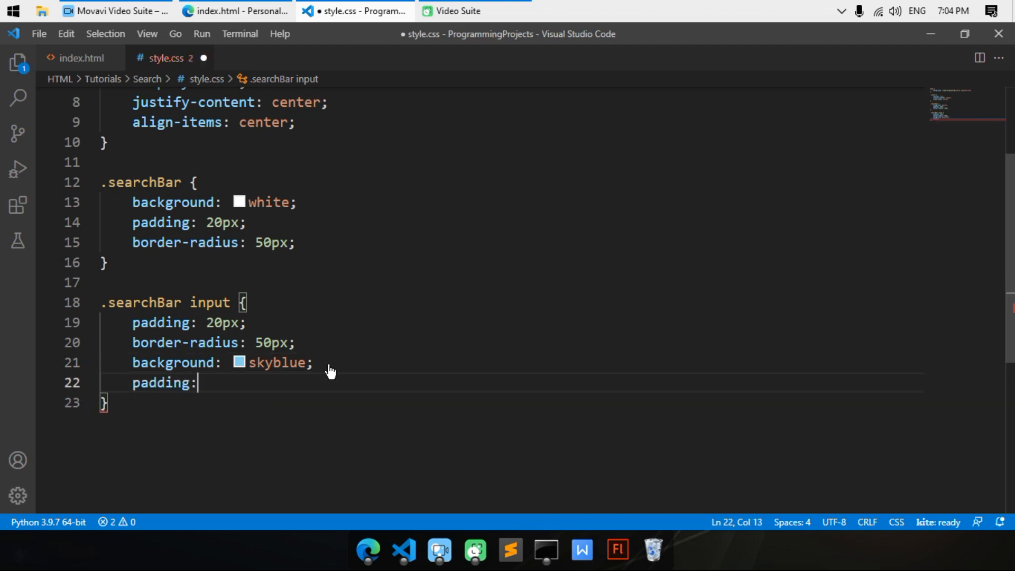
key(Backspace)
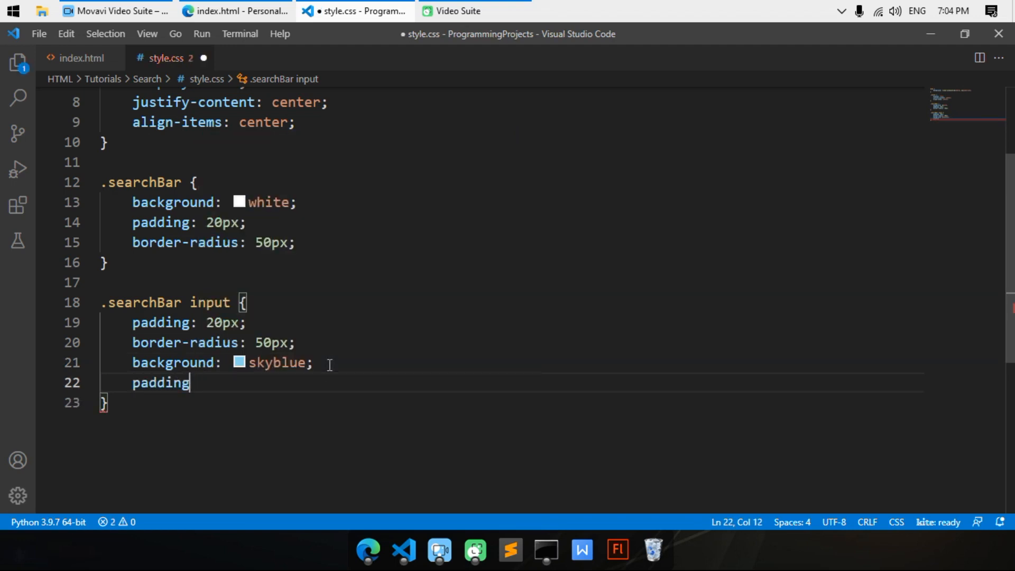
text(-right:)
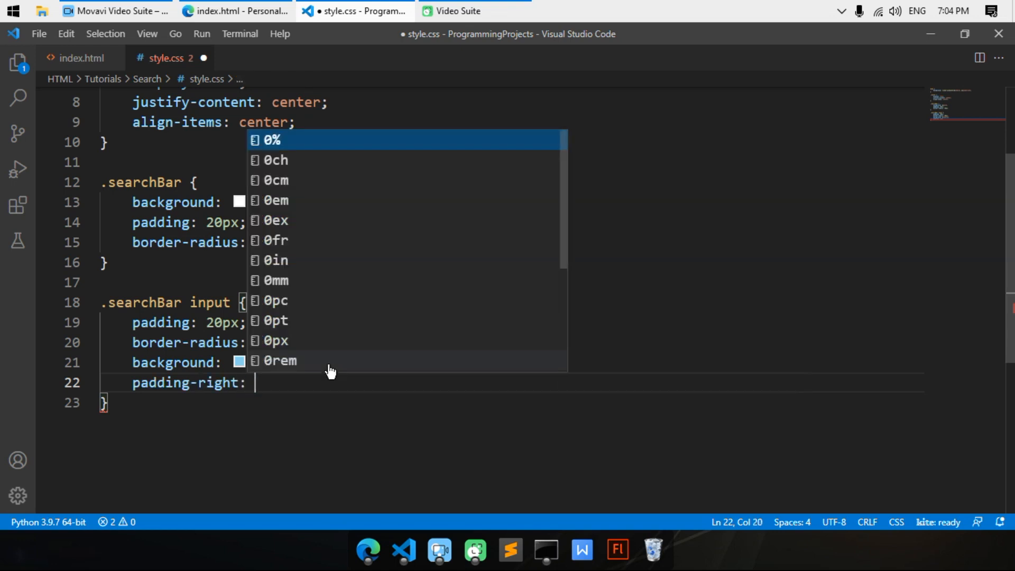
text(200px)
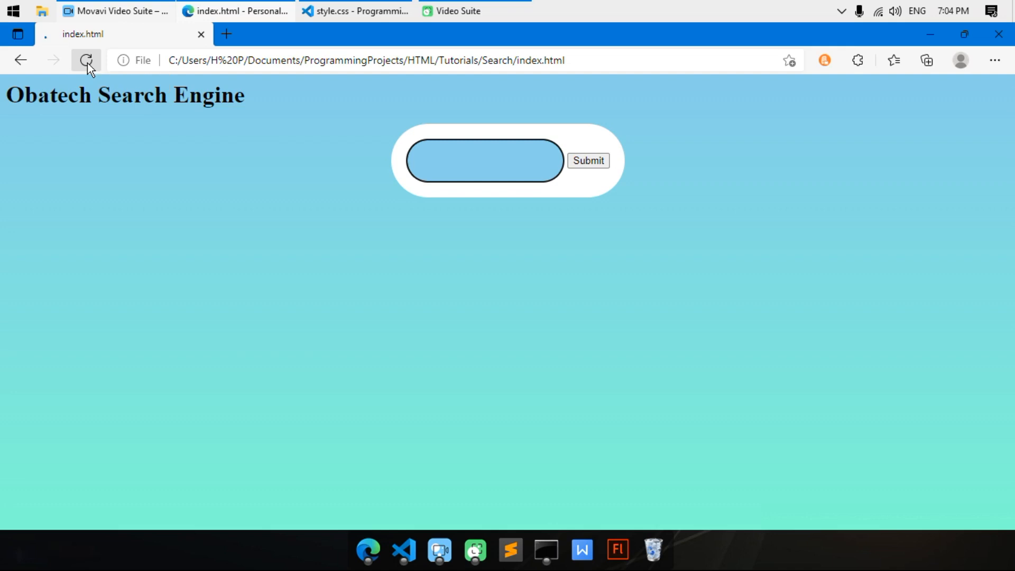
click(355, 11)
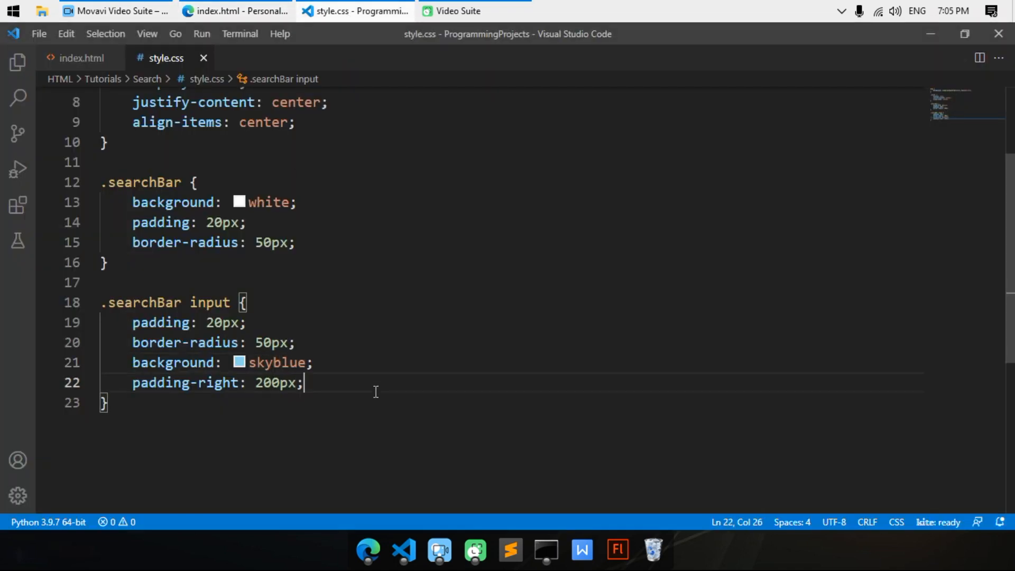
Step: Add border: none to the search input and view the page in Edge
text(border: non;)
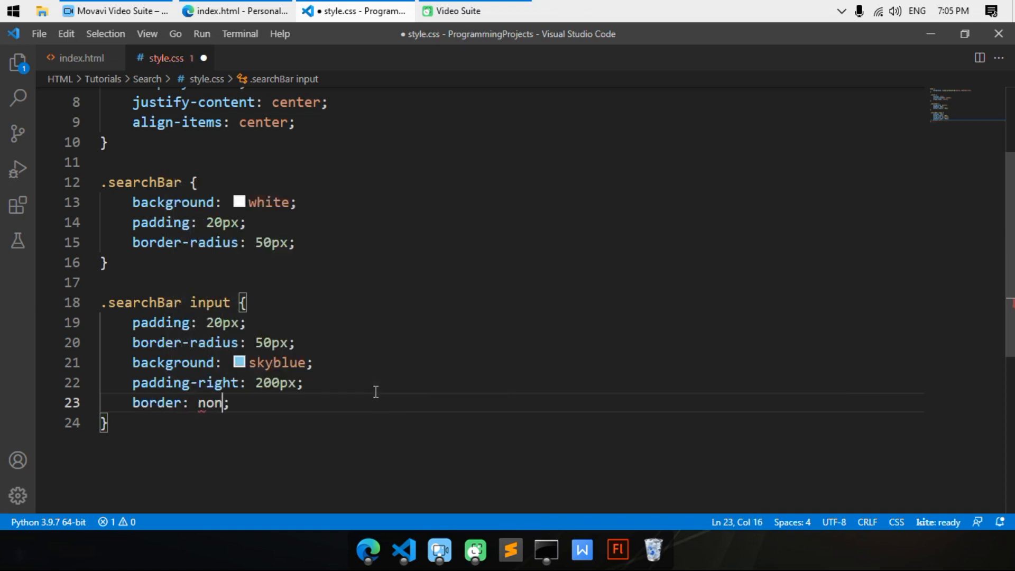
click(236, 10)
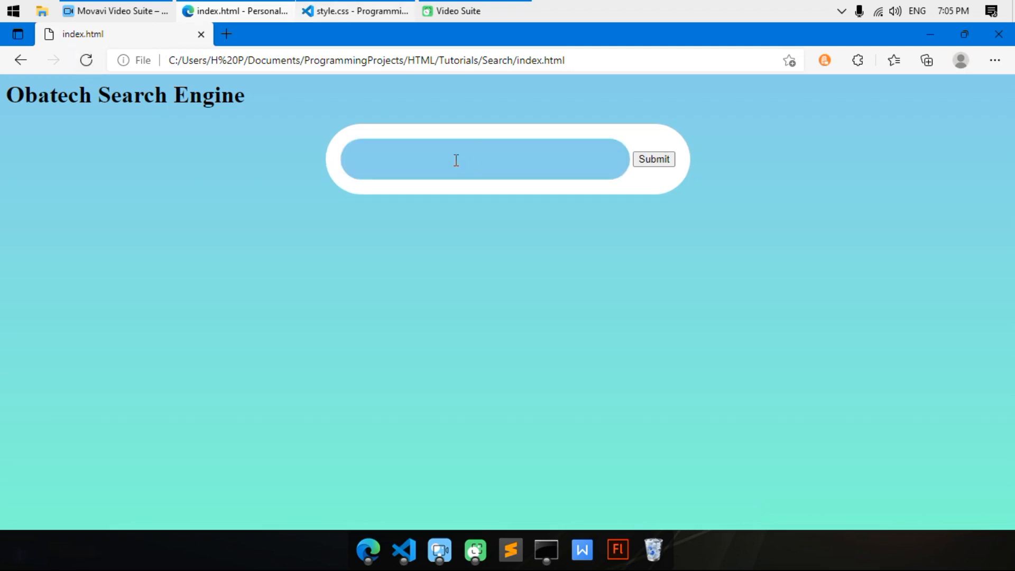
Step: Change the input background to rgb(182, 211, 223) and reload to check the paler blue field
click(484, 159)
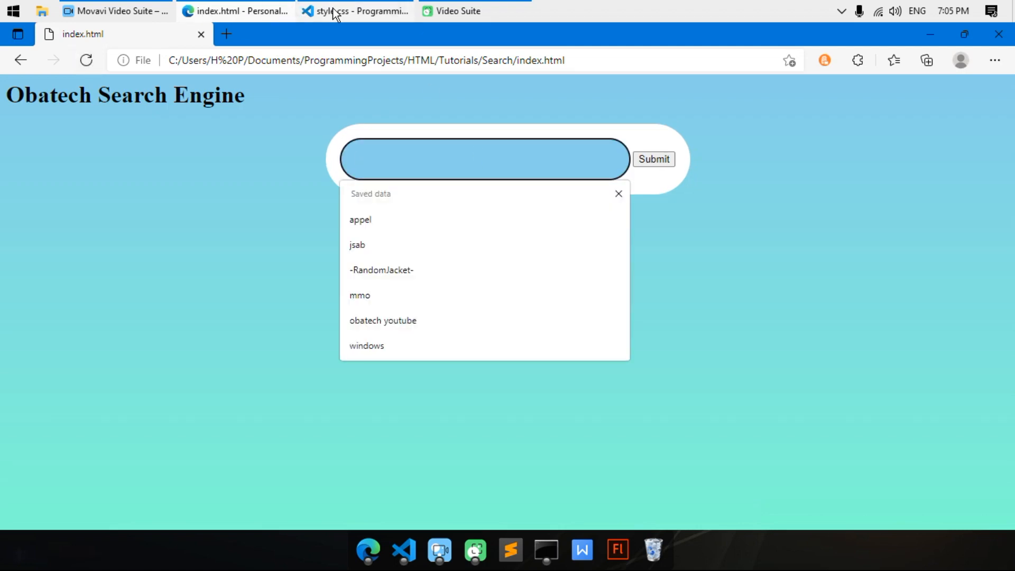
click(616, 193)
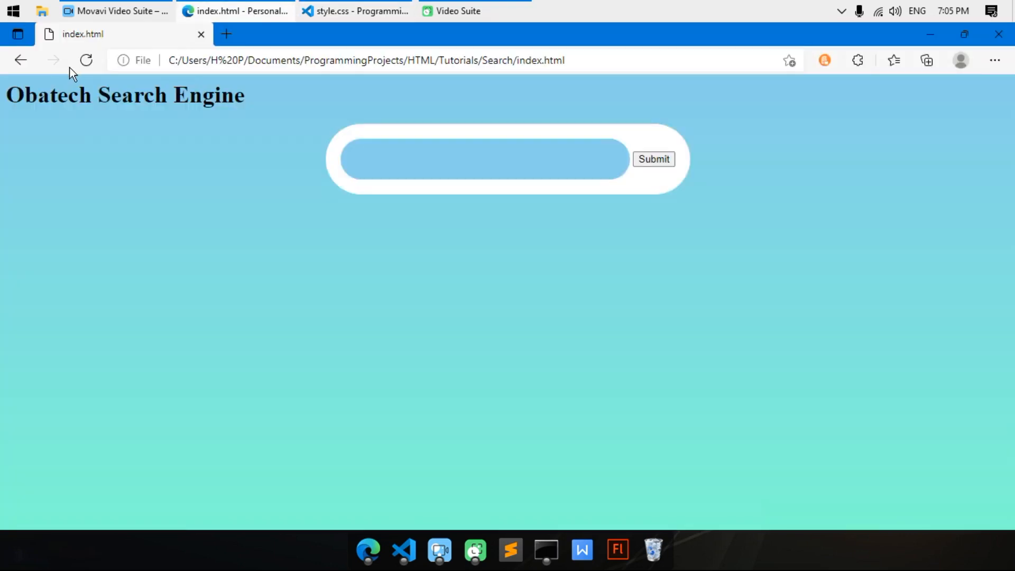
click(483, 160)
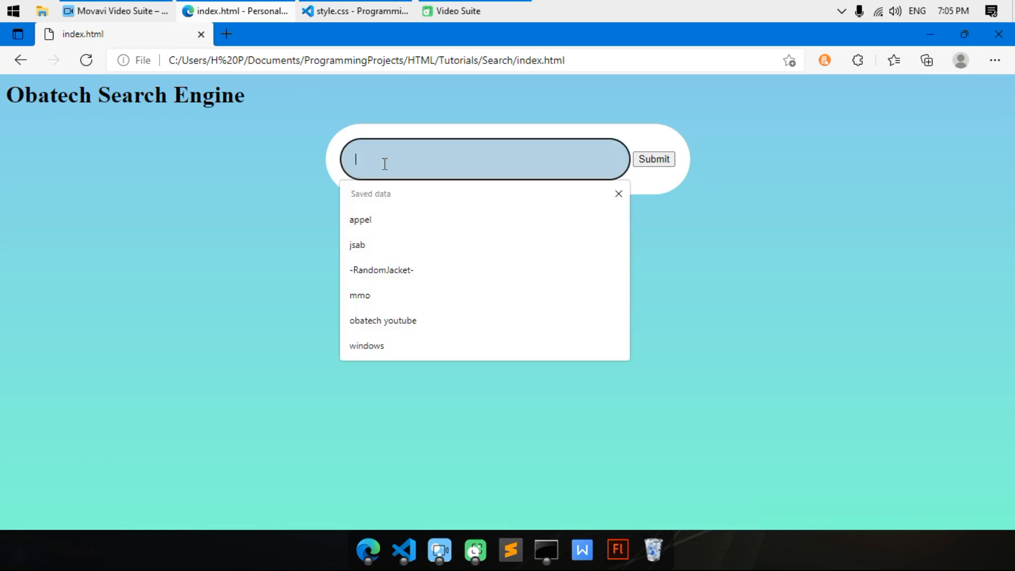
click(616, 193)
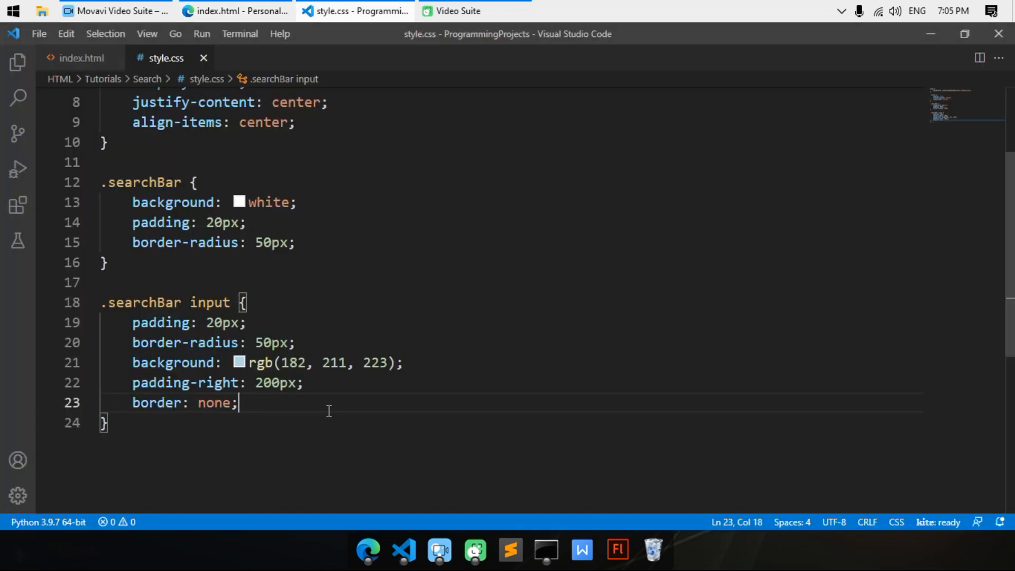
Step: Add font-size: 20px to the search input and check the larger field in Edge
text(font-si)
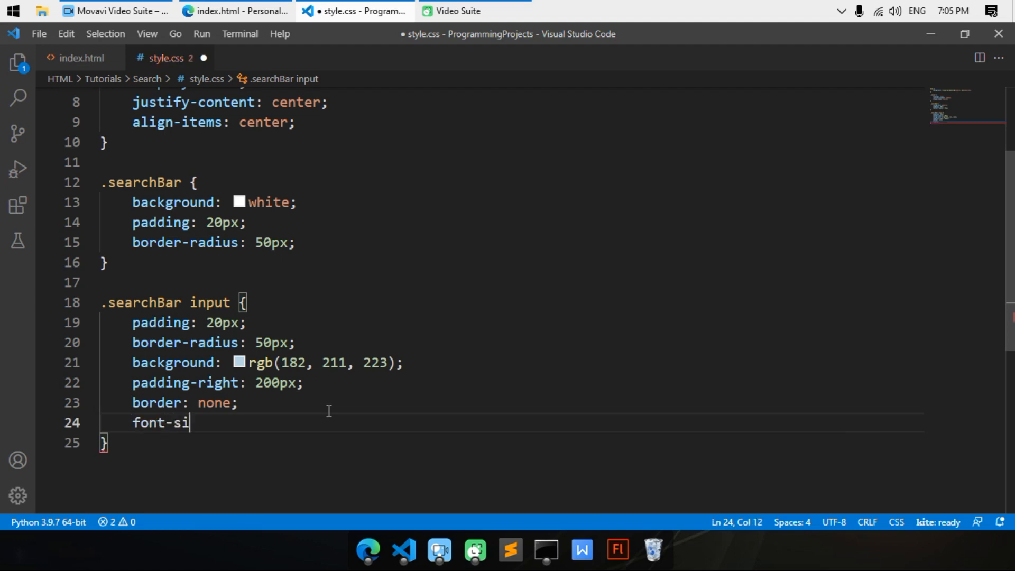
text(ze: 20)
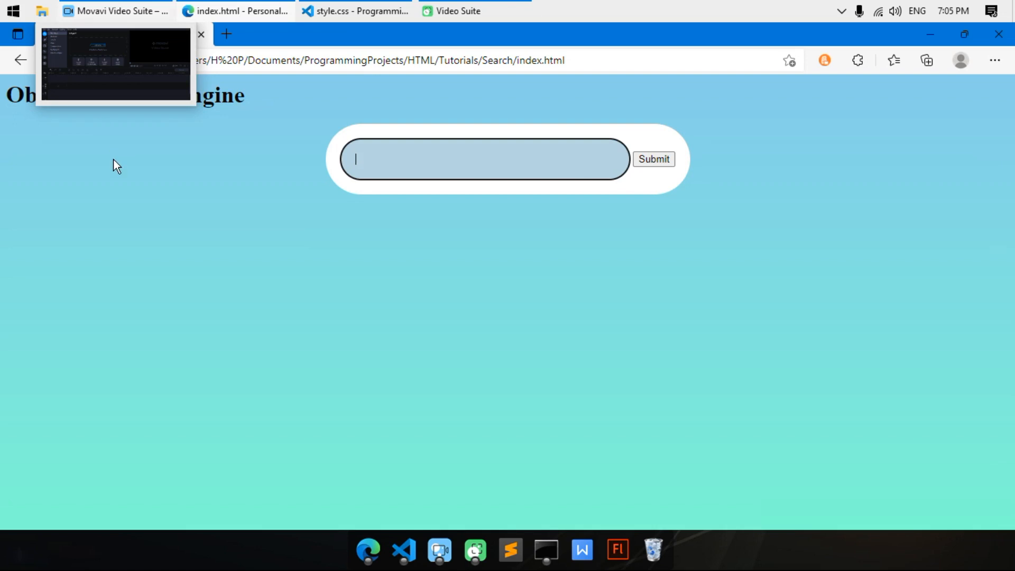
click(85, 61)
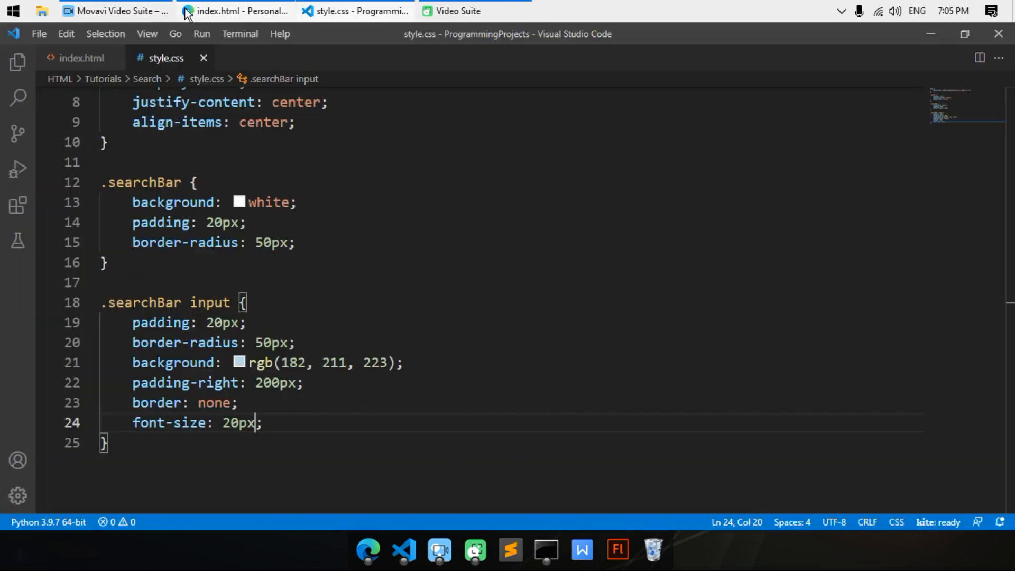
click(235, 10)
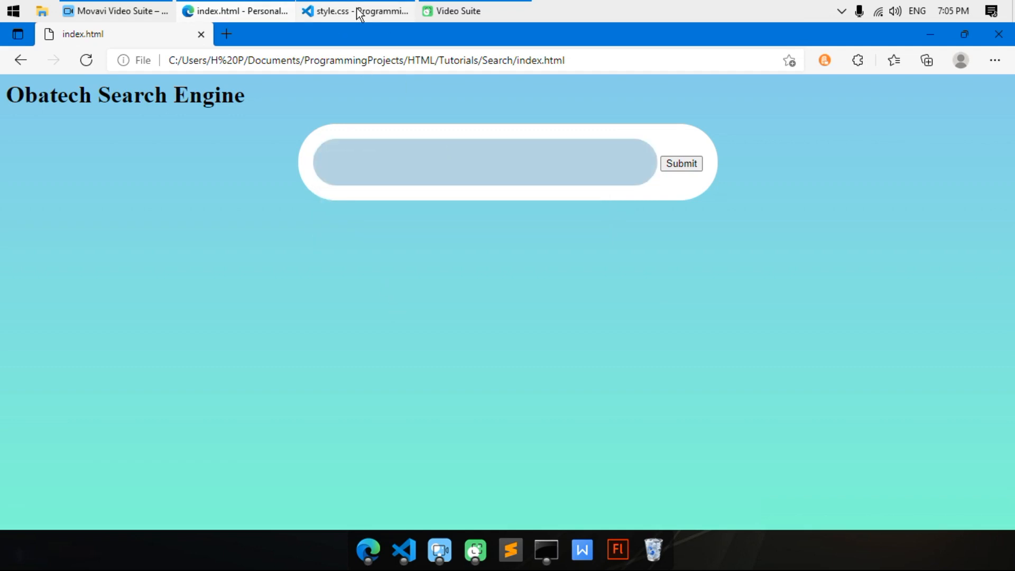
click(356, 11)
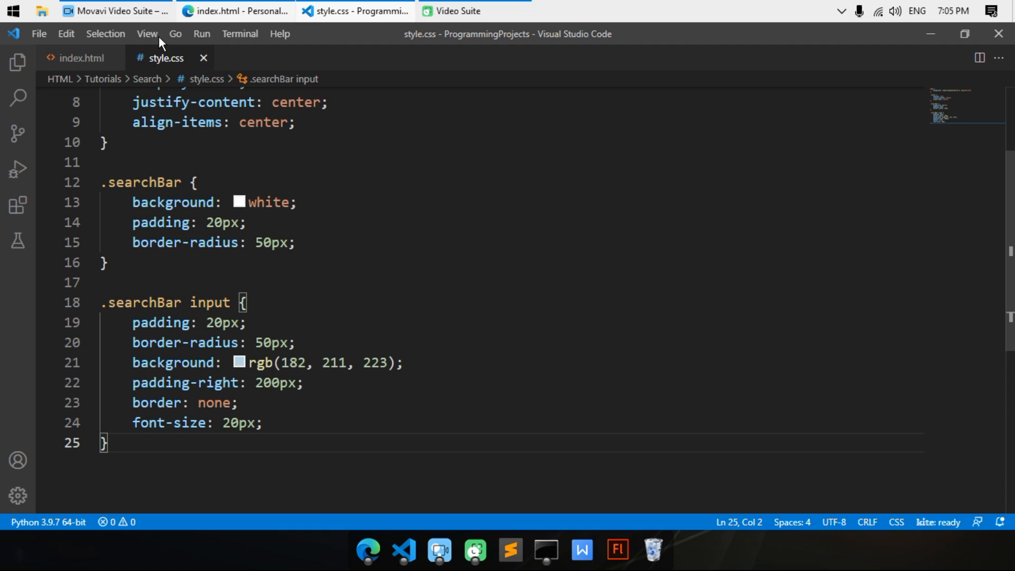
Step: Add placeholder="Obatech Search" to the input tag in index.html
click(82, 57)
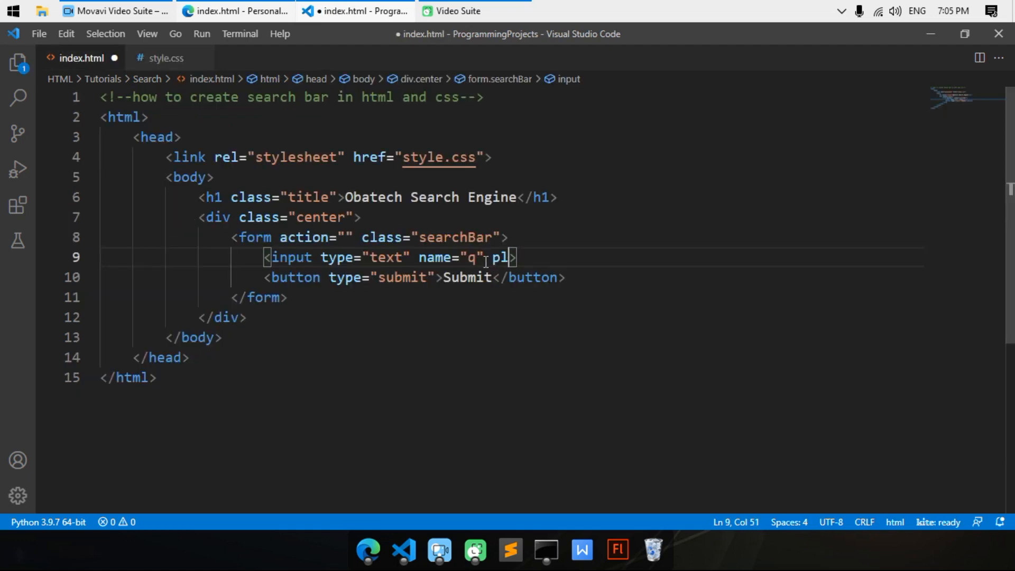
text(aceholder="S)
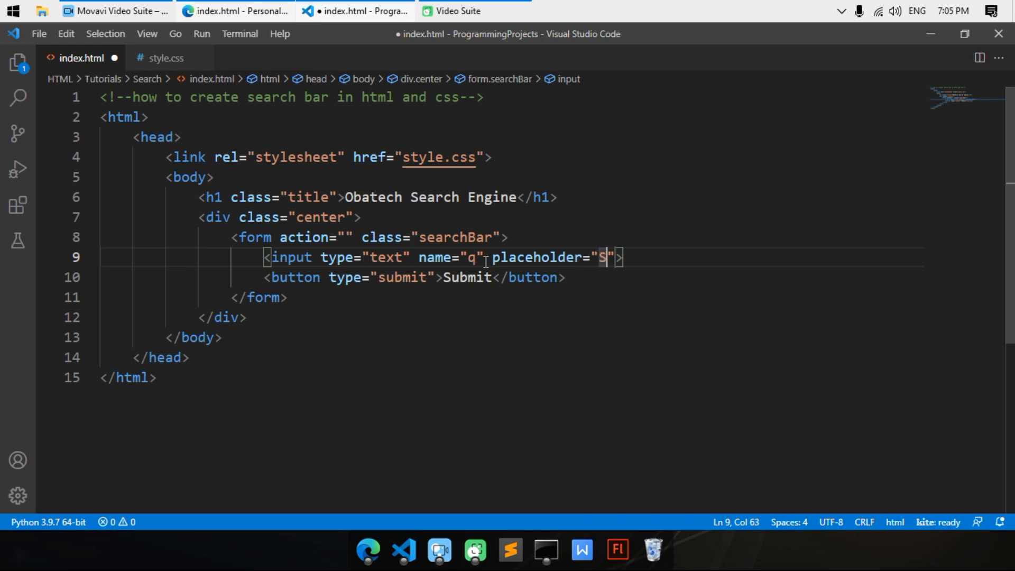
text(bate)
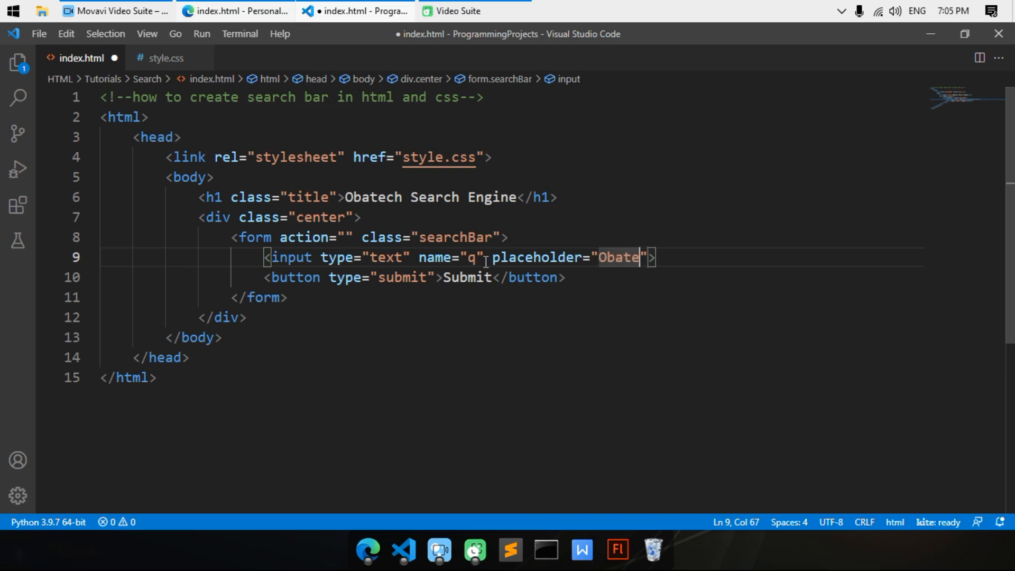
text(ch Sea)
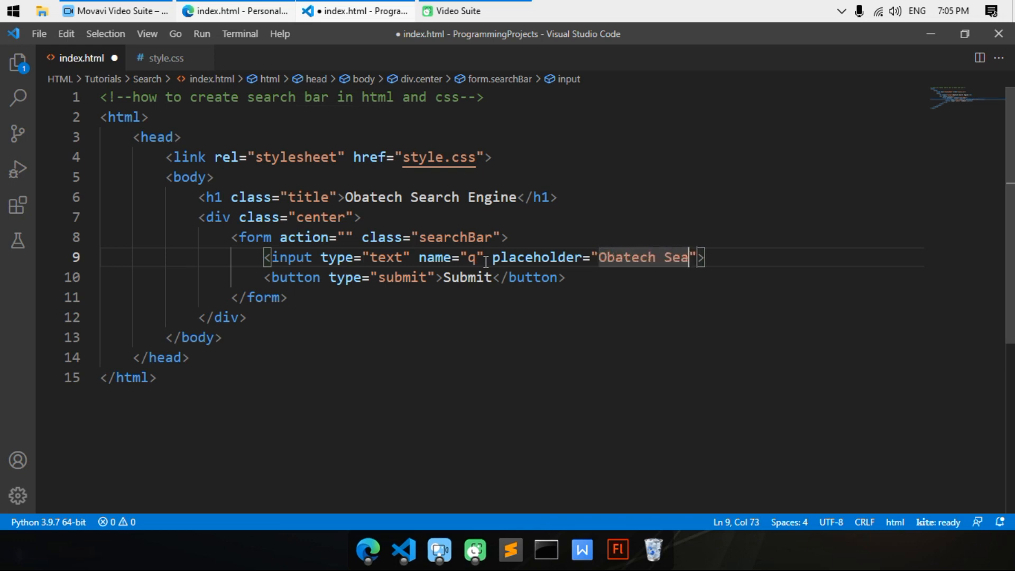
text(rch)
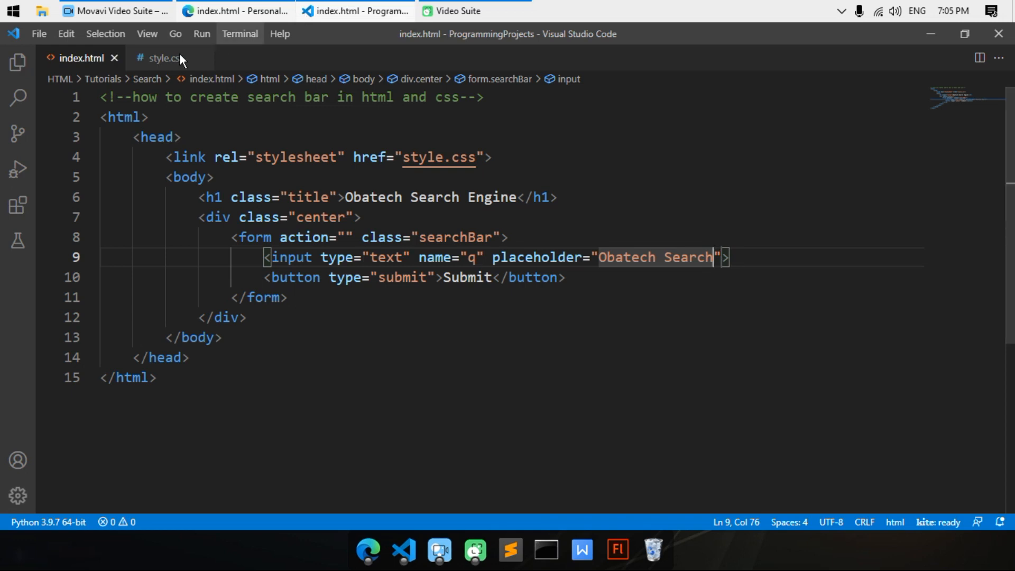
click(162, 57)
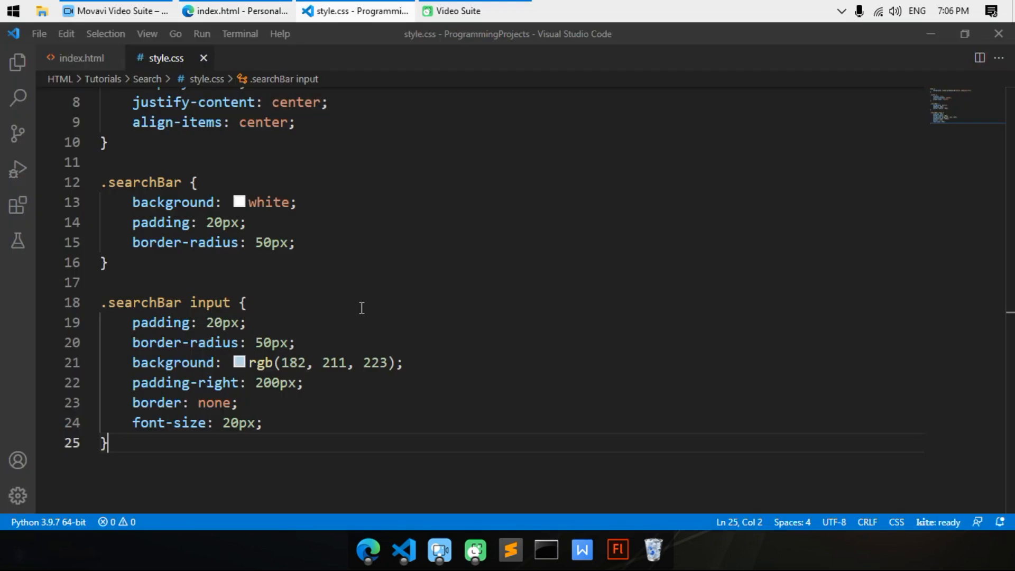
Step: Open blank lines below the .searchBar input rule for a new rule
click(244, 302)
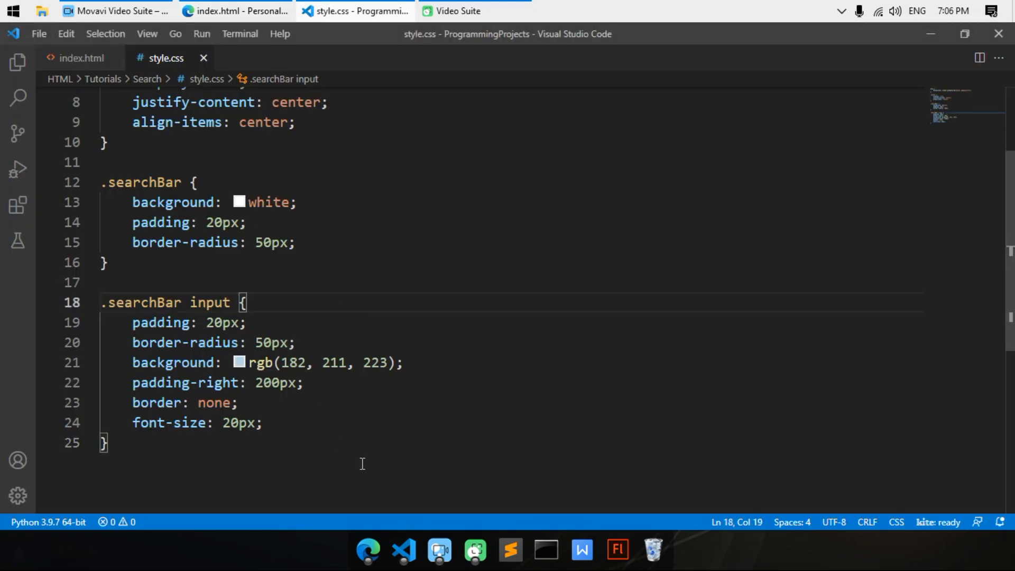
mouse_move(398, 414)
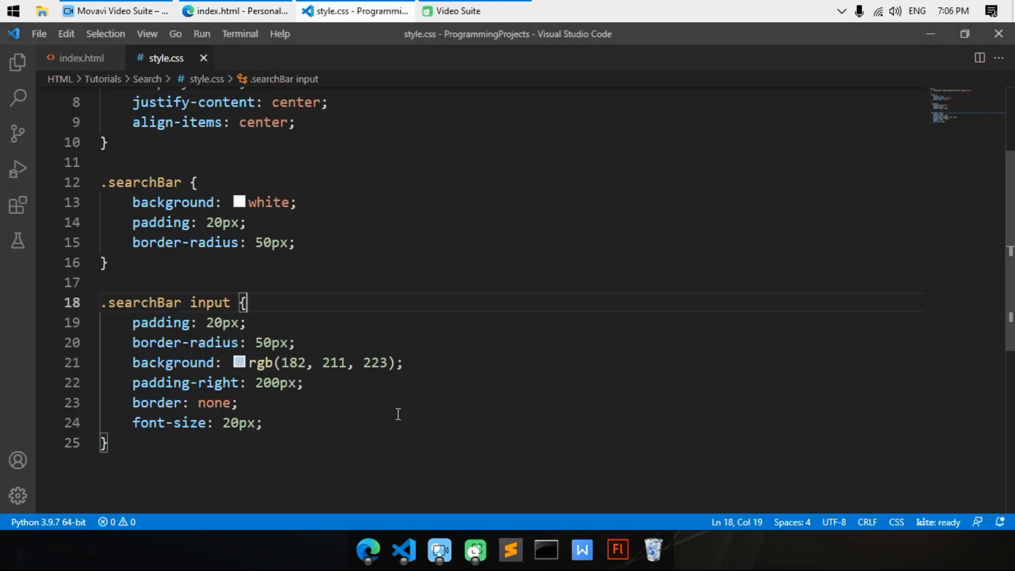
scroll(down, 3)
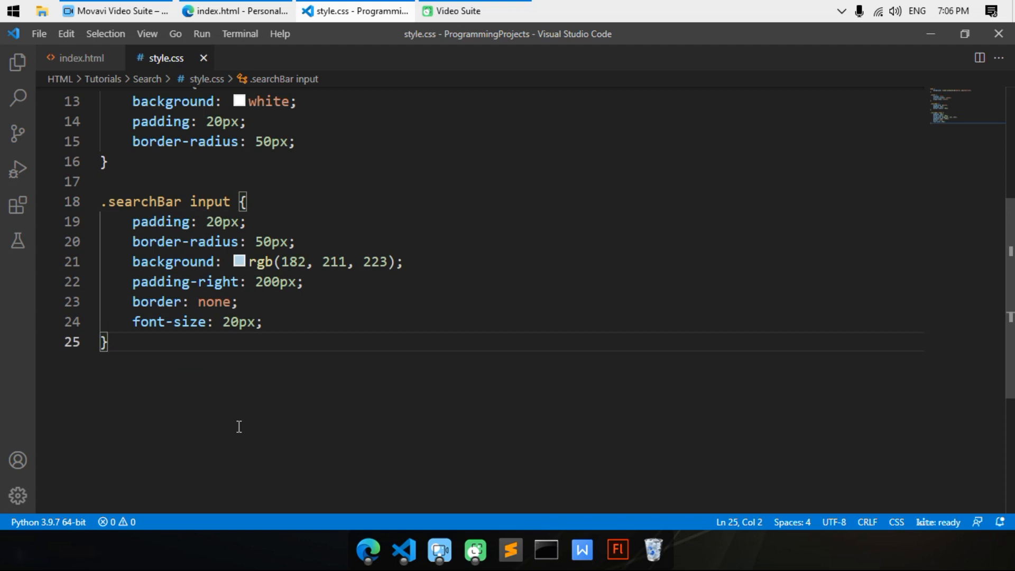
key(Enter)
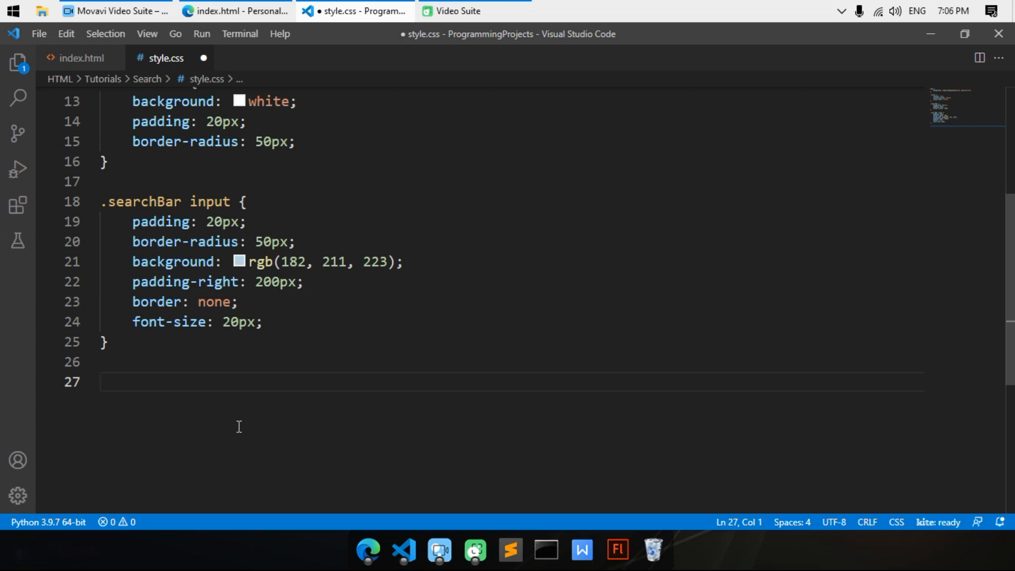
Step: Create a .searchBar button rule with 20px padding, 50px radius and rgb(182,211,223) background
text(.)
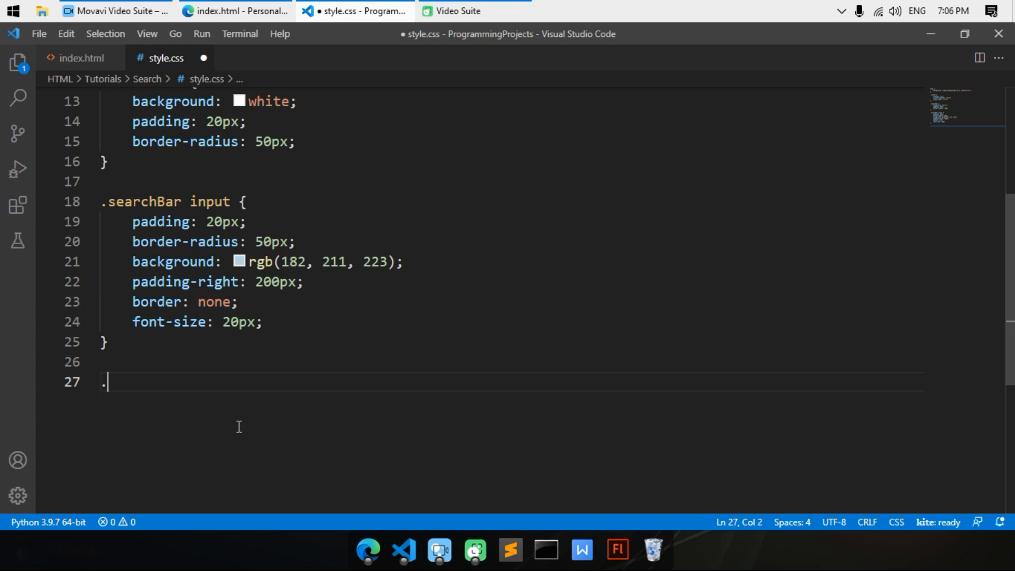
text(searchBar b)
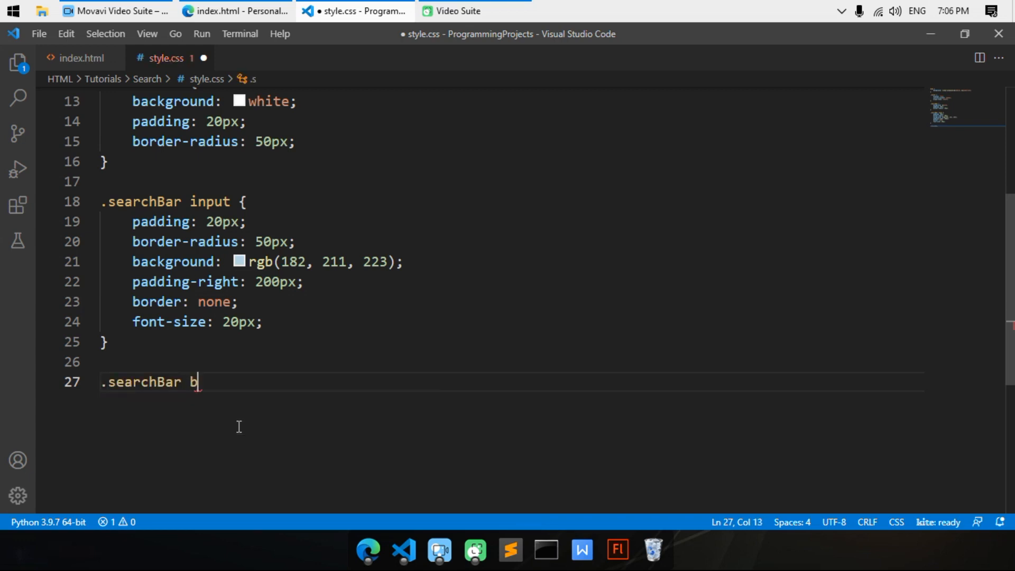
text(utton {)
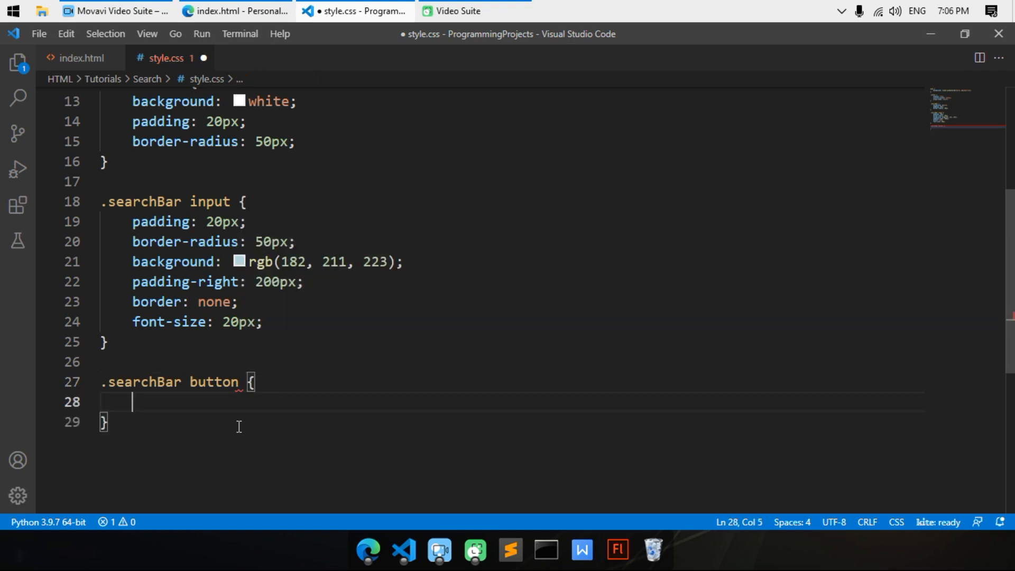
text(padding: ;)
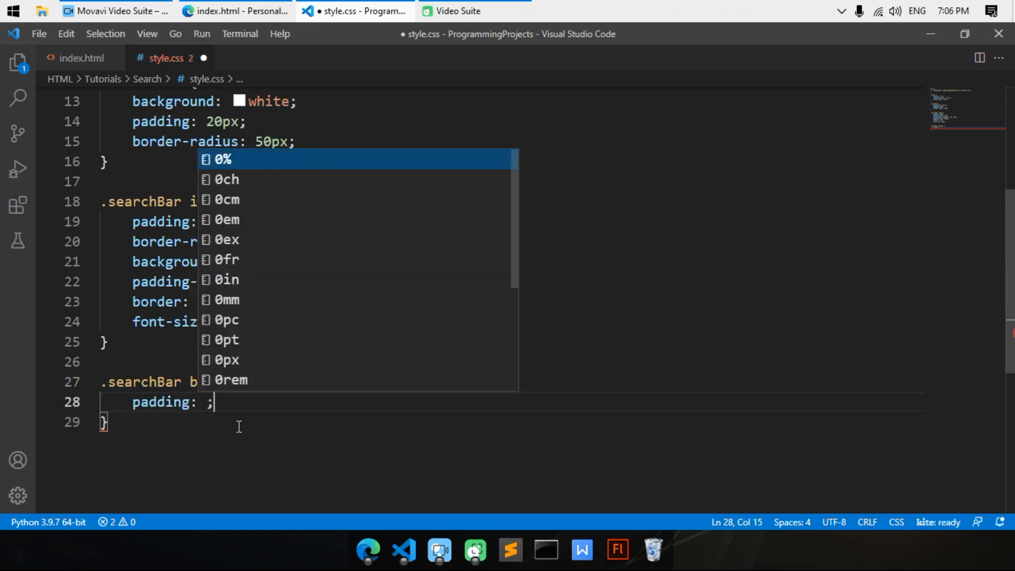
text(bor)
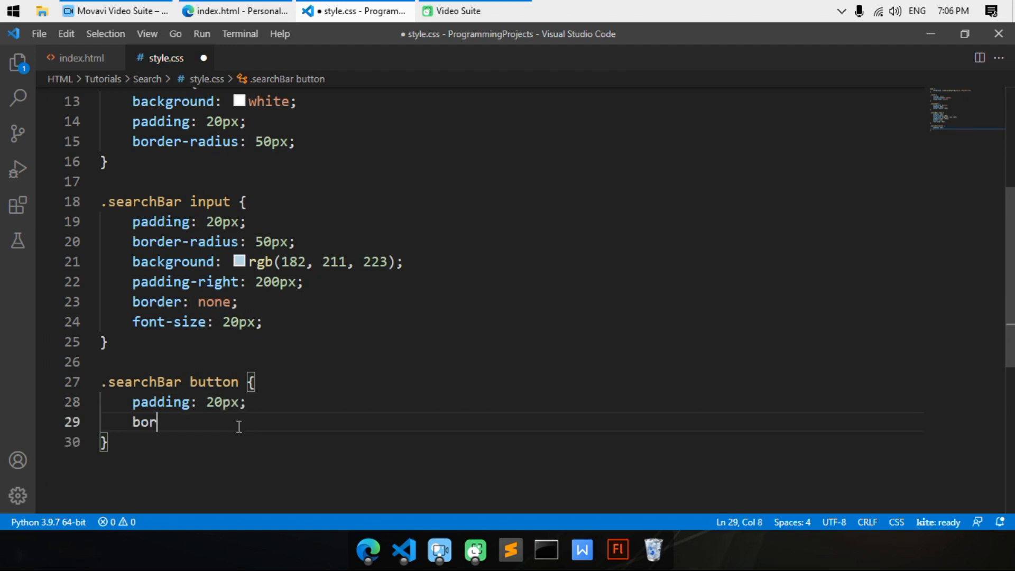
text(der-radius: 50px;)
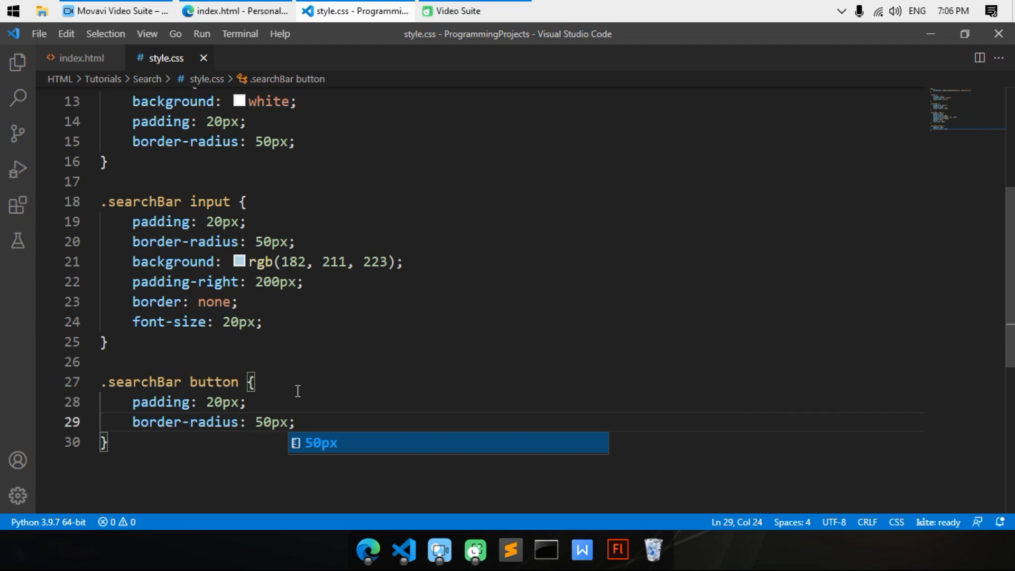
text(background: ;)
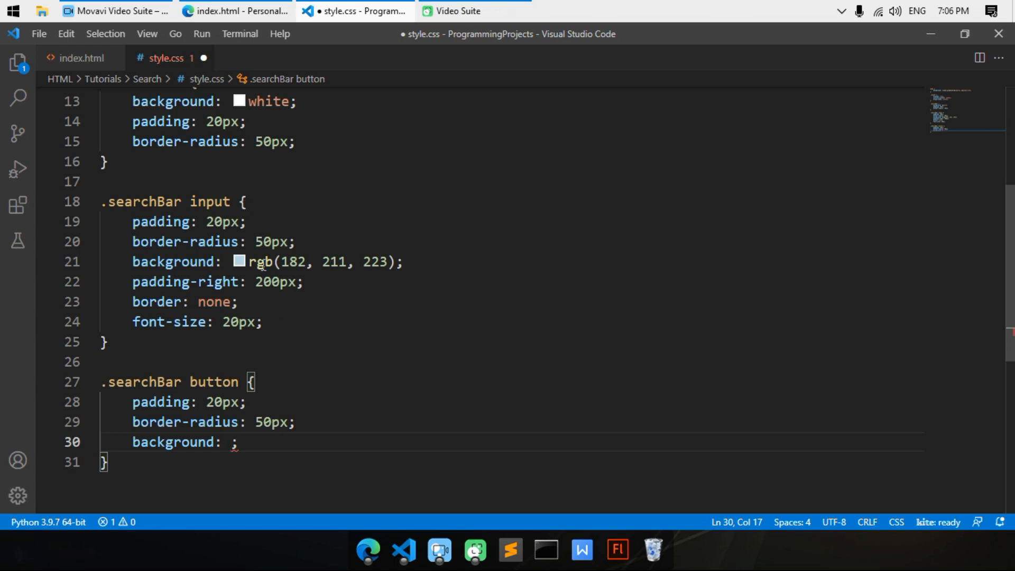
text(rgb(182, 211, 223)
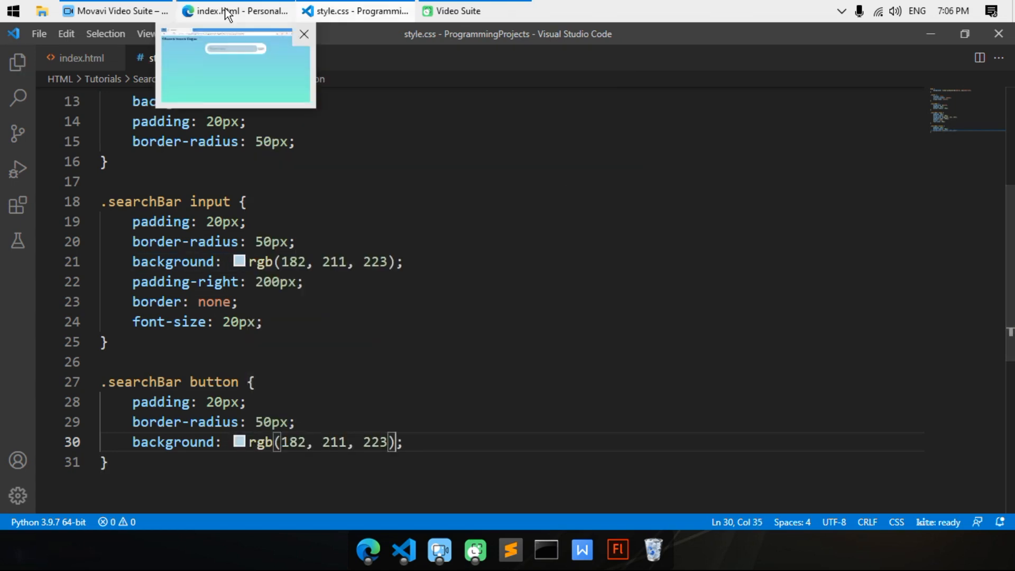
Step: Add border: none and font-size 20px to the button, checking it in Edge
click(235, 10)
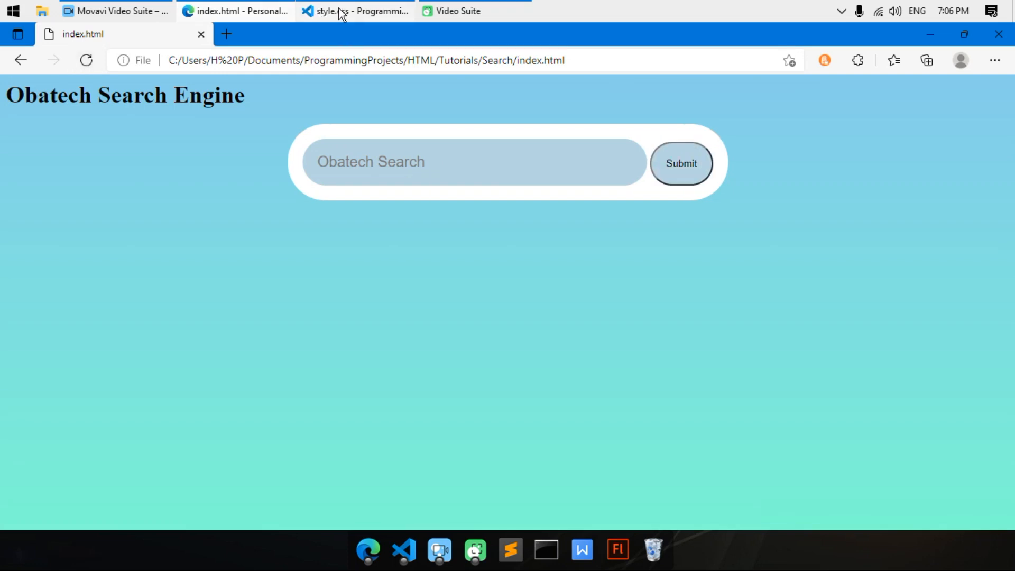
click(355, 11)
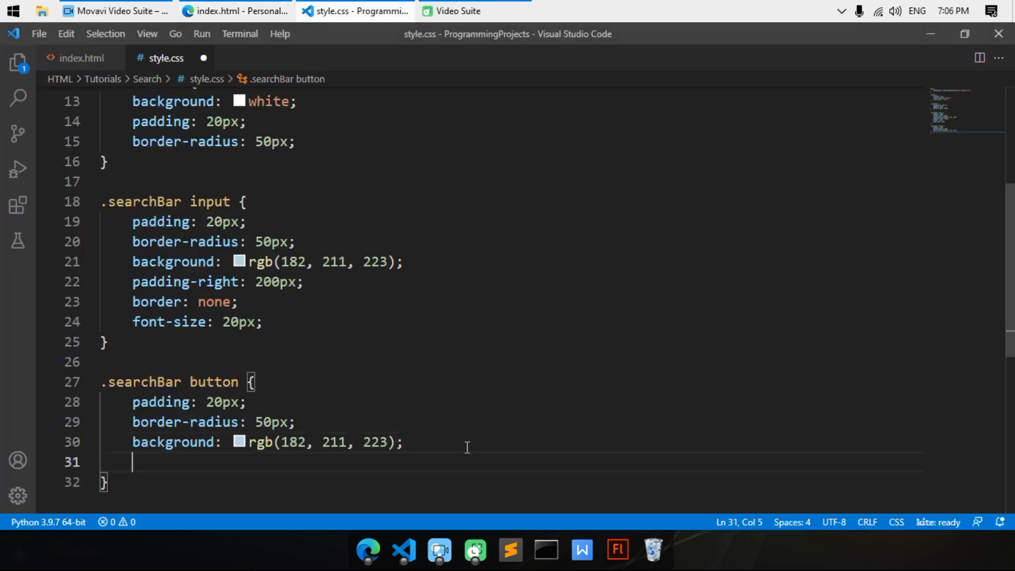
text(border: none;)
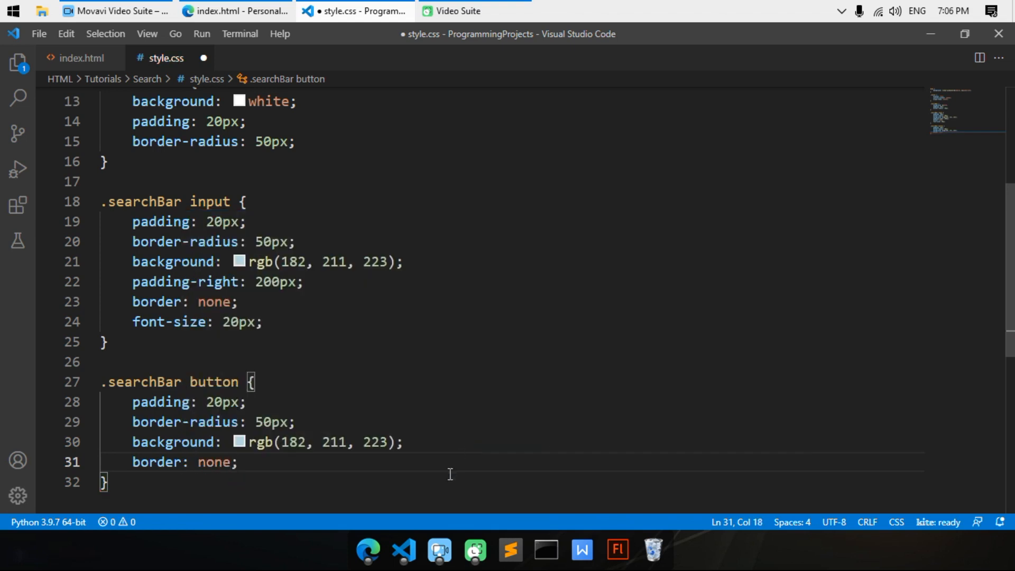
click(235, 11)
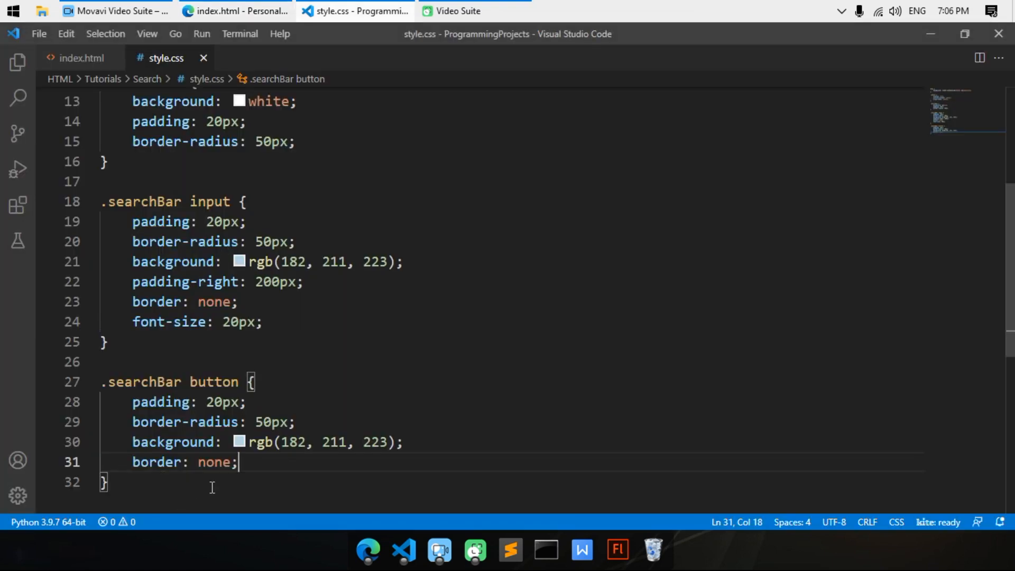
text(fo)
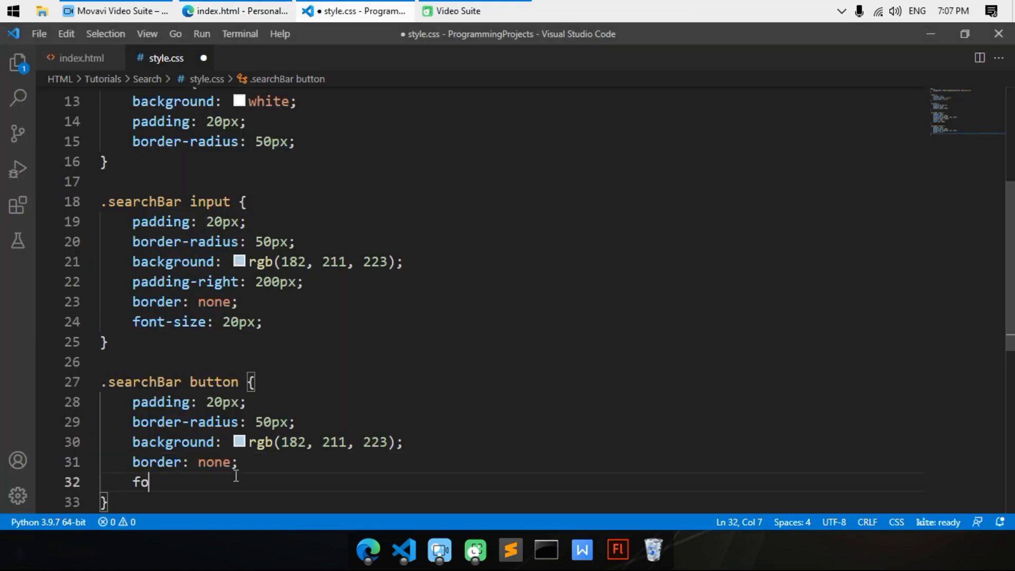
text(nt-size: 20px;)
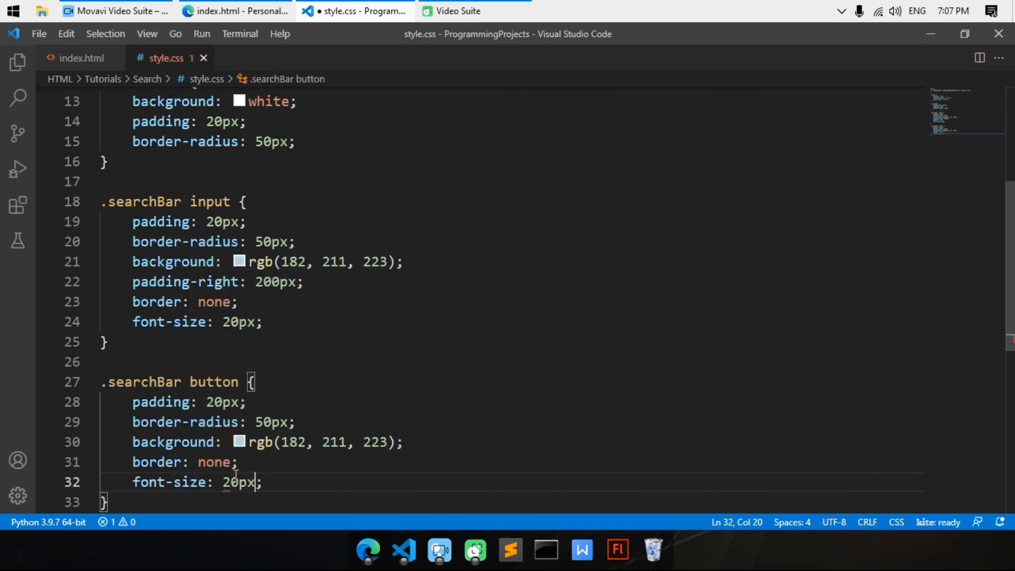
click(236, 11)
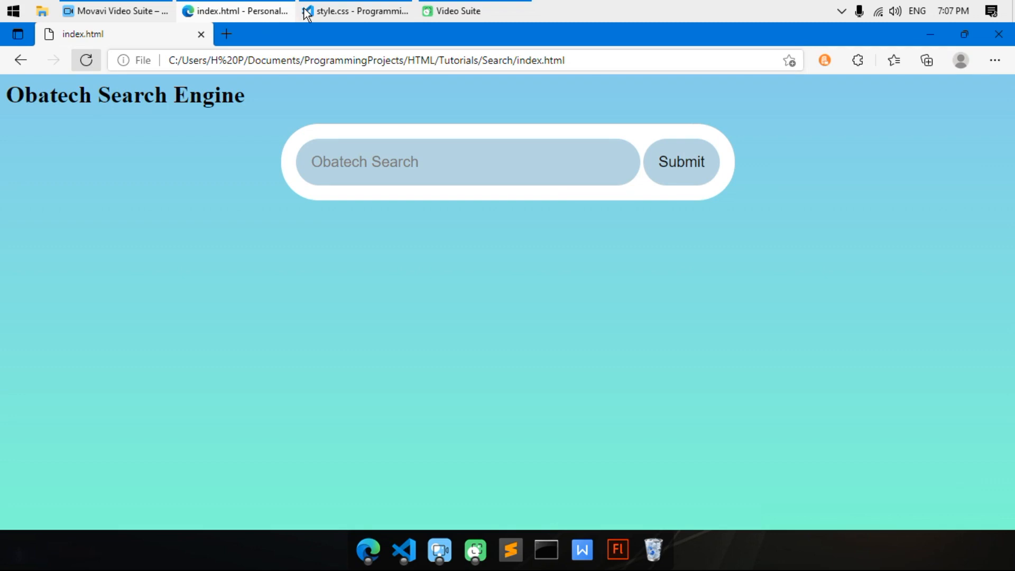
click(355, 11)
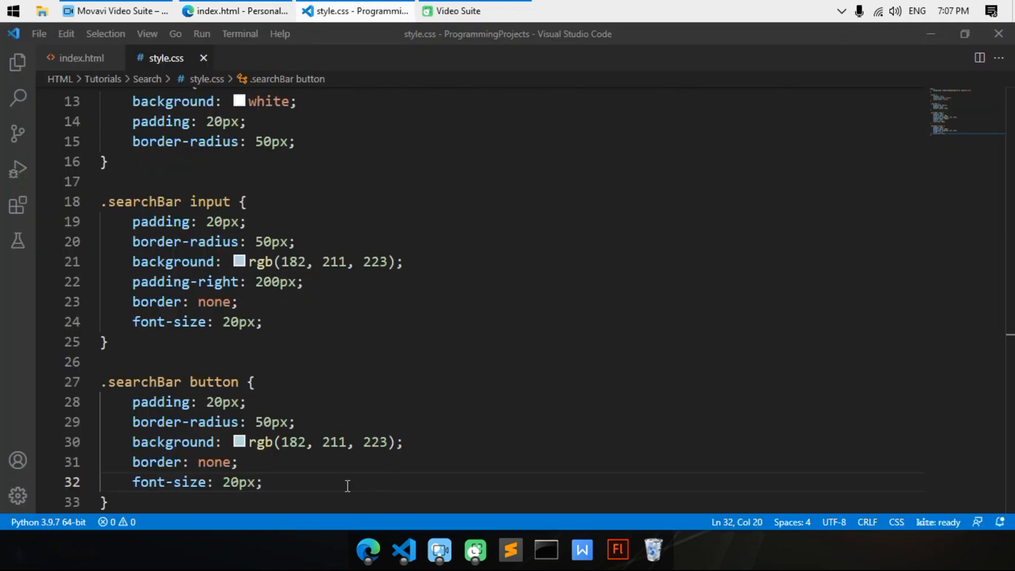
Step: Try color: black on the button, then remove the declaration again
text(co)
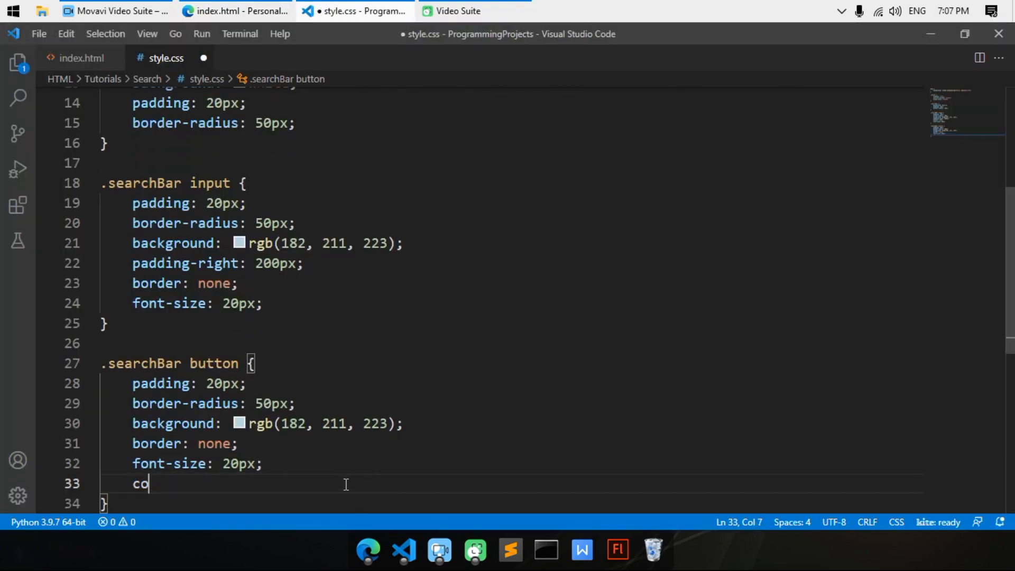
text(lor: blac)
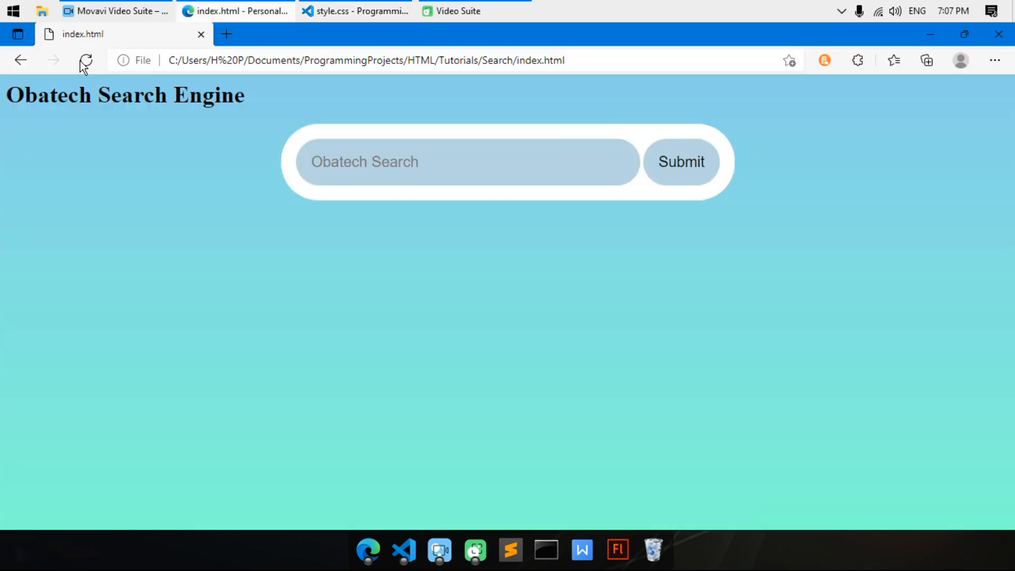
click(86, 60)
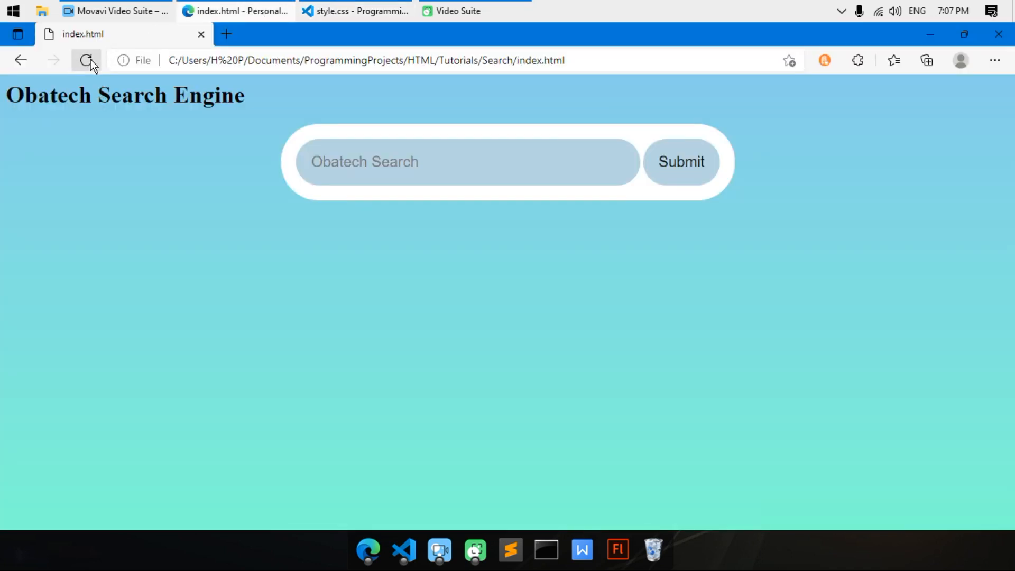
click(355, 11)
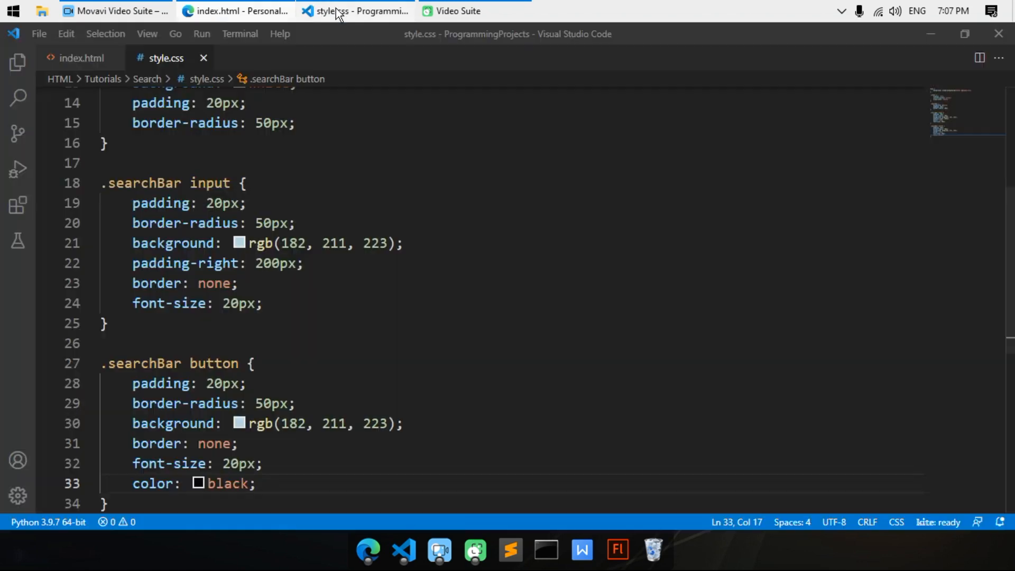
key(BackSpace)
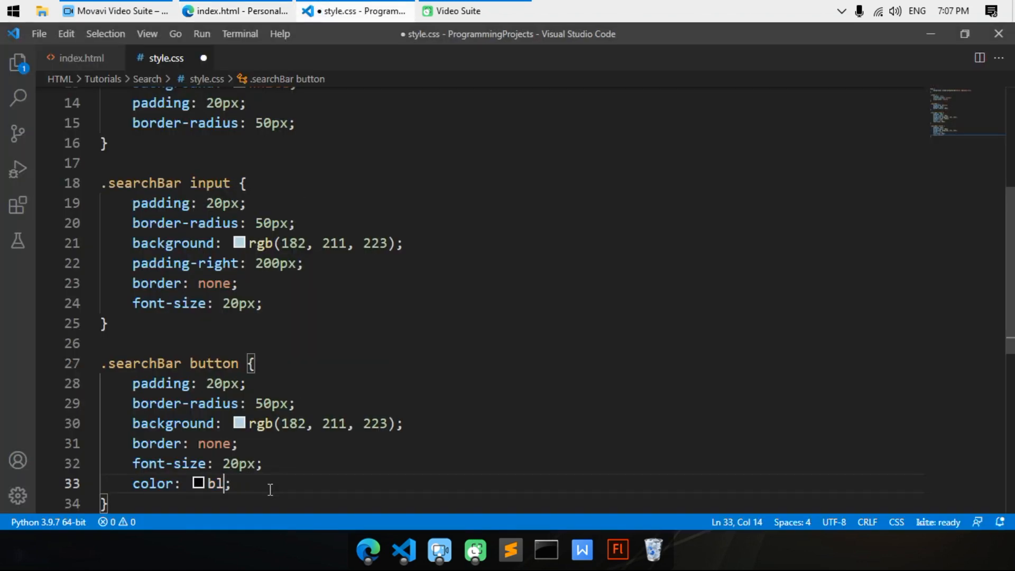
key(Backspace)
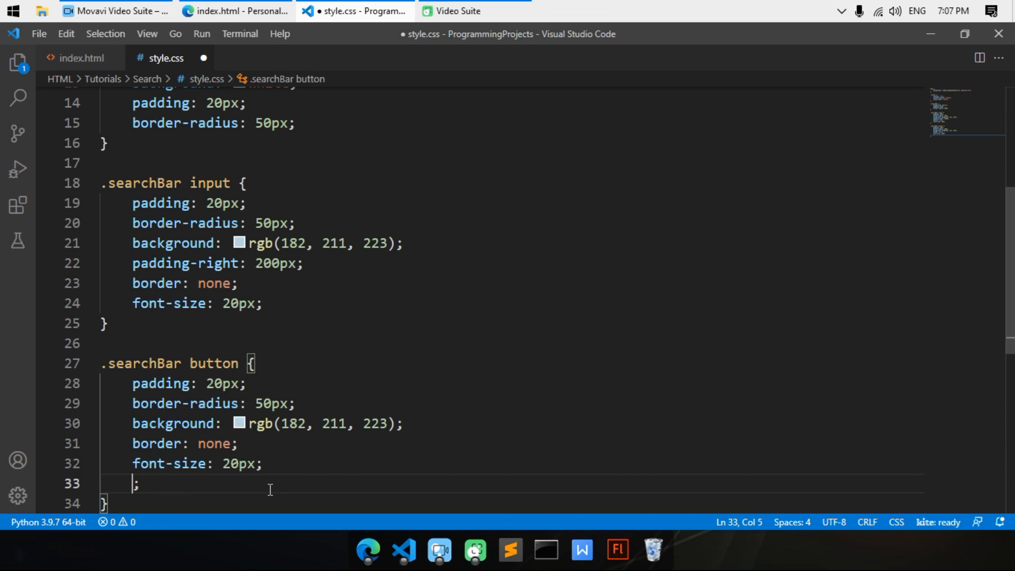
key(Backspace)
text(.)
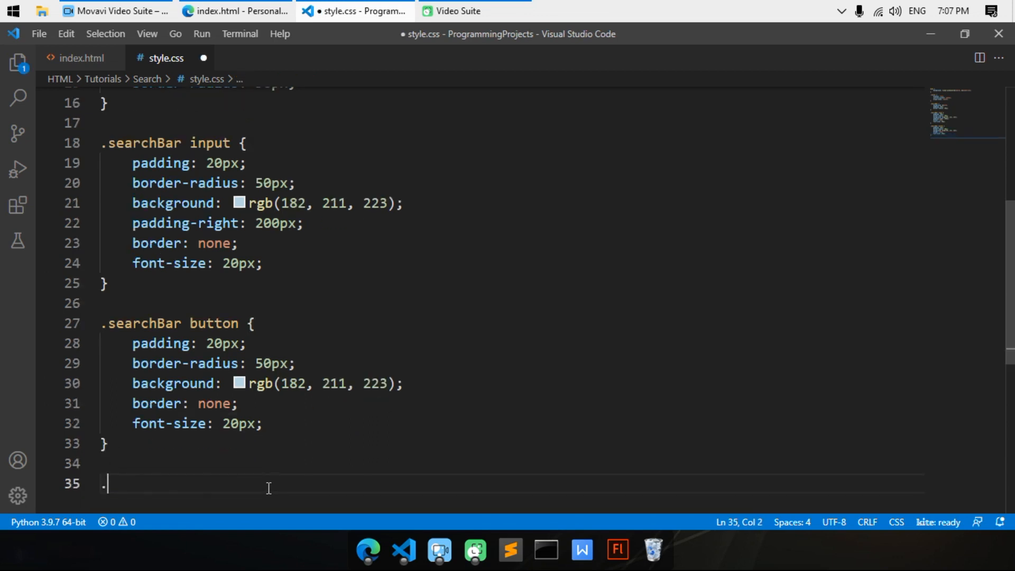
Step: Begin a .searchBar button:hover rule and set cursor: pointer on the button
text(searchBar b)
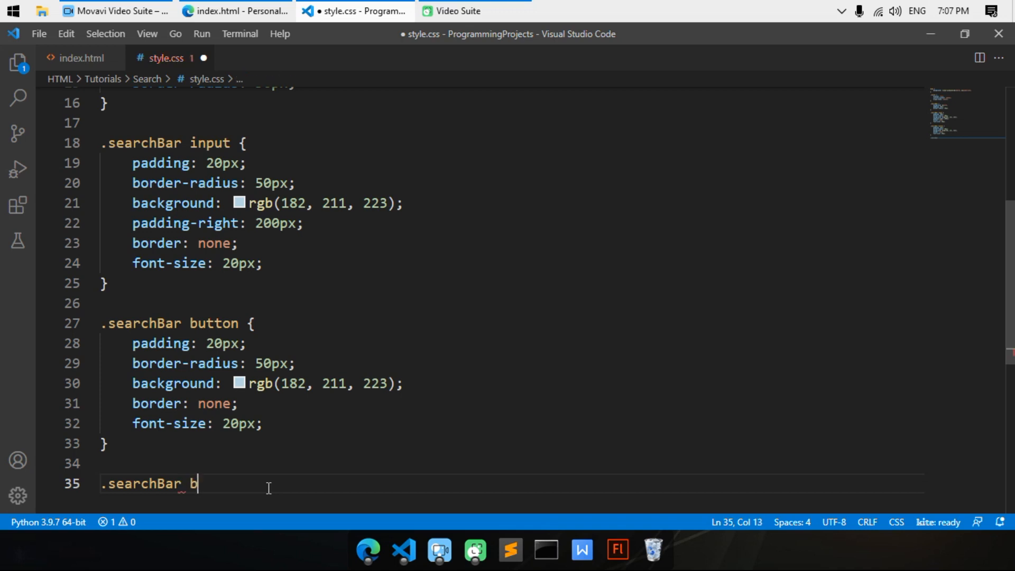
text(utton:)
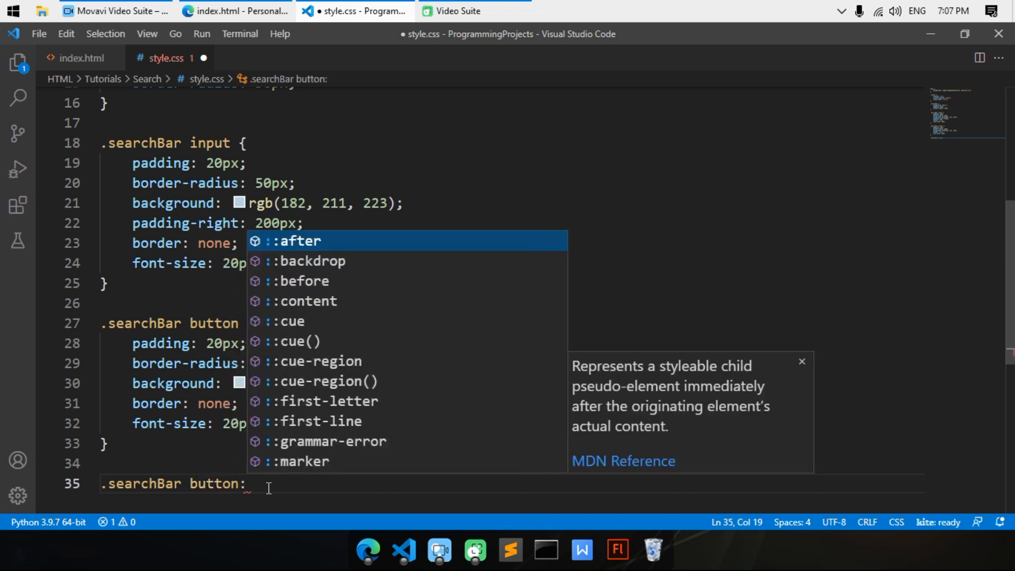
text(hover{)
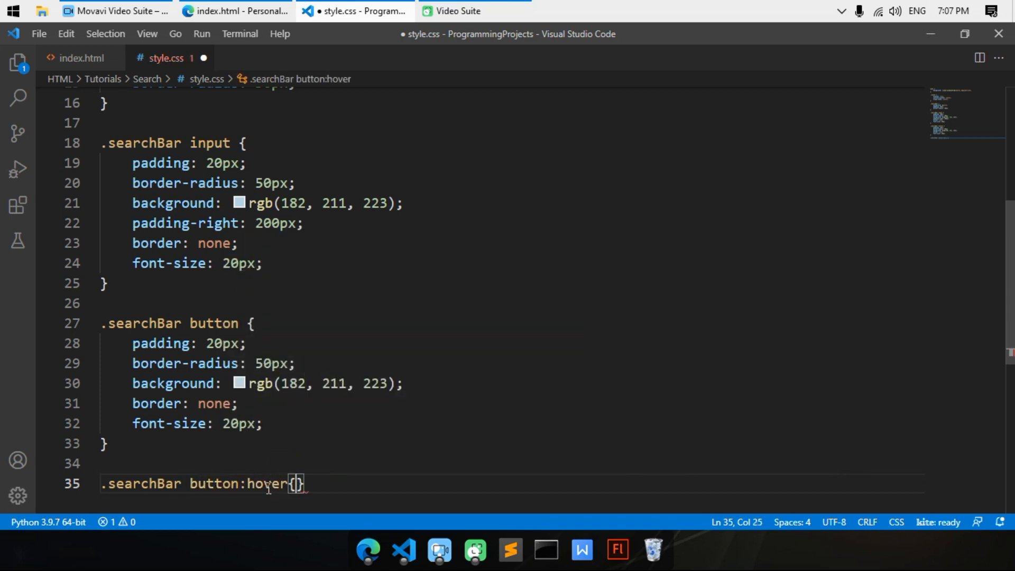
key(Enter)
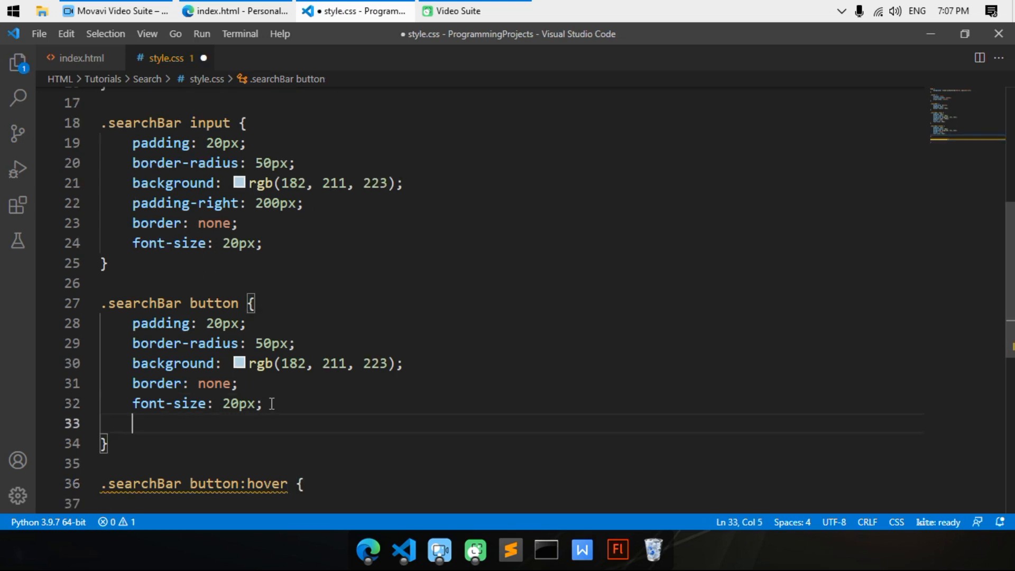
text(cursor)
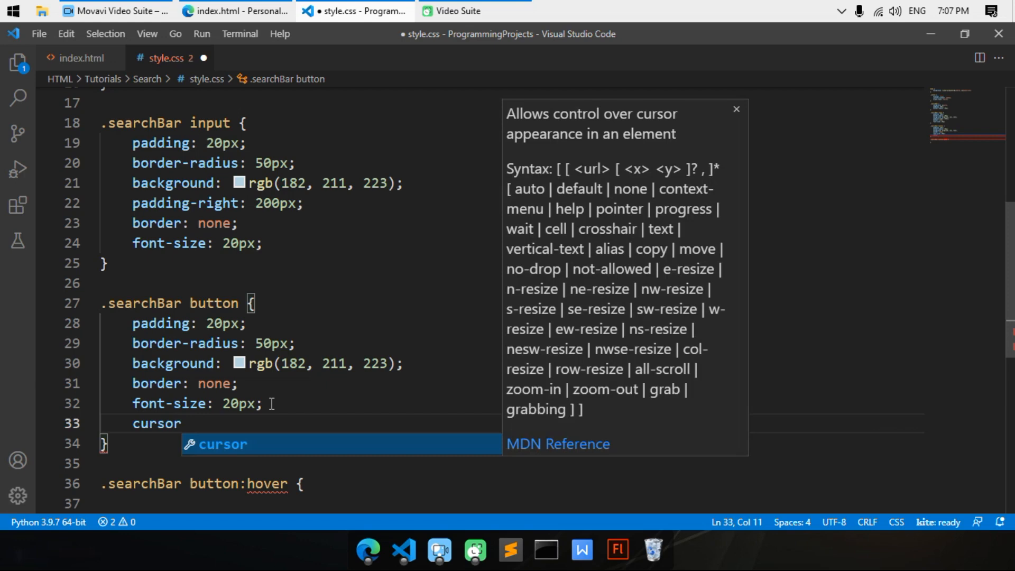
text(: poi;)
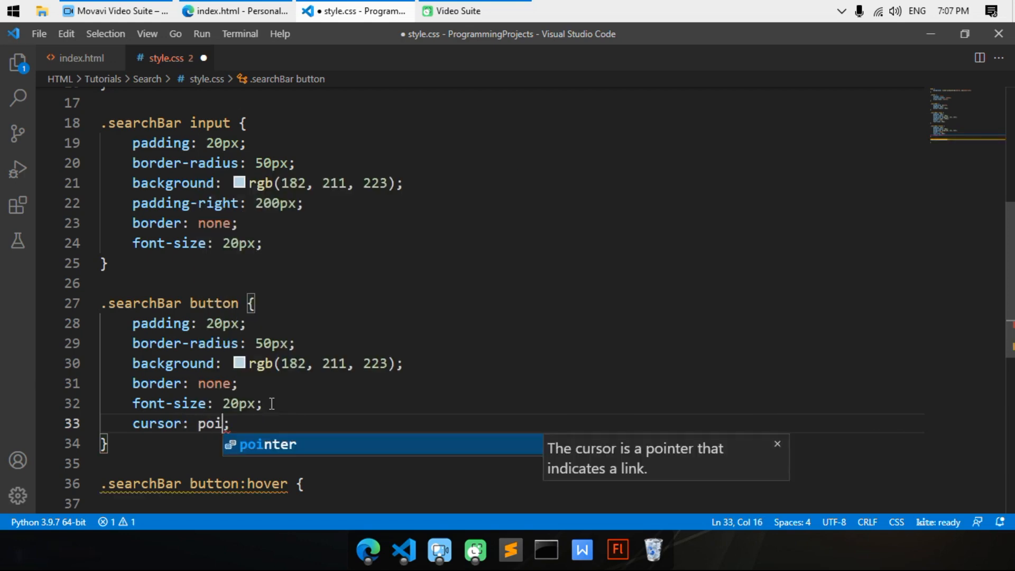
key(Tab)
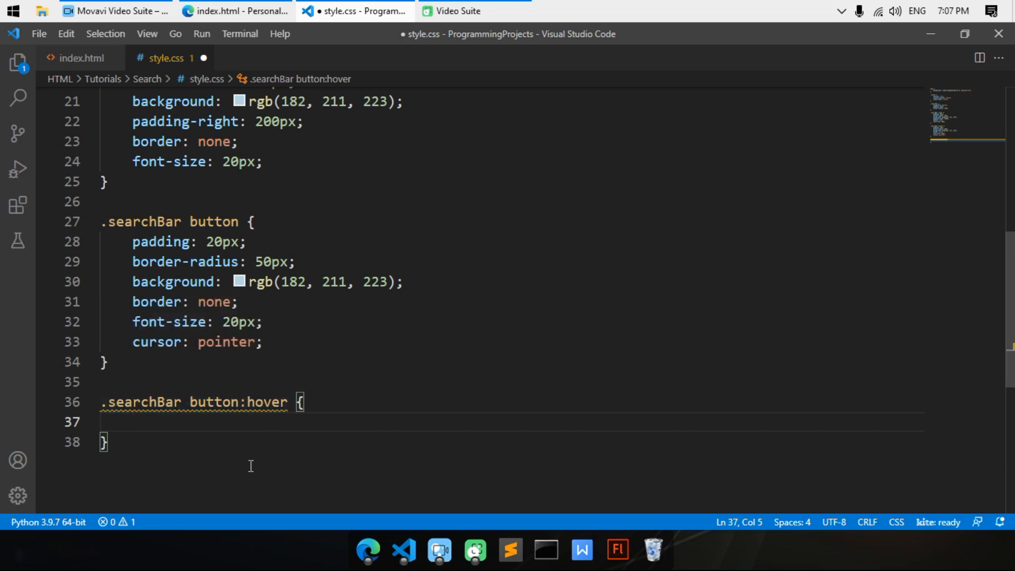
mouse_move(194, 402)
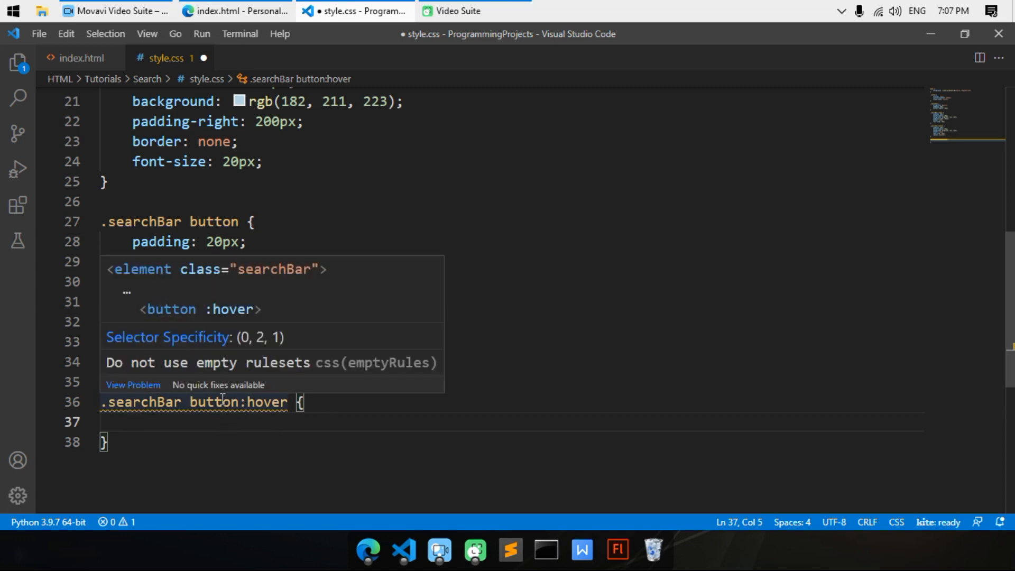
Step: Set the hover rule's background to aquamarine
text(b)
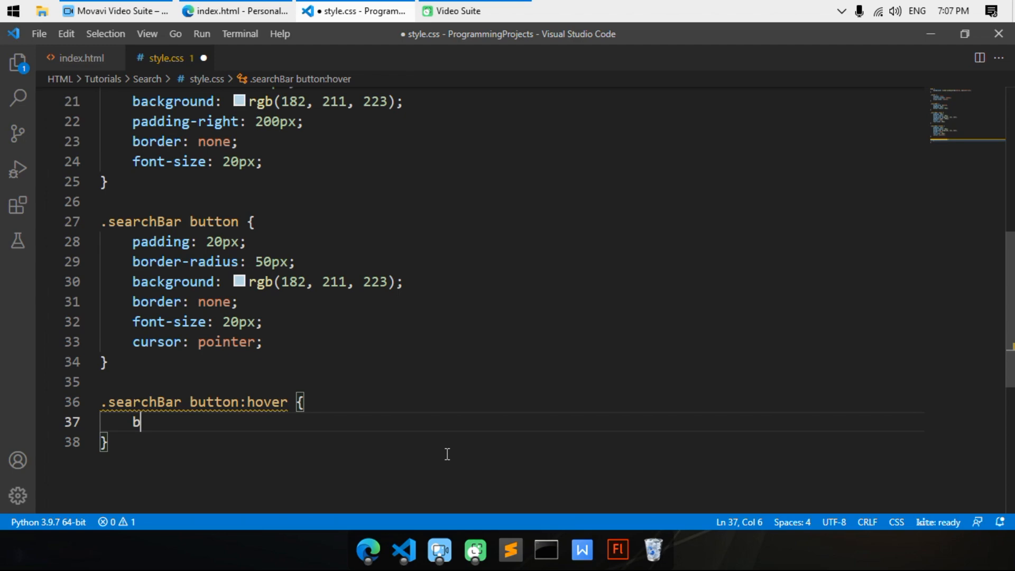
text(ackground:)
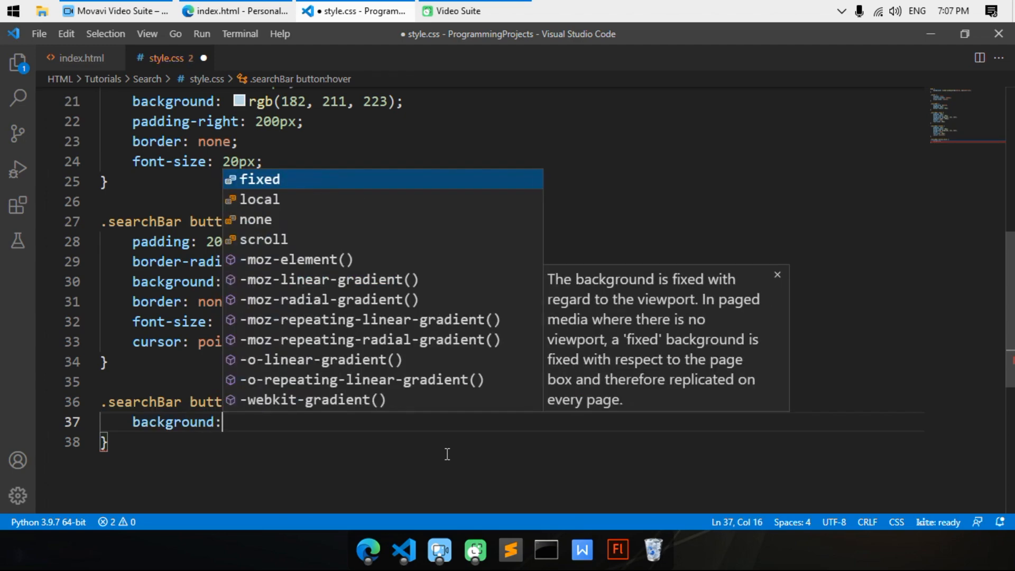
text(sk;)
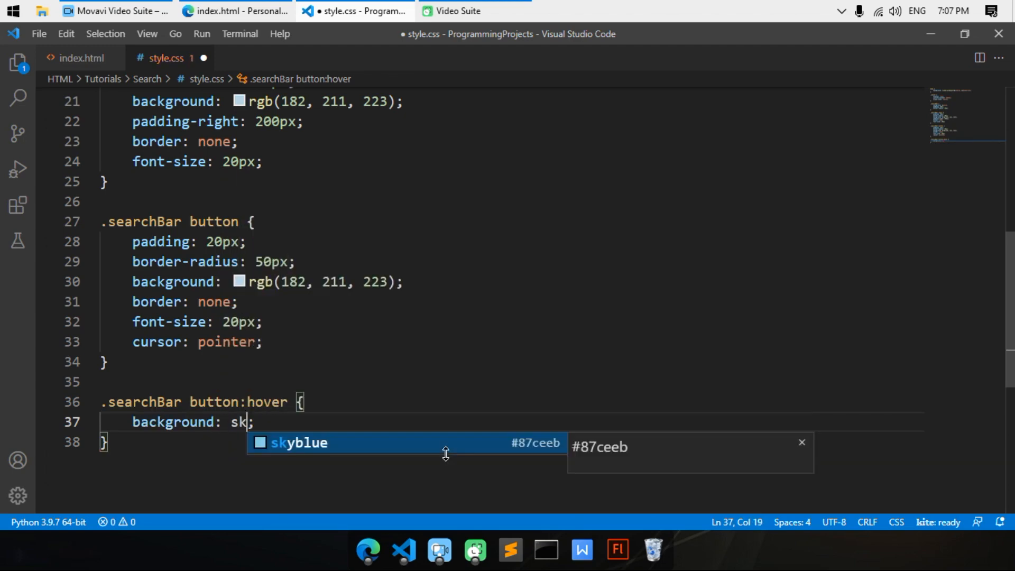
text(aqua)
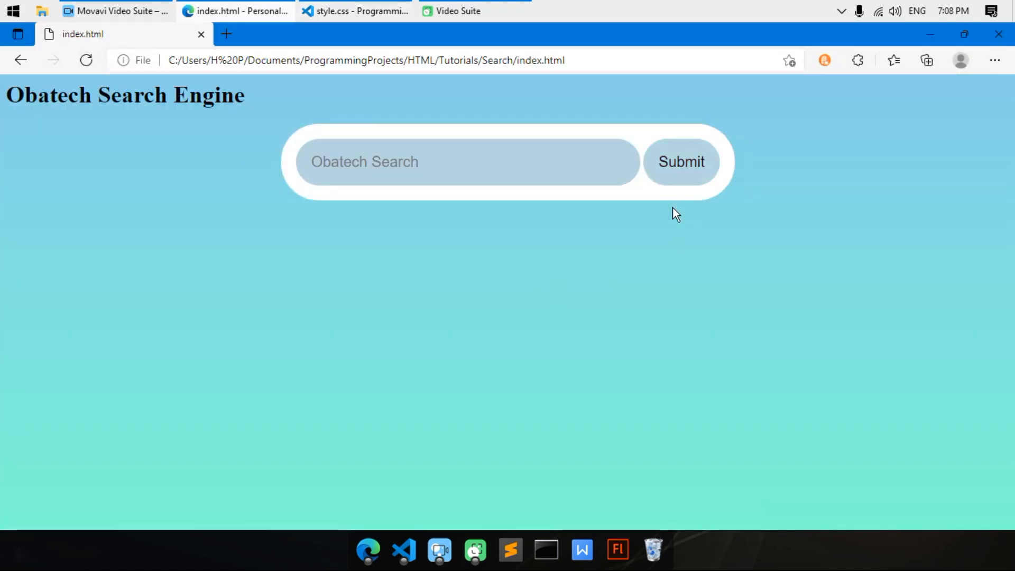
Step: Submit the empty search form in Edge after seeing the button turn aquamarine on hover
click(680, 161)
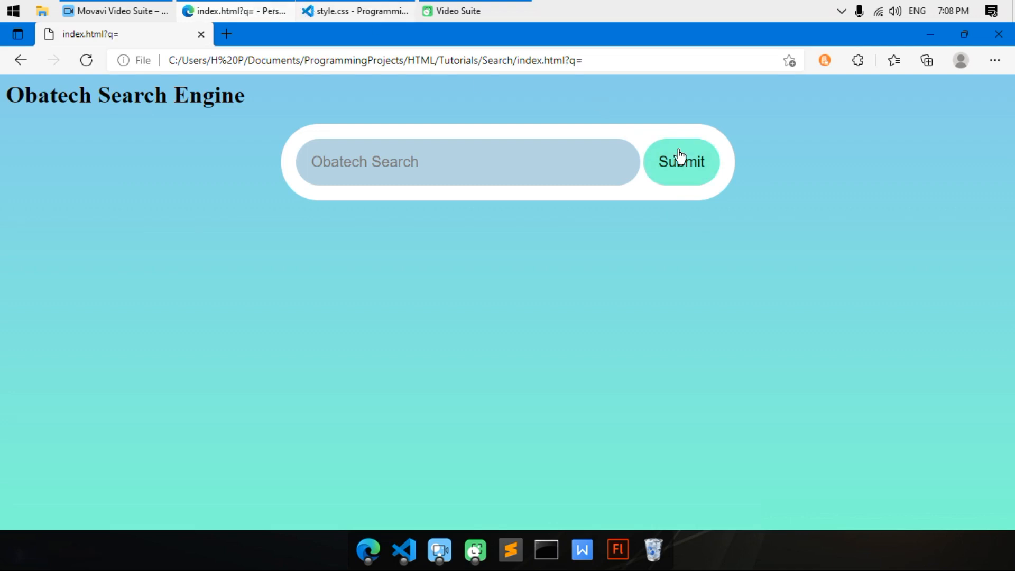
click(355, 11)
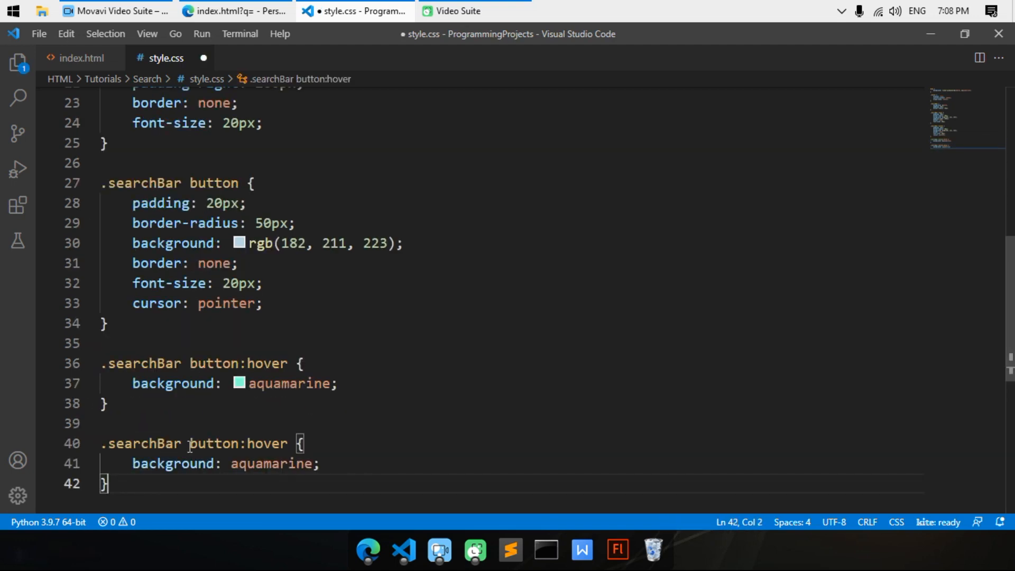
Step: Change the copied rule to .searchBar button:active with background: lightblue and save
double_click(266, 444)
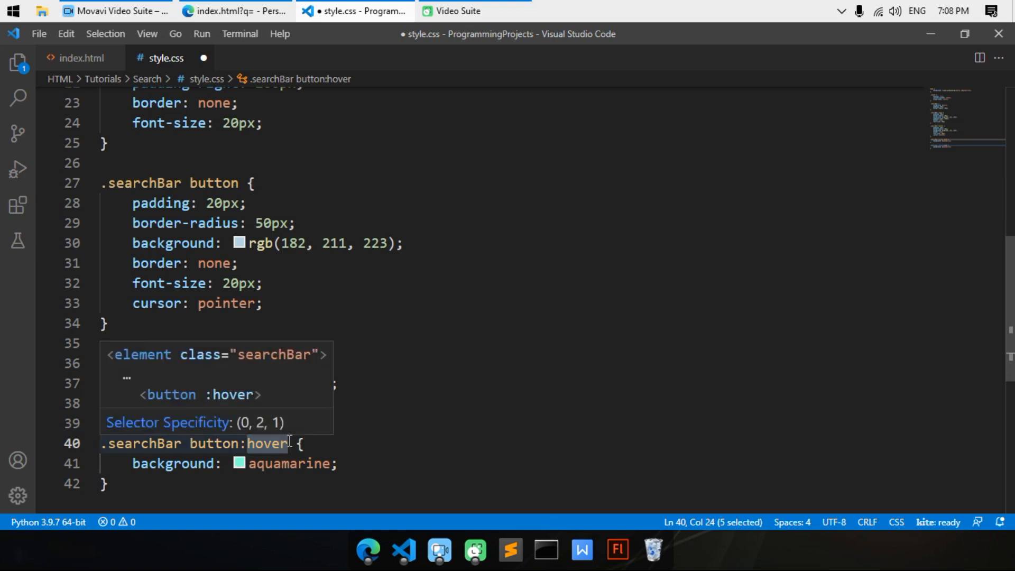
text(active)
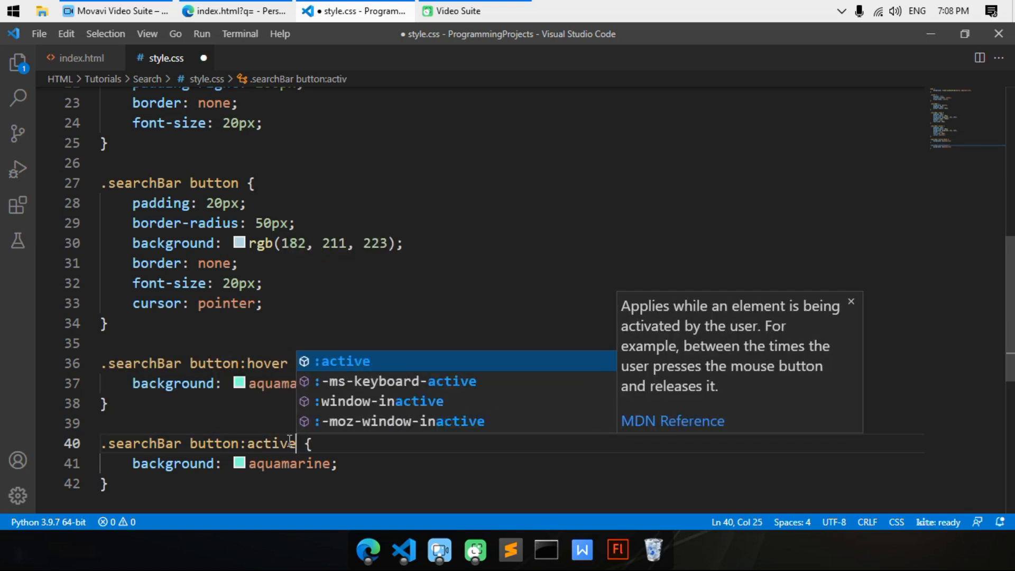
click(239, 463)
text(lightbl)
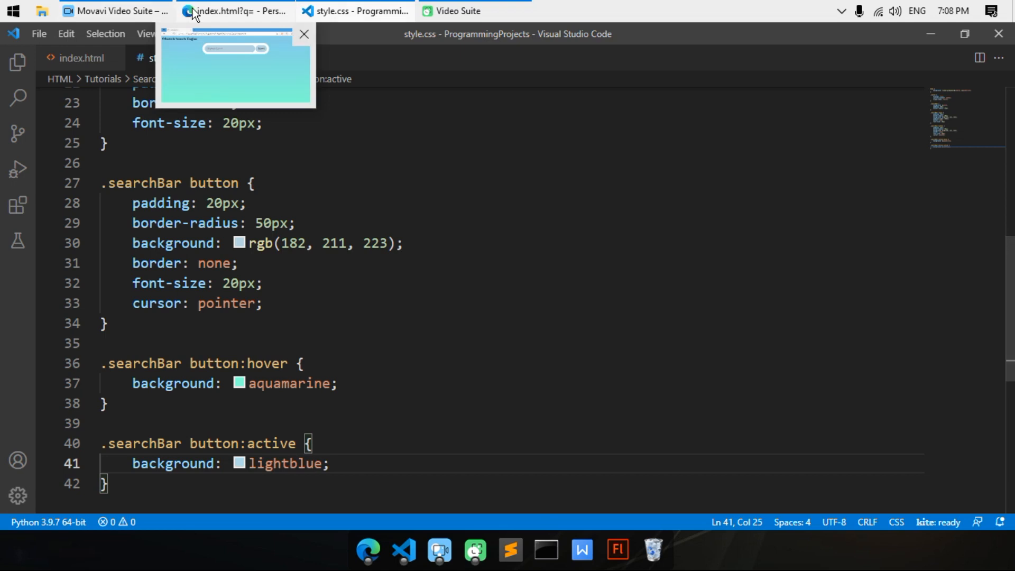
Step: Preview the Submit button's hover and pressed colours in Edge, then return to the editor
click(233, 10)
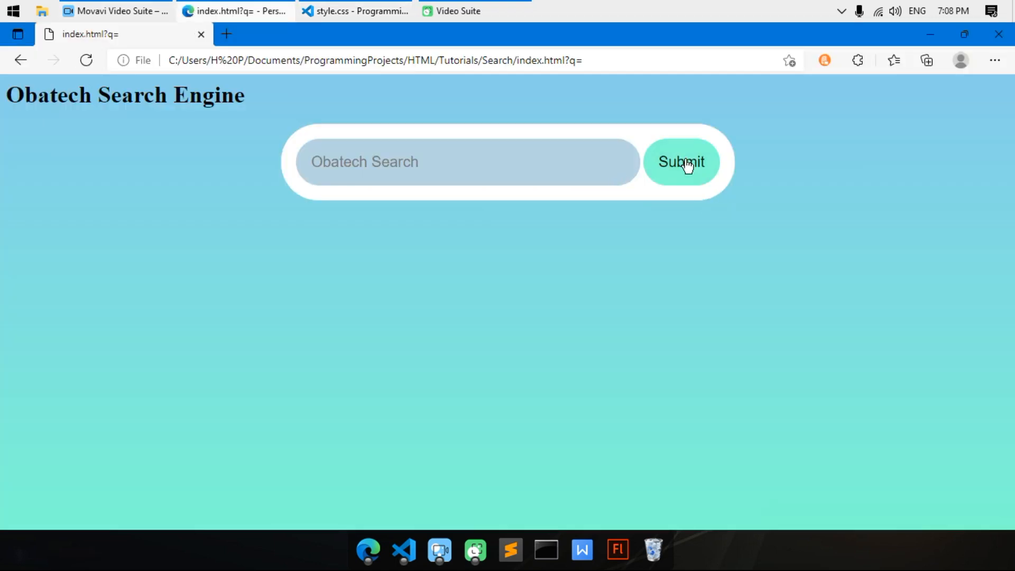
mouse_move(543, 279)
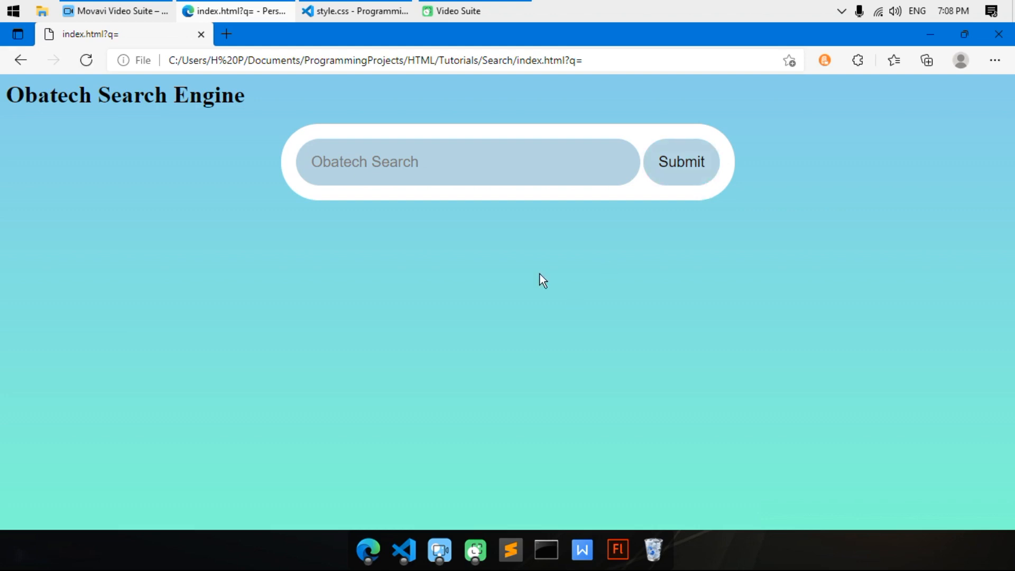
mouse_move(694, 173)
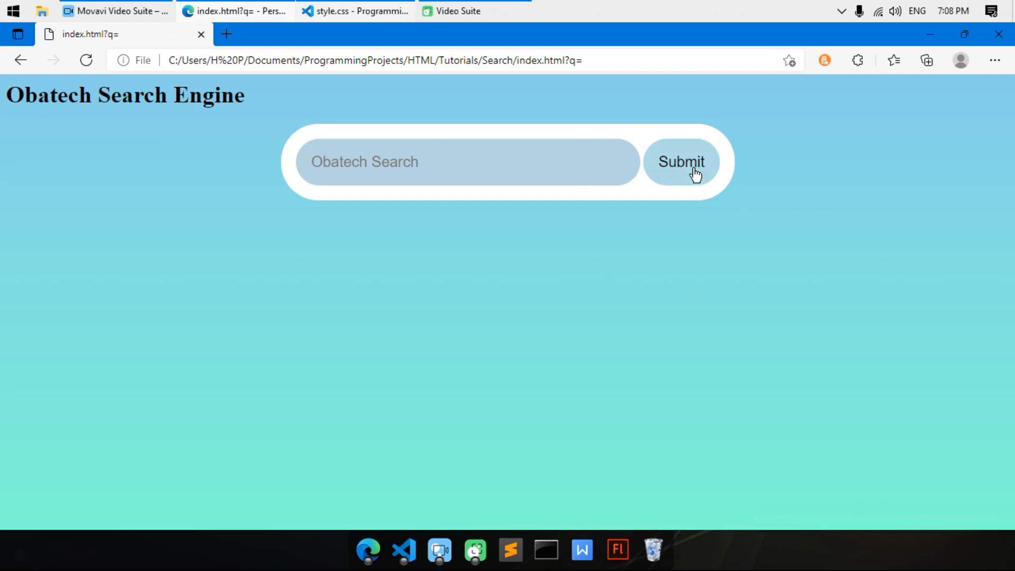
click(466, 162)
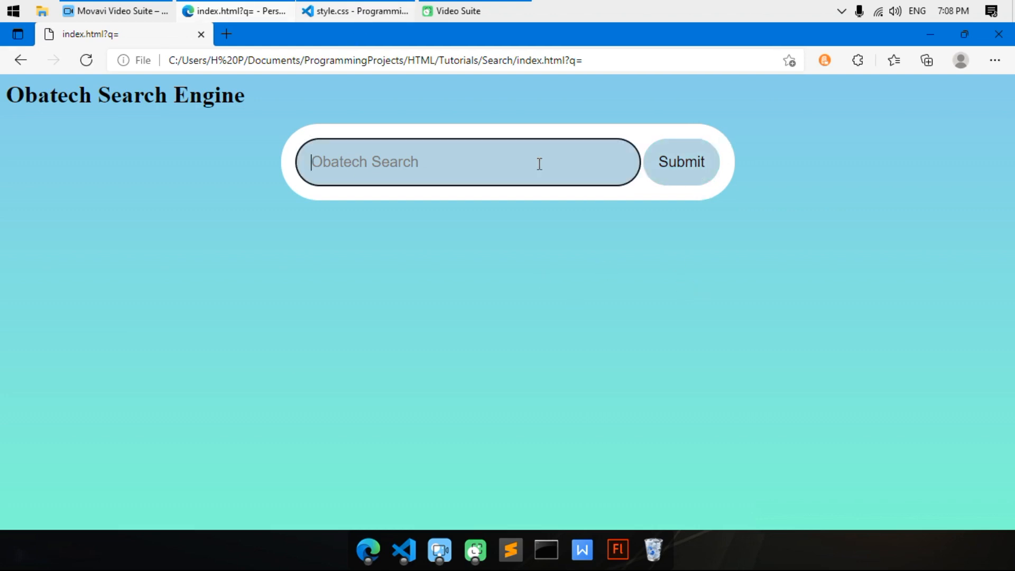
click(466, 162)
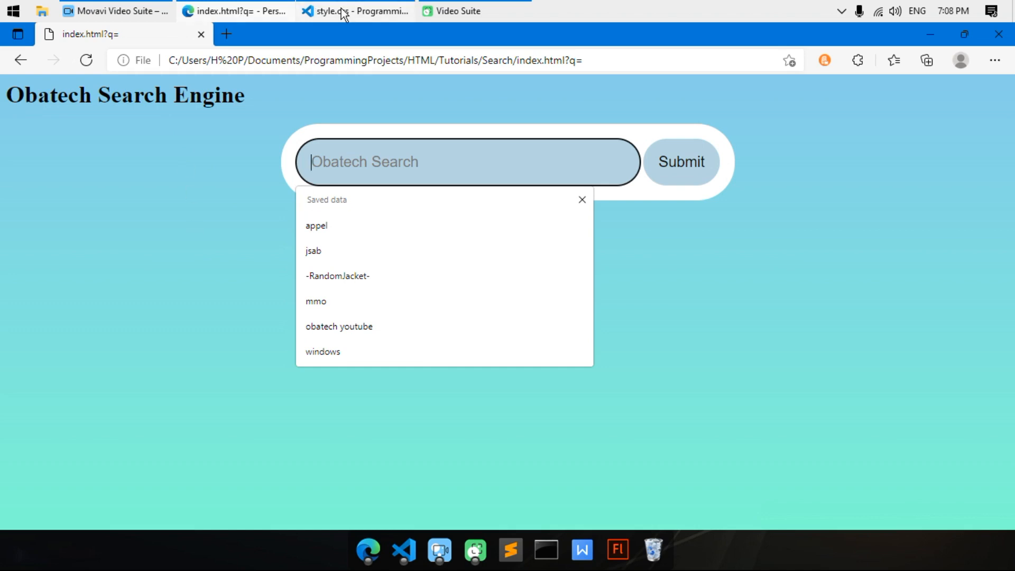
click(355, 11)
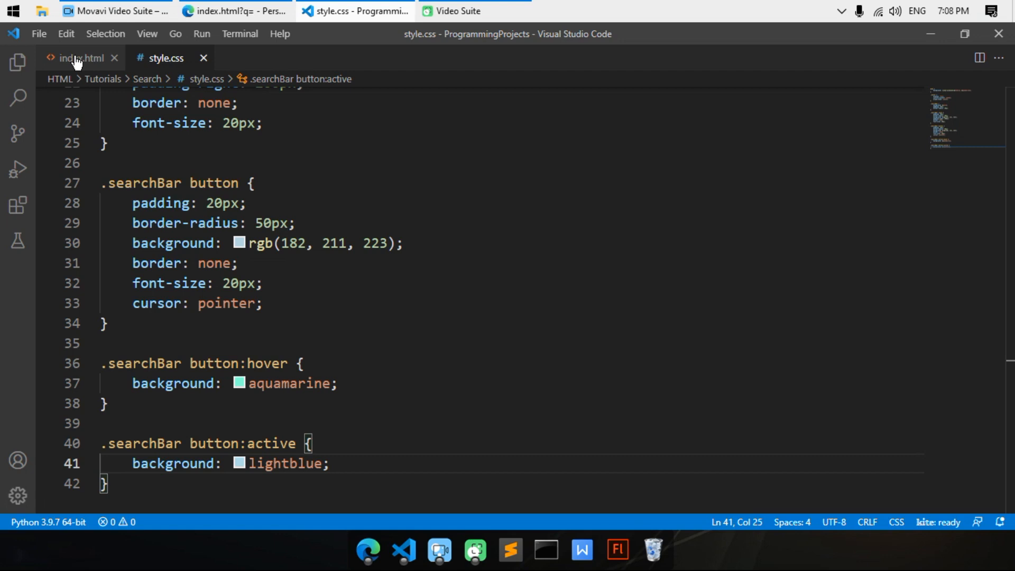
click(80, 57)
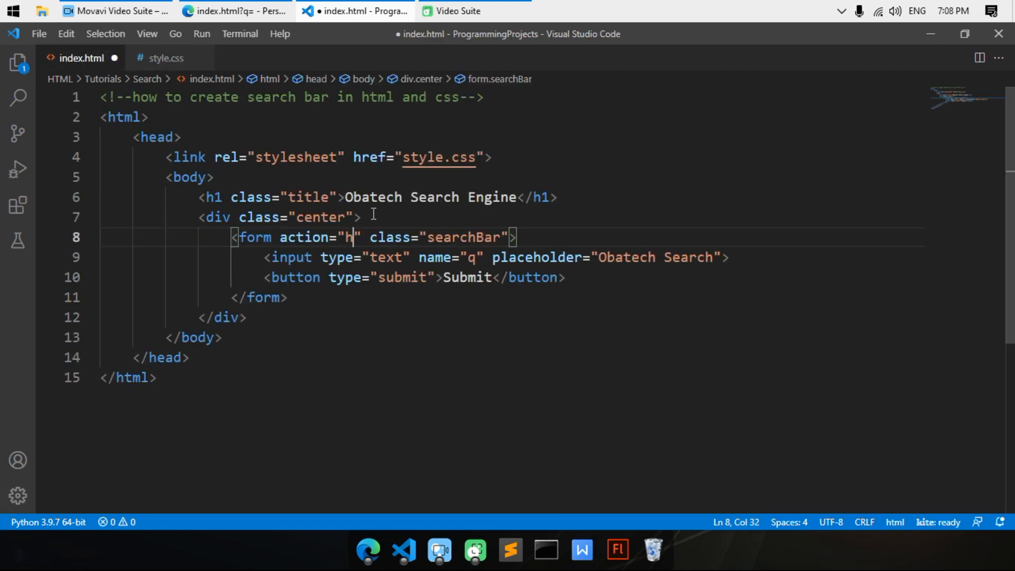
text(ttps:)
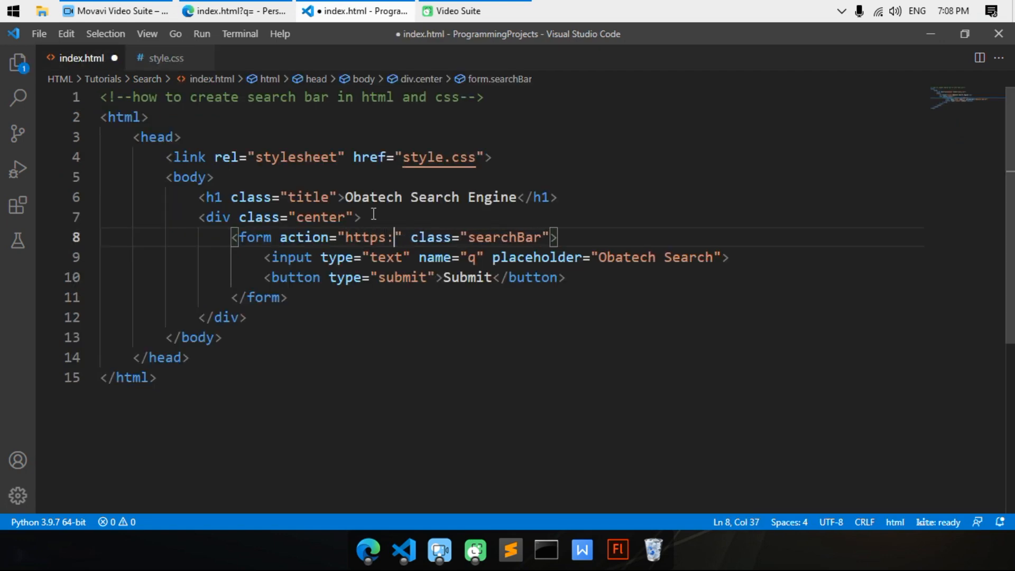
key(Backspace)
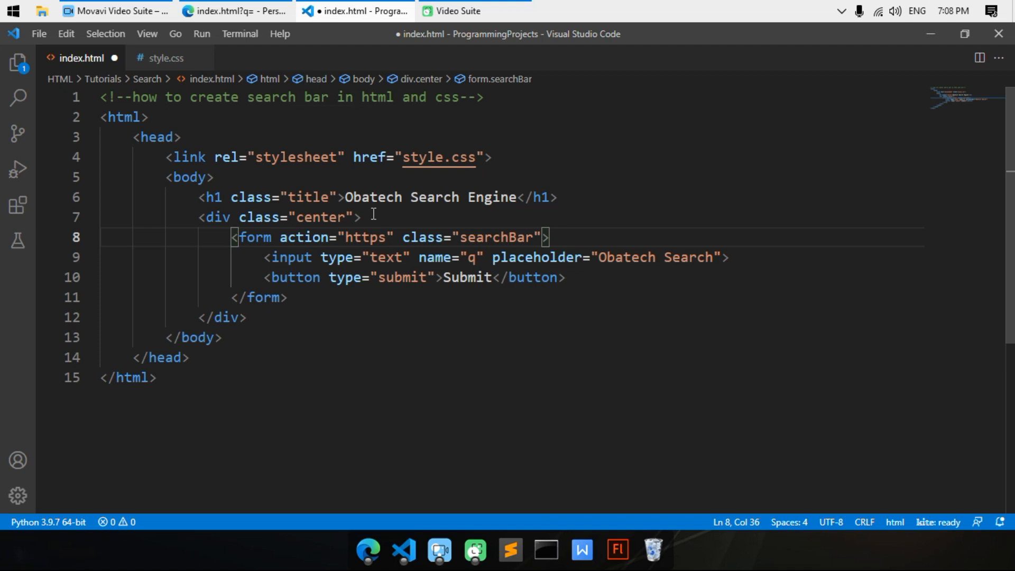
text(://)
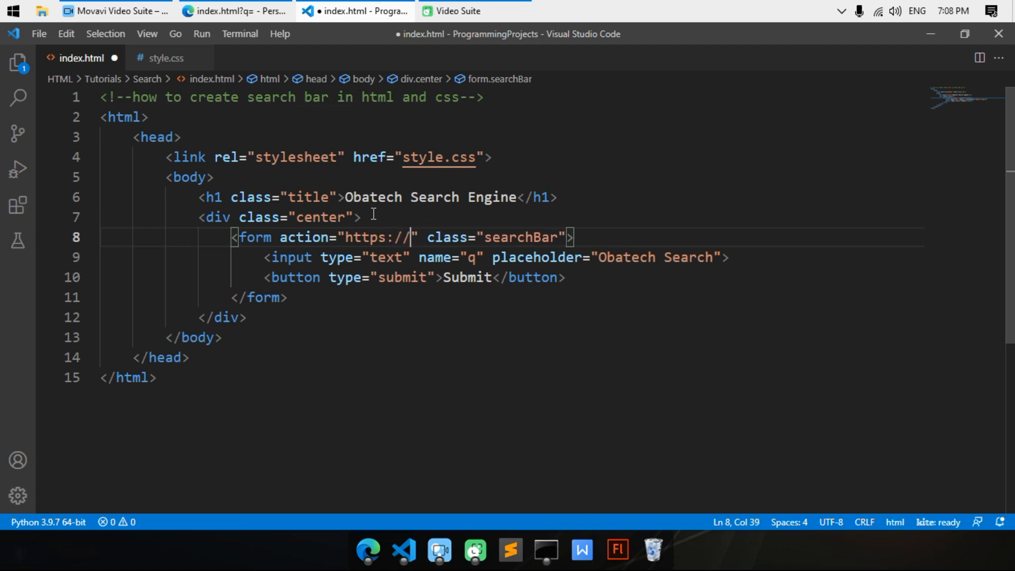
text(www.google.com/searc)
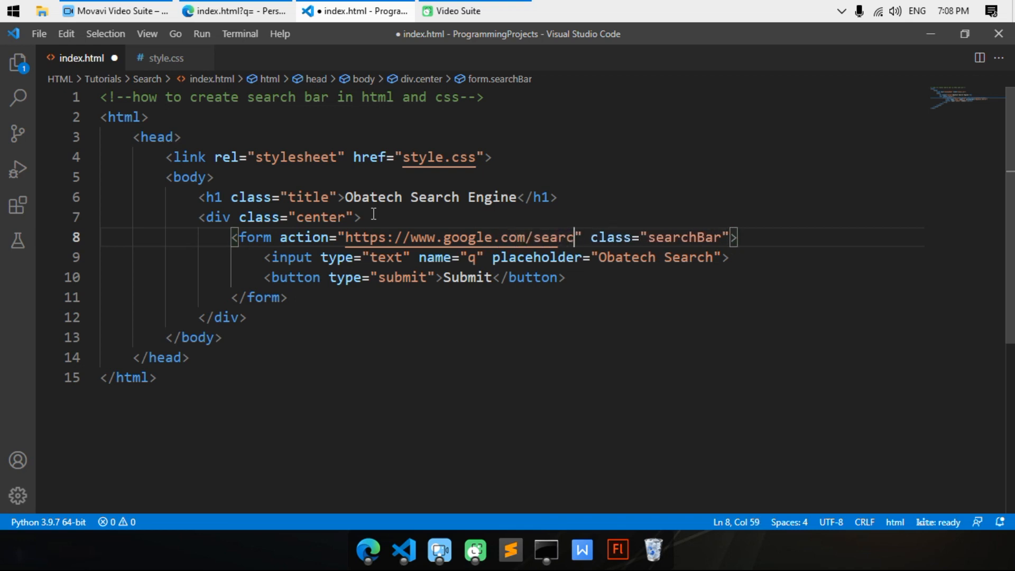
text(h)
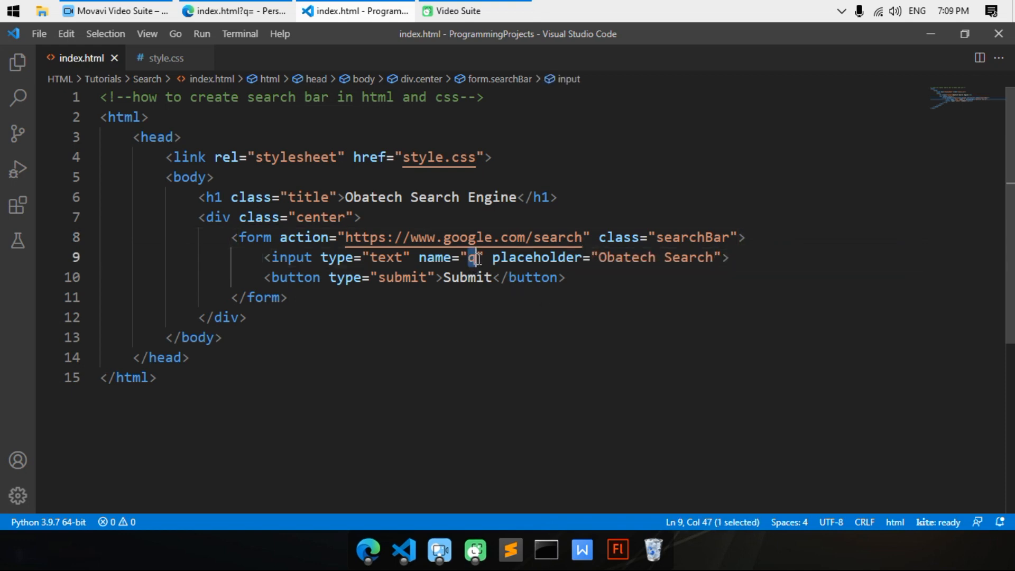
click(235, 10)
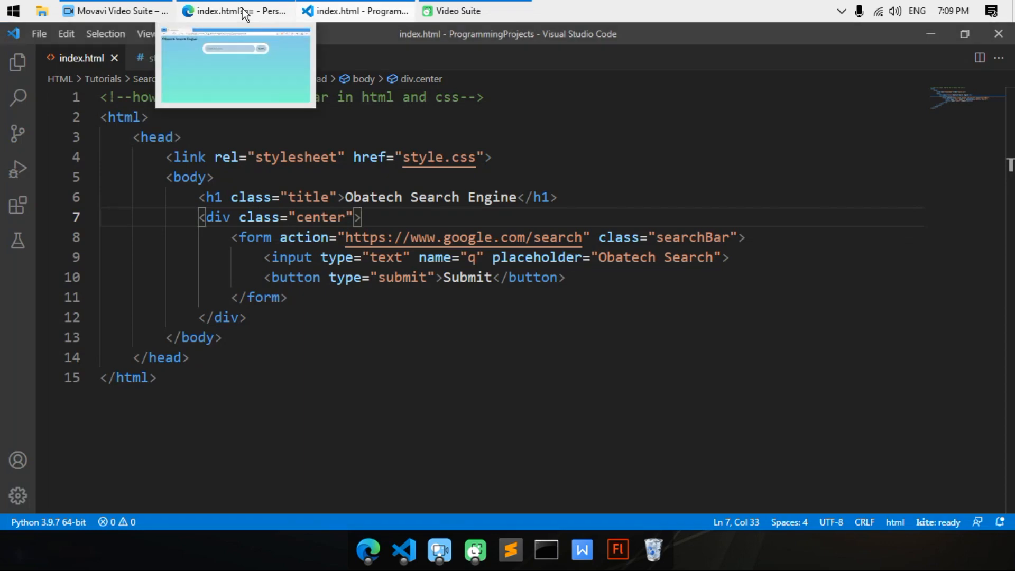
Step: In Edge, fill the search field with "obatech youtube" from the autofill suggestions
click(235, 11)
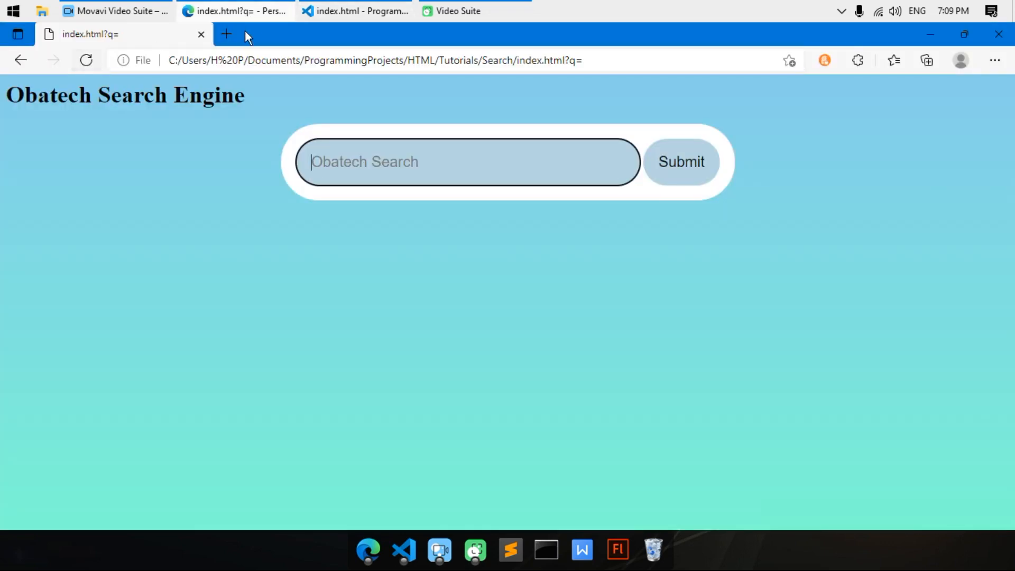
mouse_move(151, 121)
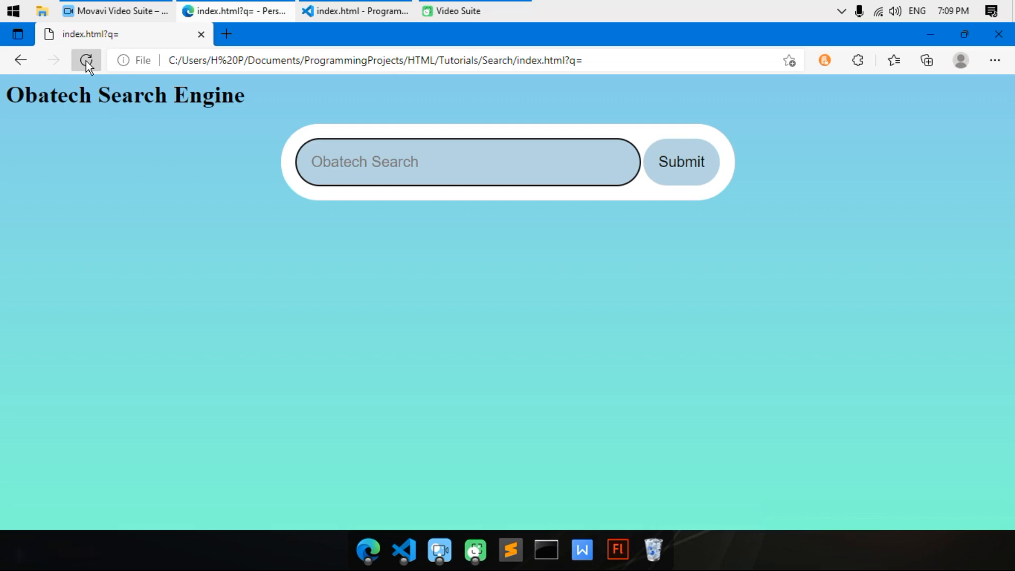
text(yutgryj)
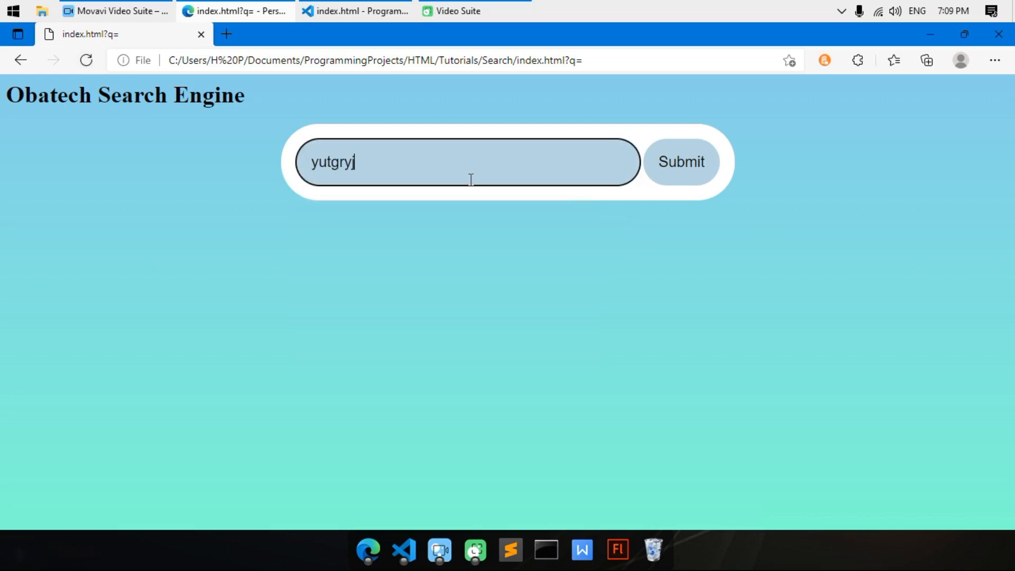
text(o)
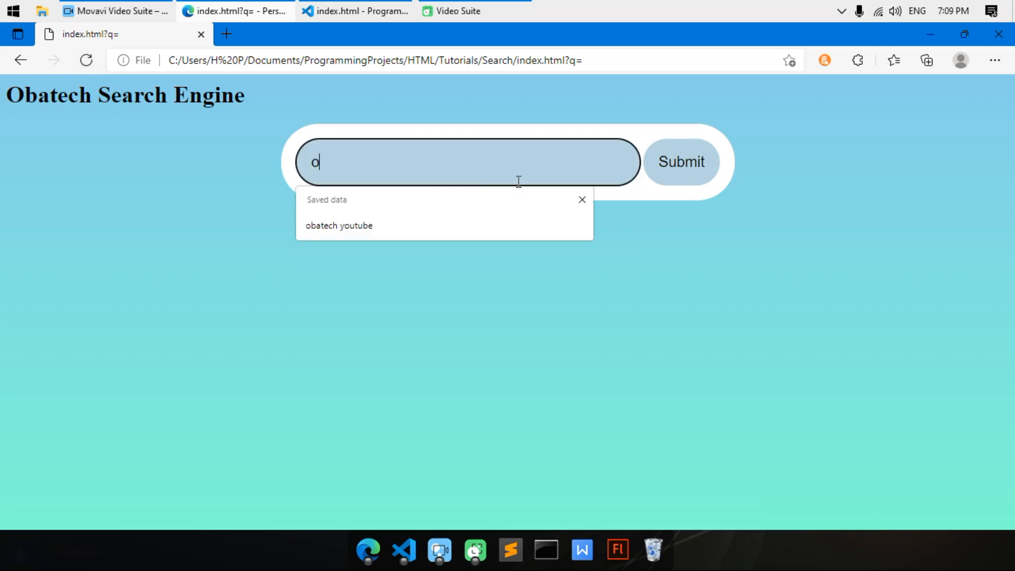
text(ba)
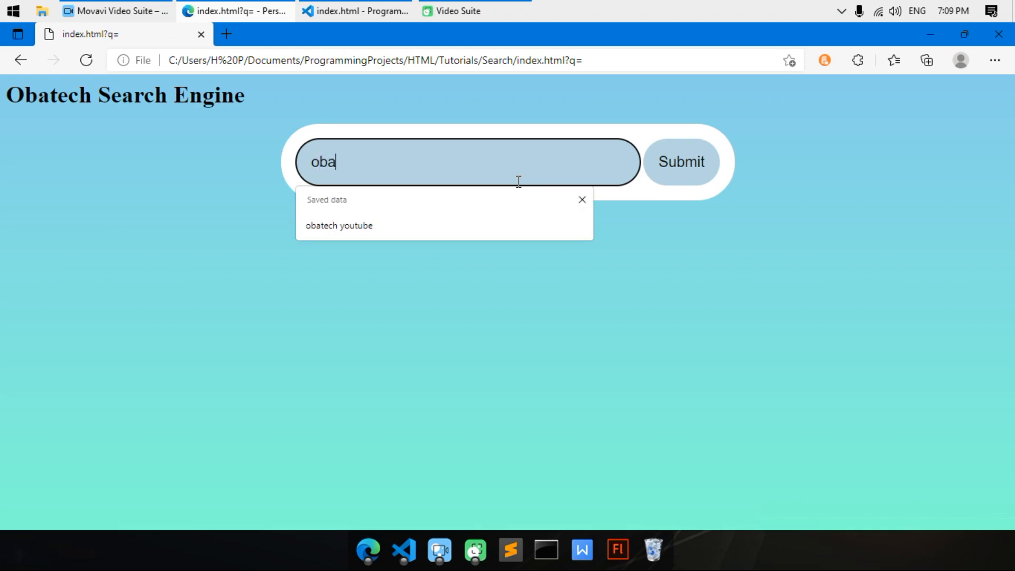
click(340, 225)
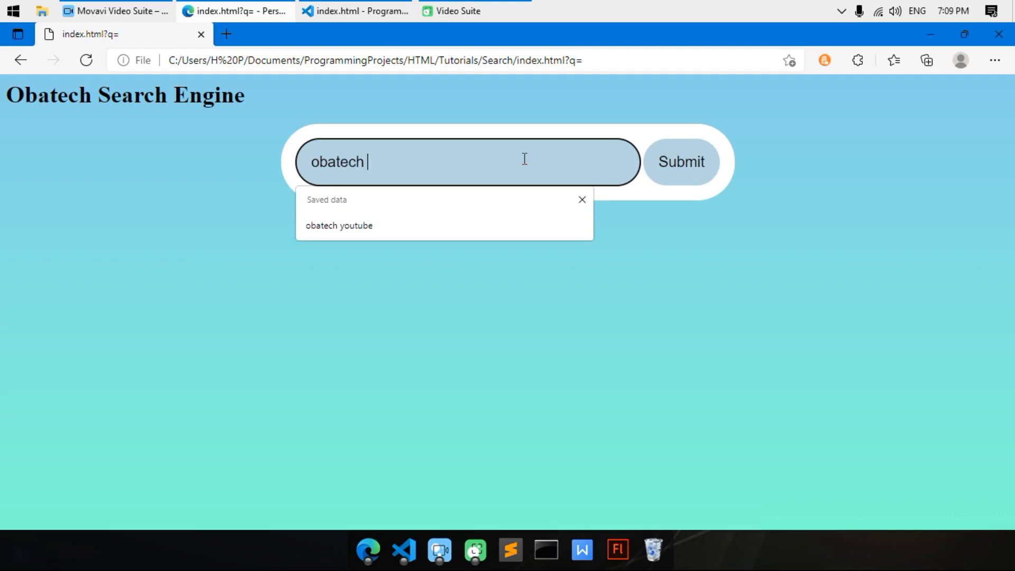
click(339, 225)
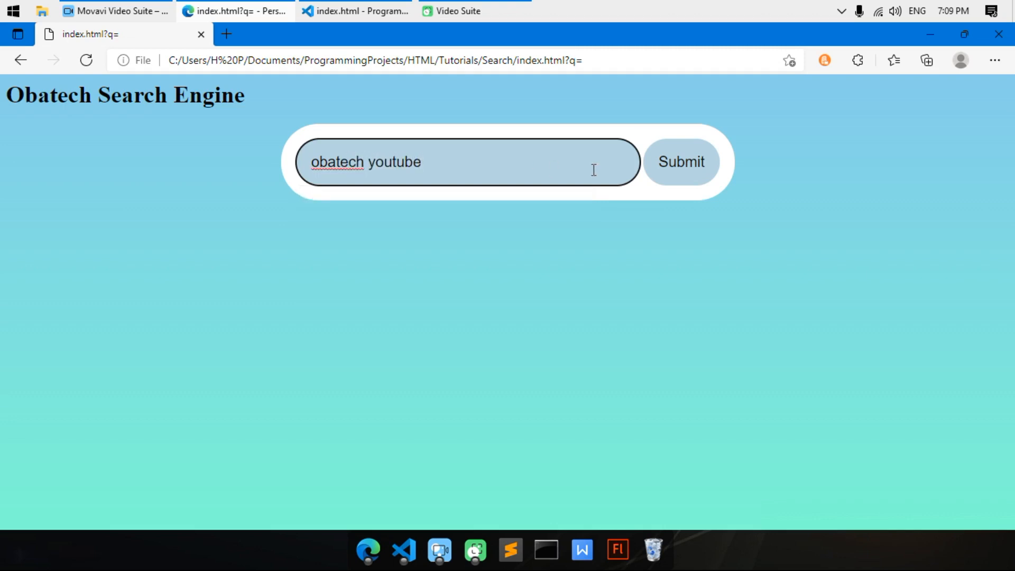
Step: Submit the search to get Google's results, then go back to the page
click(680, 162)
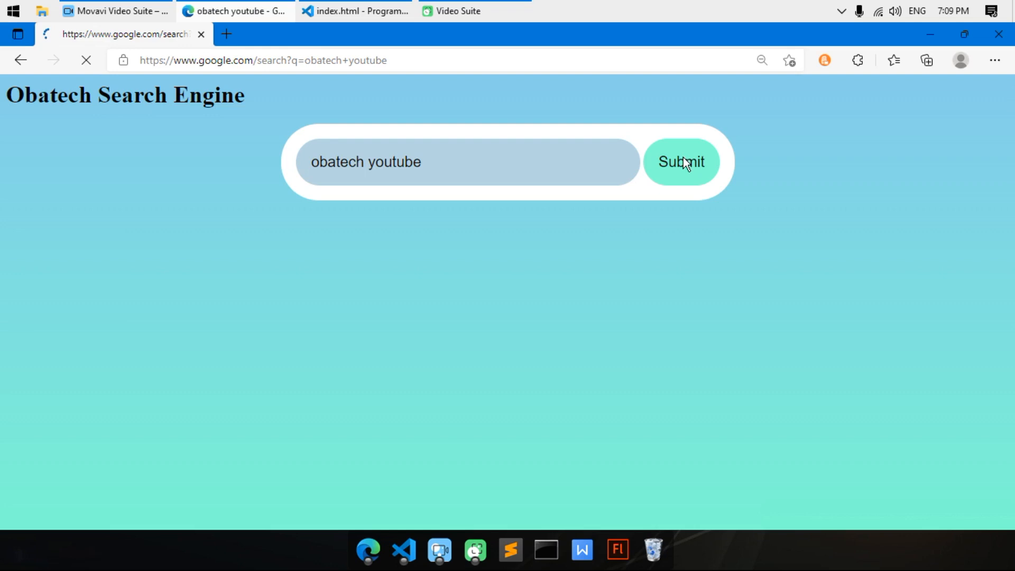
click(680, 162)
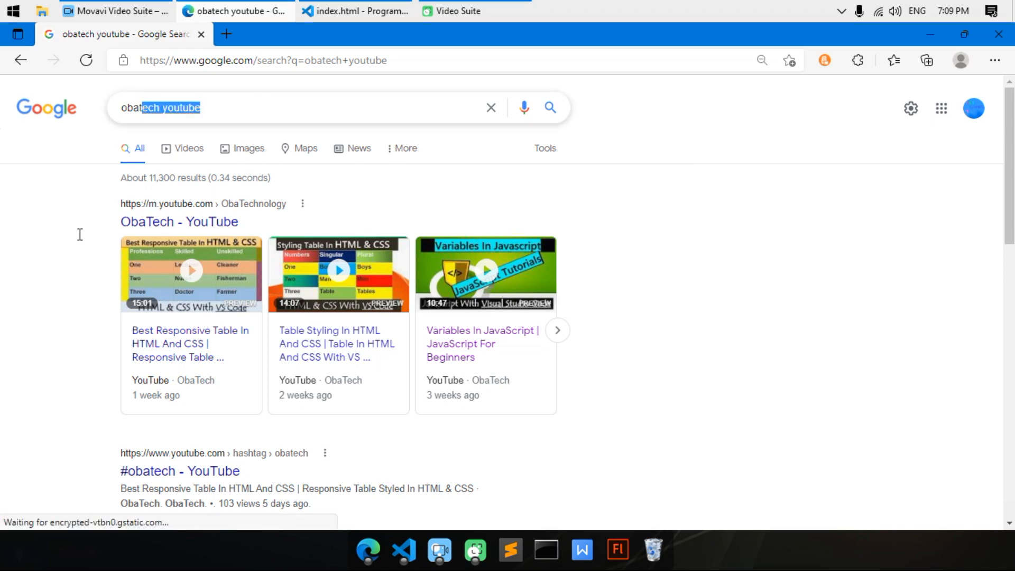
click(20, 59)
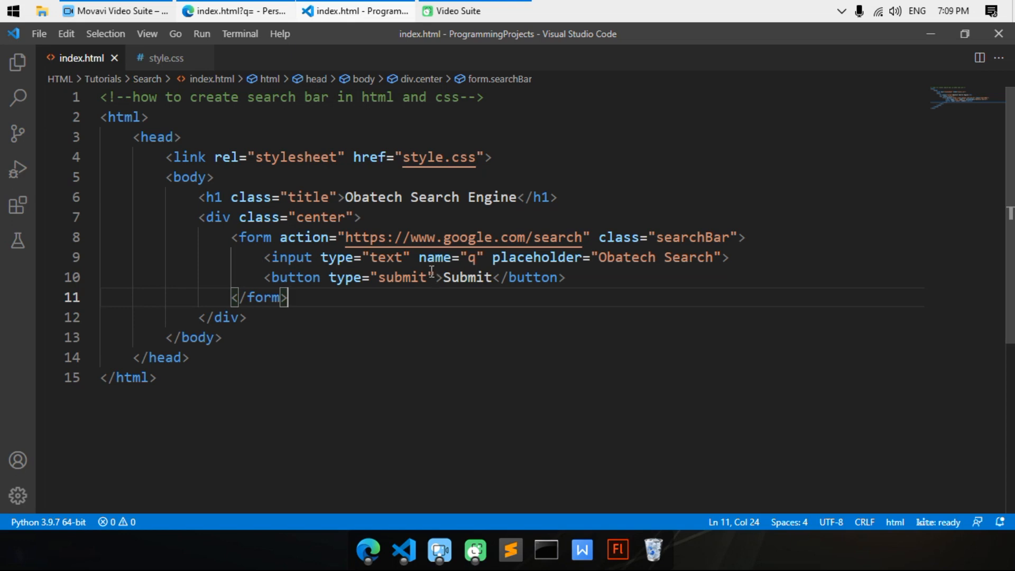
Step: Add a .title rule at the end of style.css with text-align: center
click(460, 278)
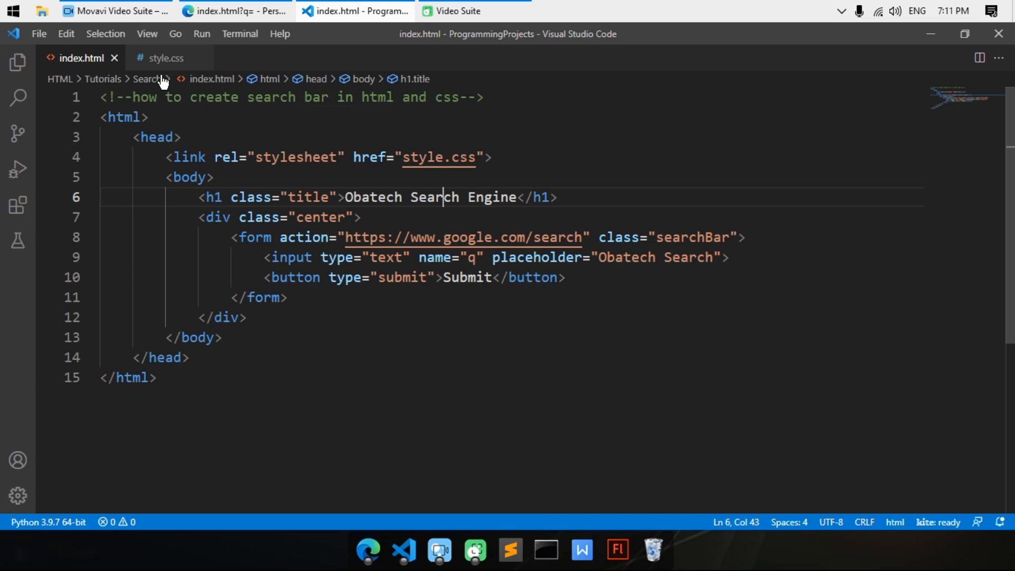
click(165, 57)
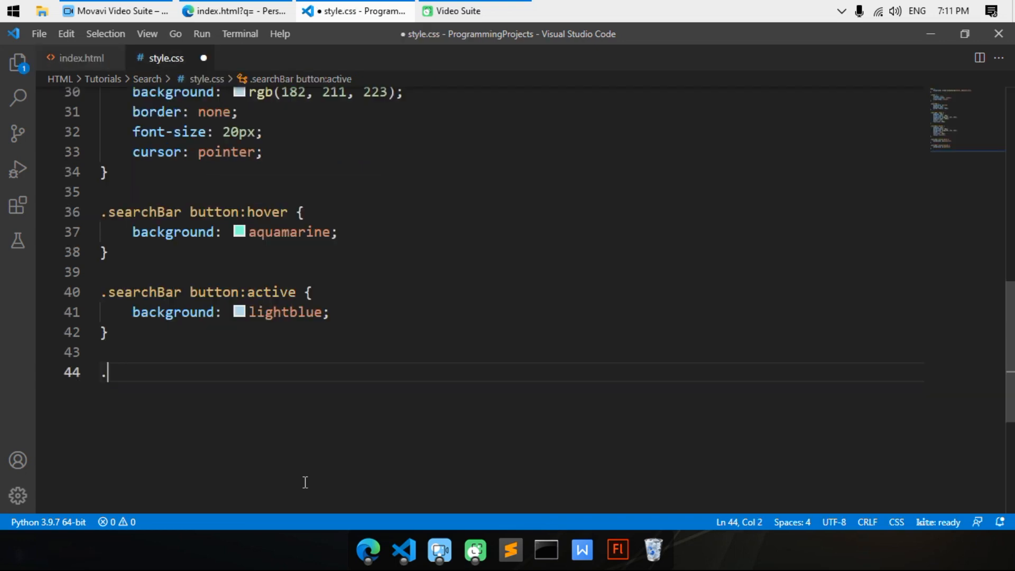
text(title {)
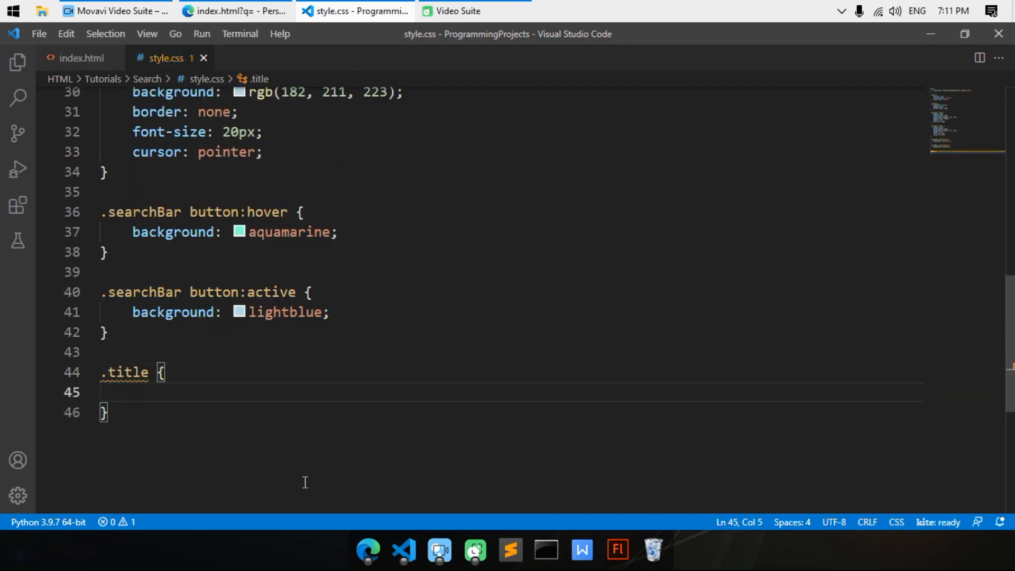
text(text)
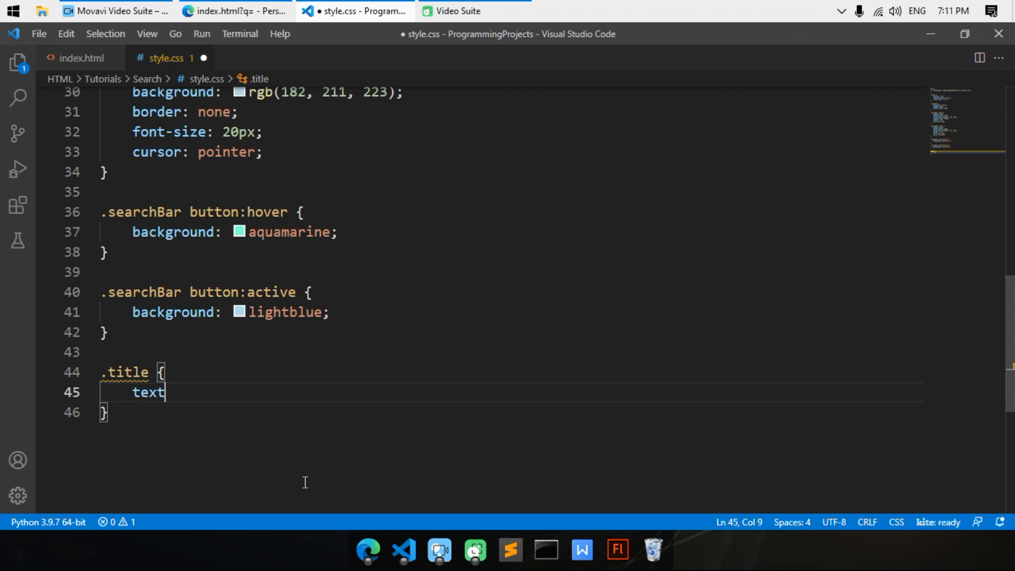
text(-align: ;)
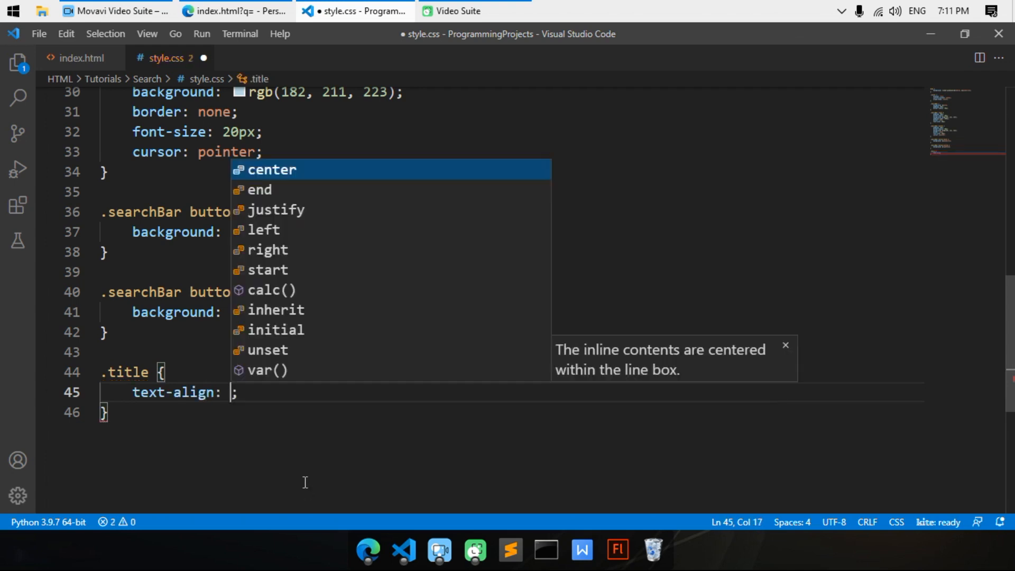
key(Enter)
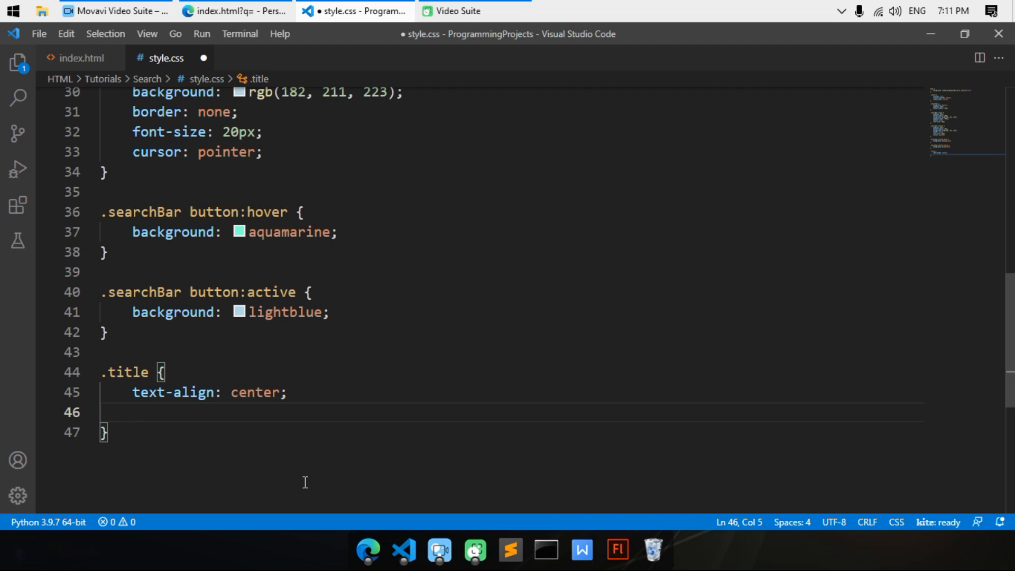
Step: Give the .title rule font-family: 'segoe ui', save, and check the page in Edge
text(font-fami)
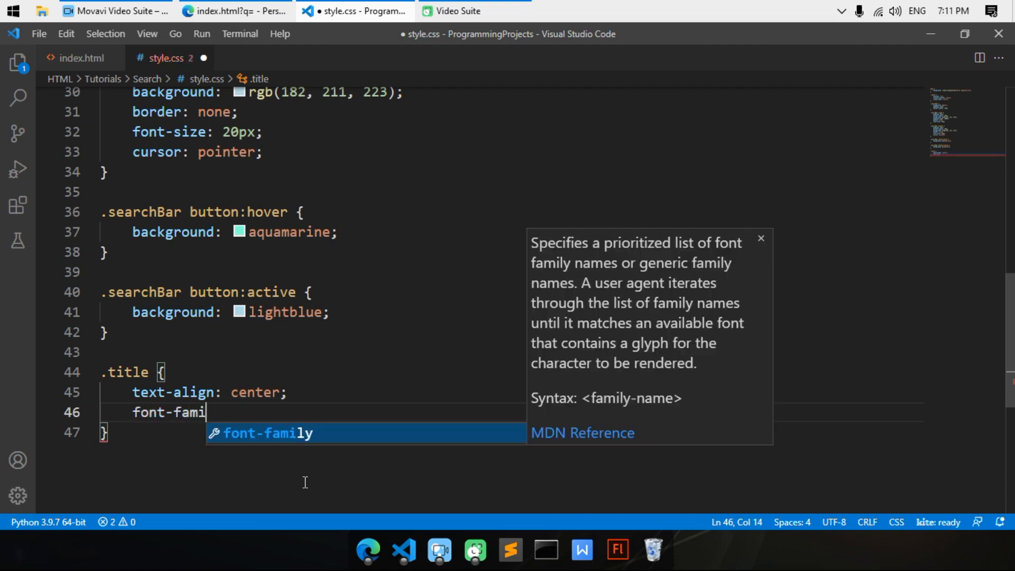
text(ly: ;)
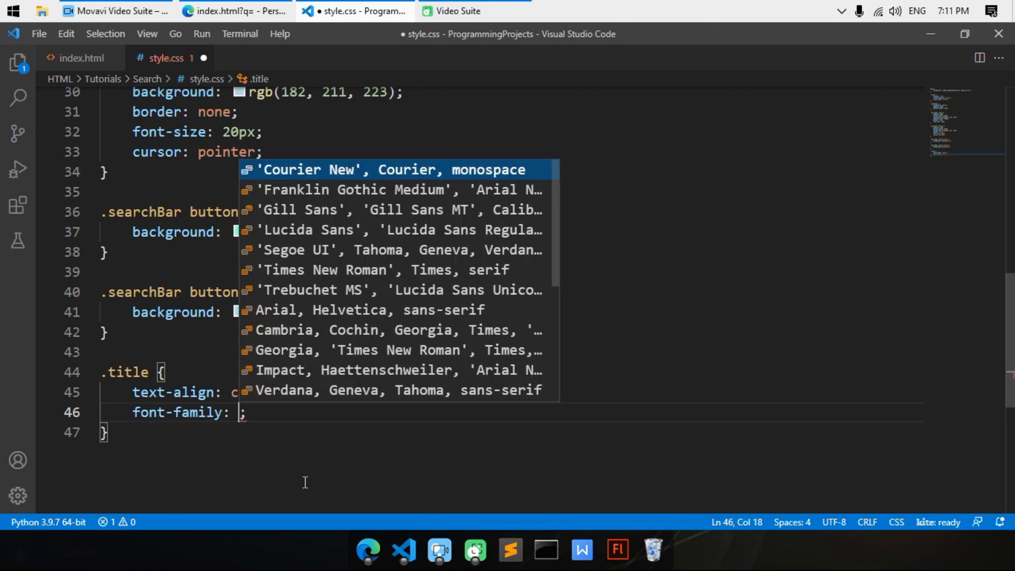
text('segoe)
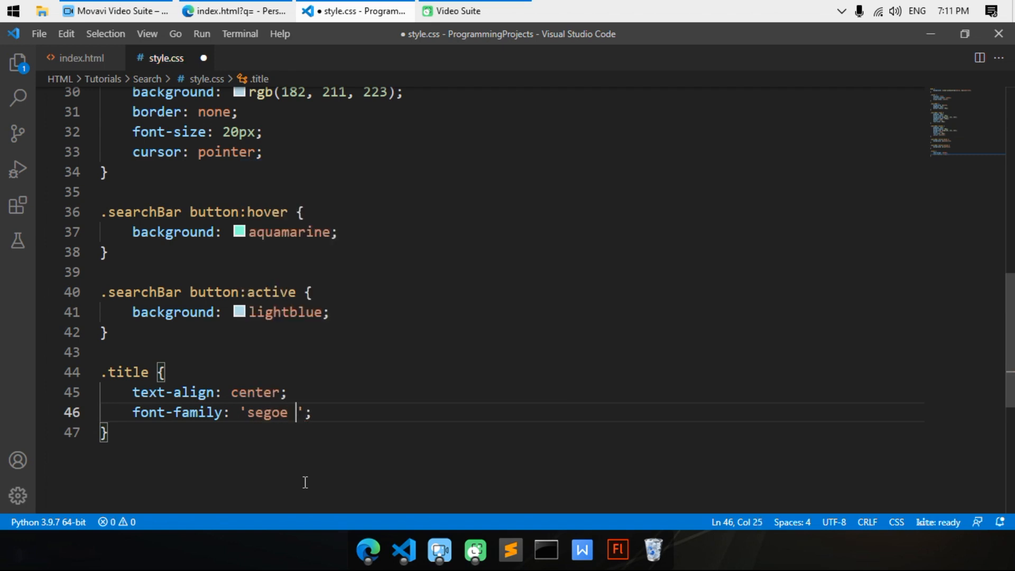
text(ui)
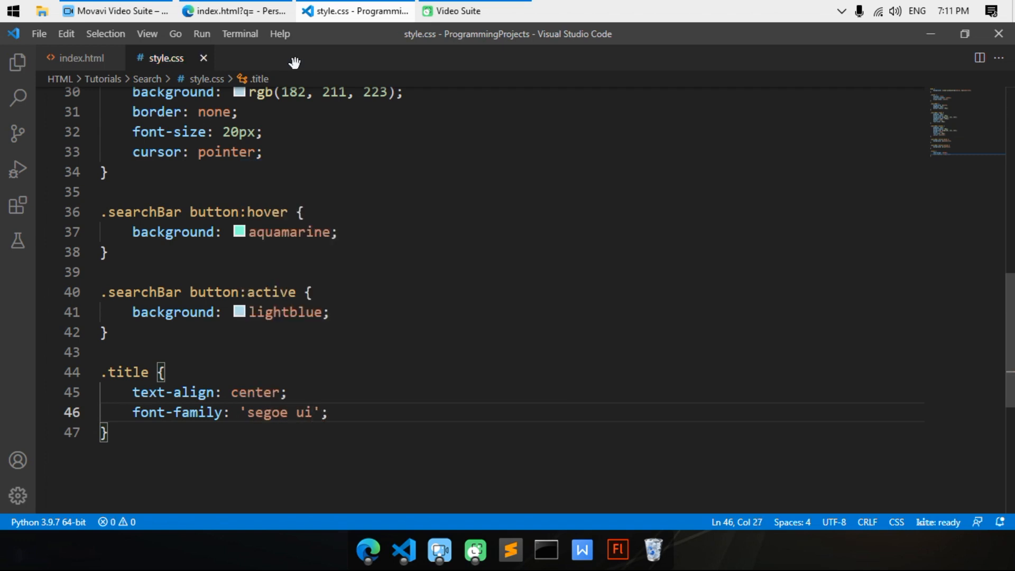
click(233, 11)
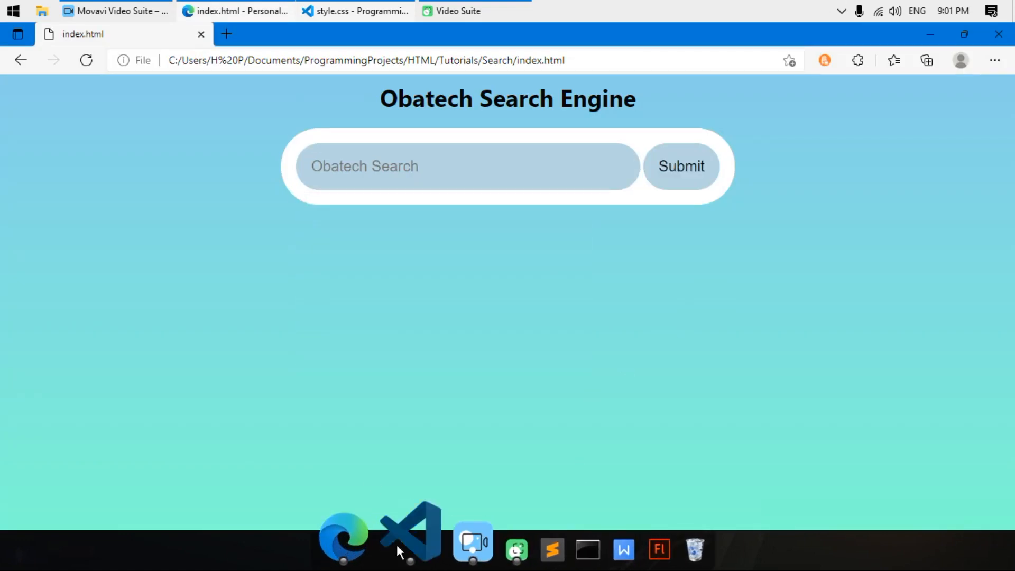
Step: Change the button text in index.html from Submit to Search, save, and preview in Edge
click(410, 546)
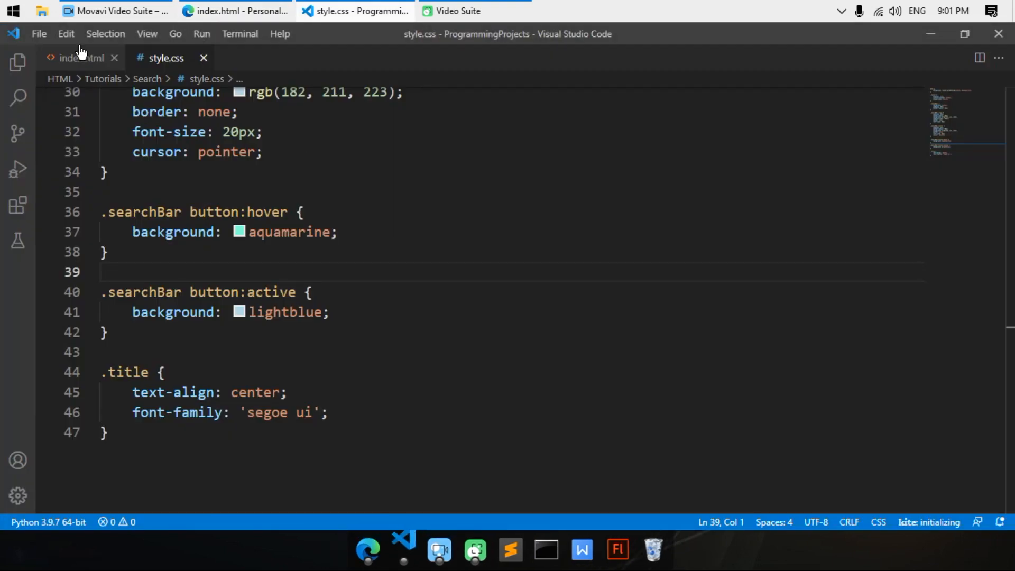
click(83, 57)
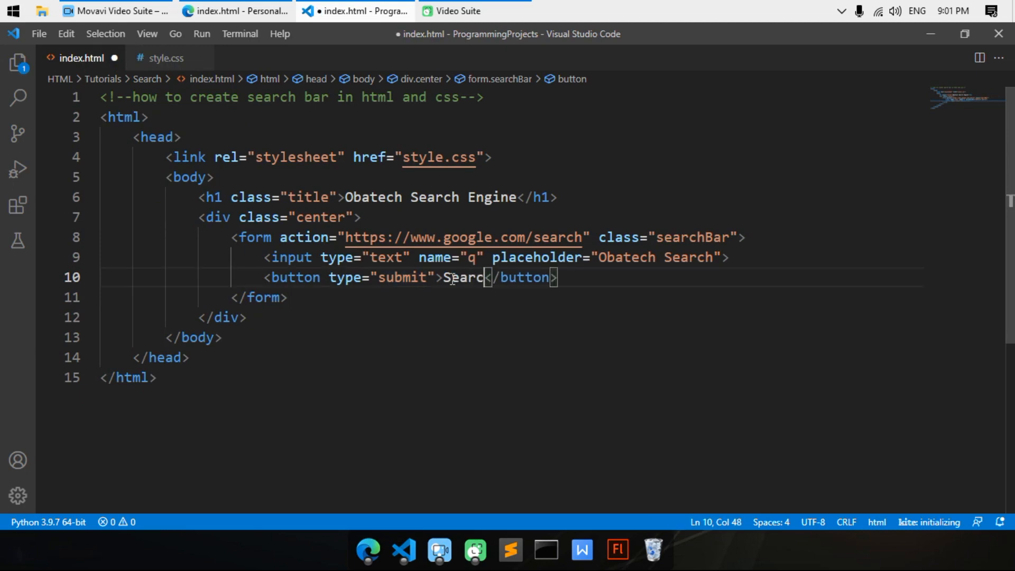
text(h)
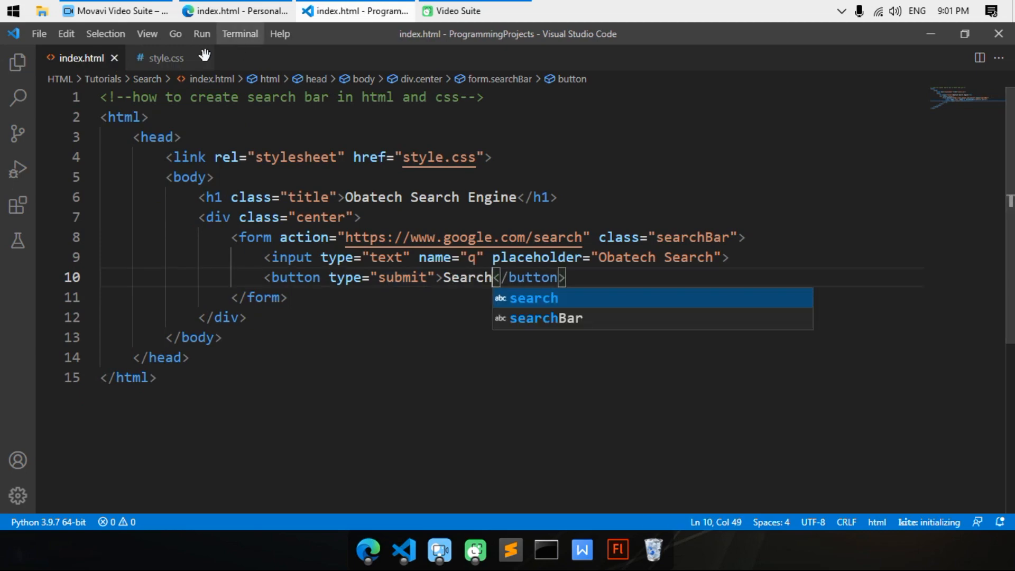
click(233, 10)
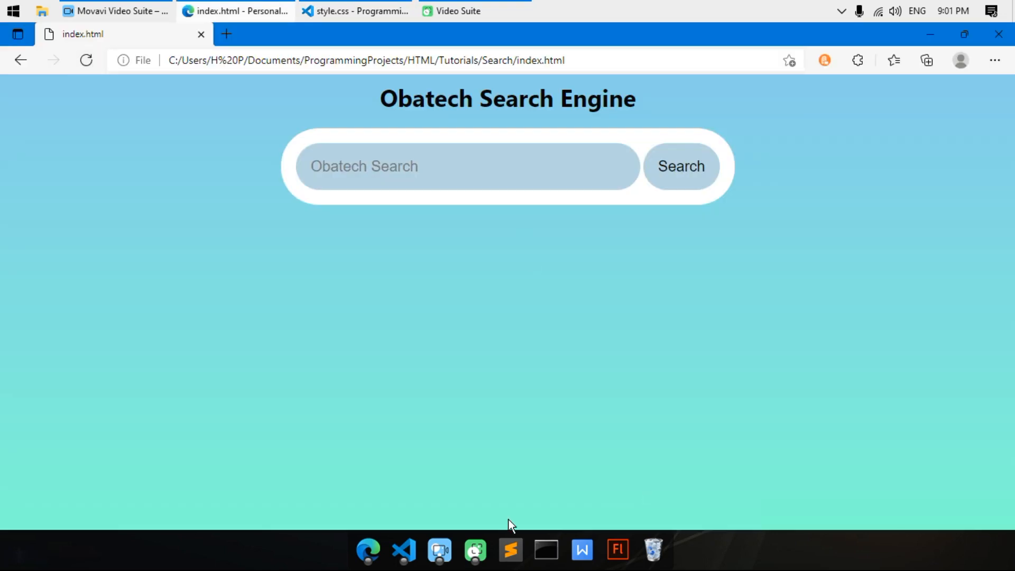
click(355, 10)
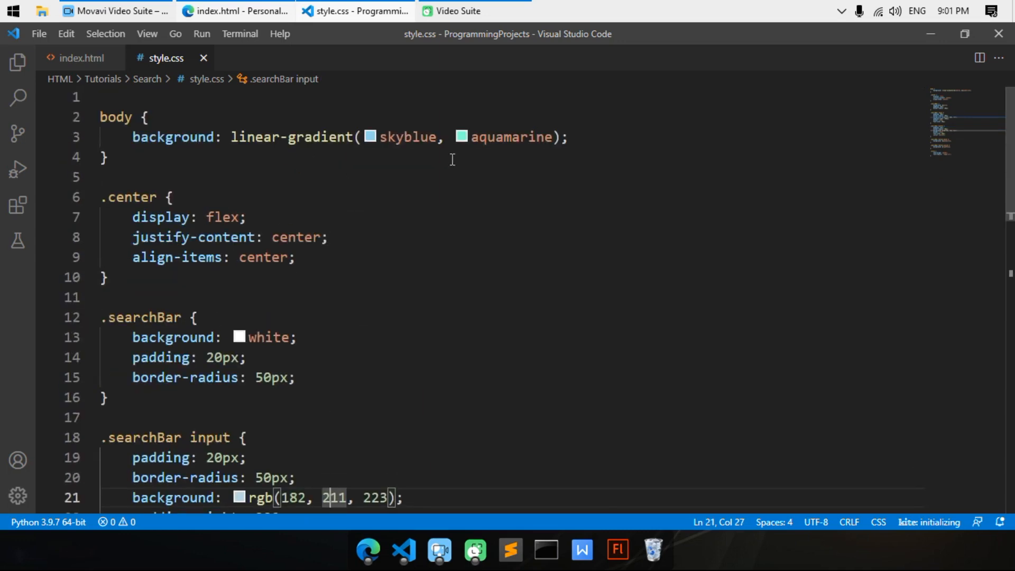
Step: Add margin-top: 15% to the .center rule, save, and preview the lowered search bar
key(Enter)
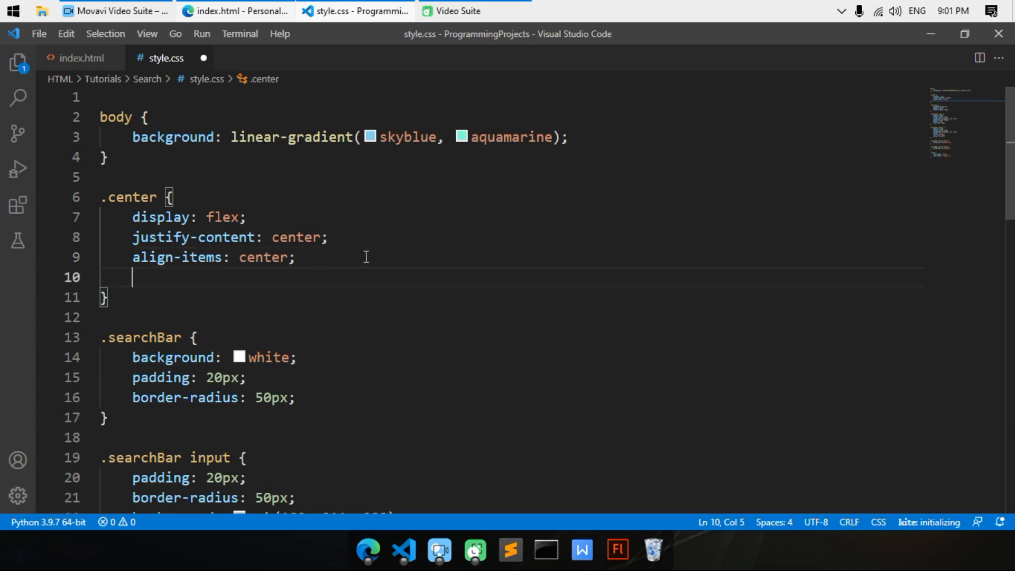
text(mar)
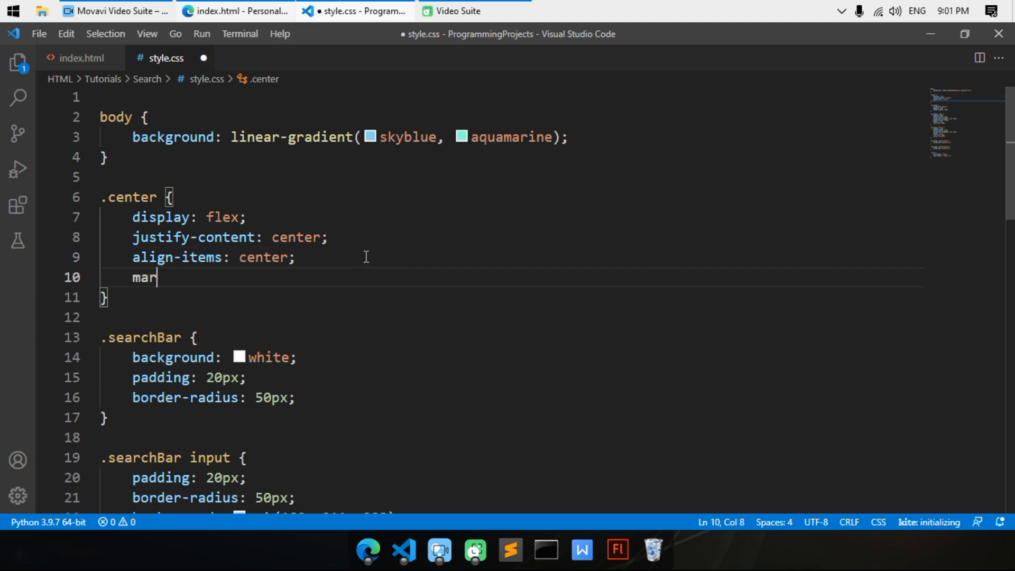
text(gin:)
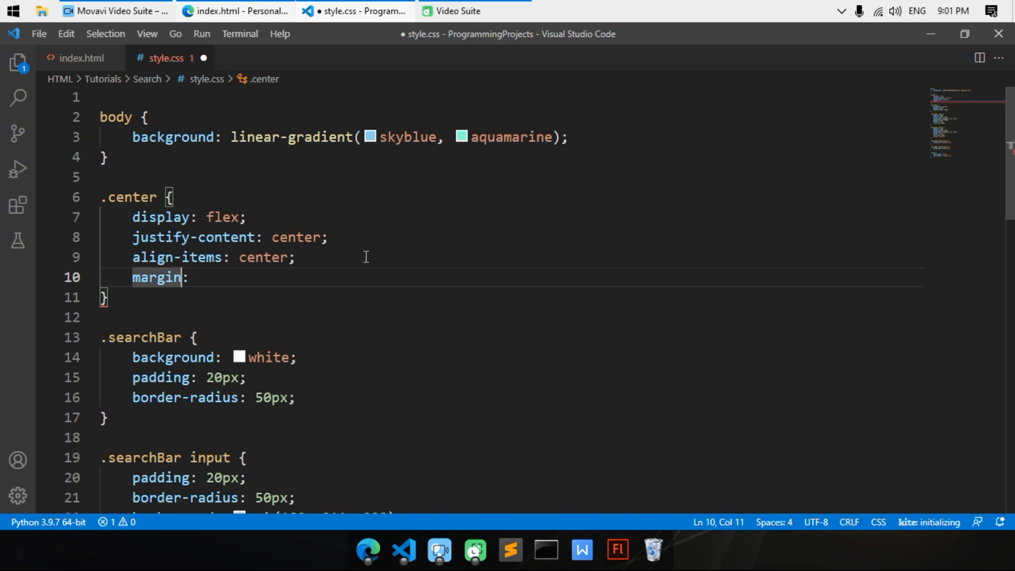
text(-top)
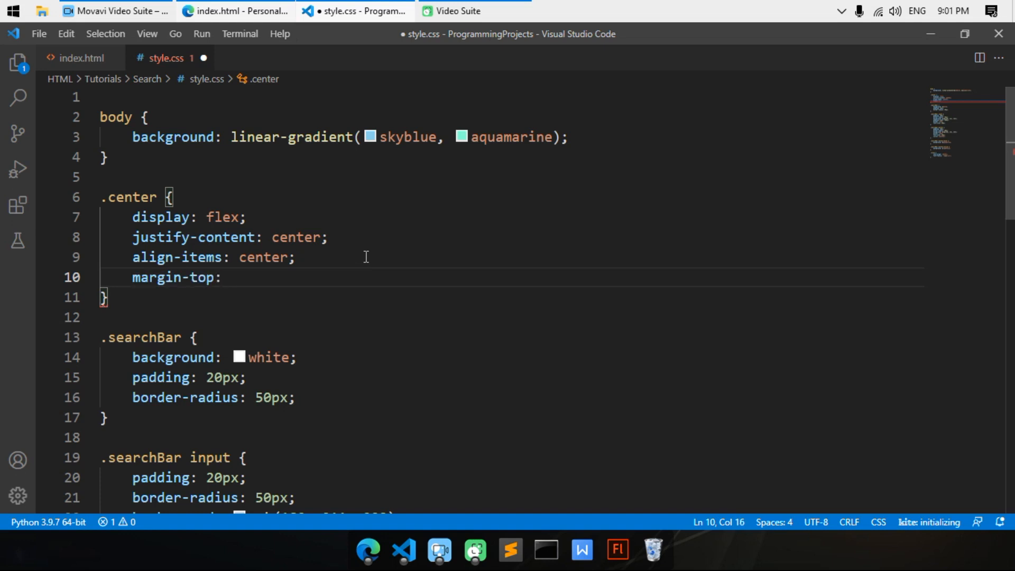
text(;)
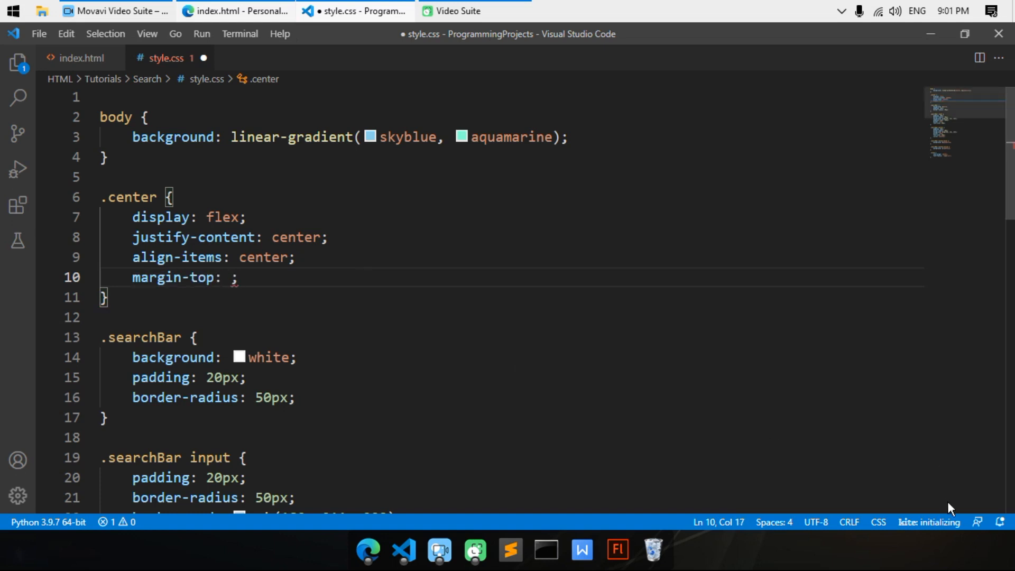
text(15%)
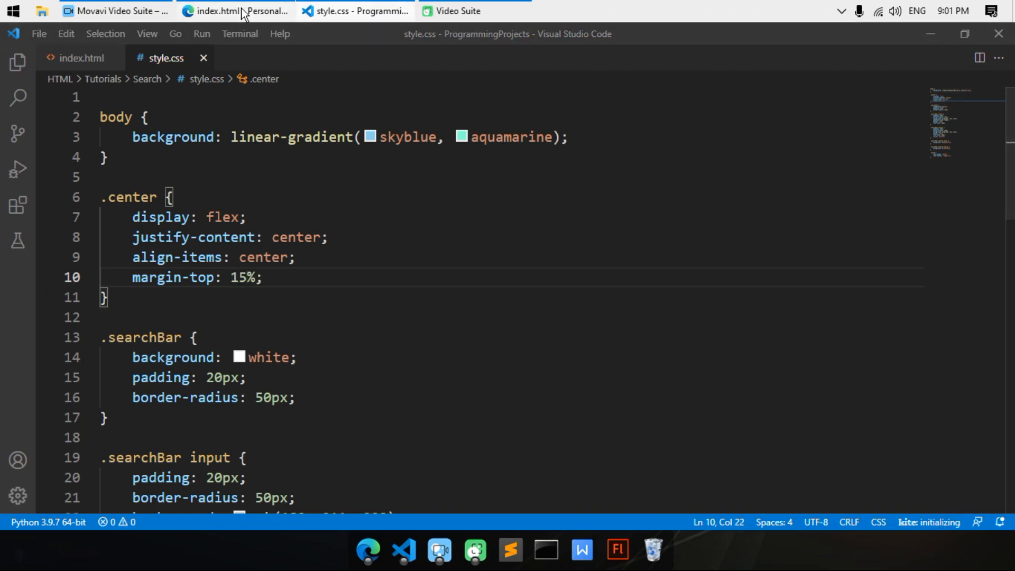
click(235, 11)
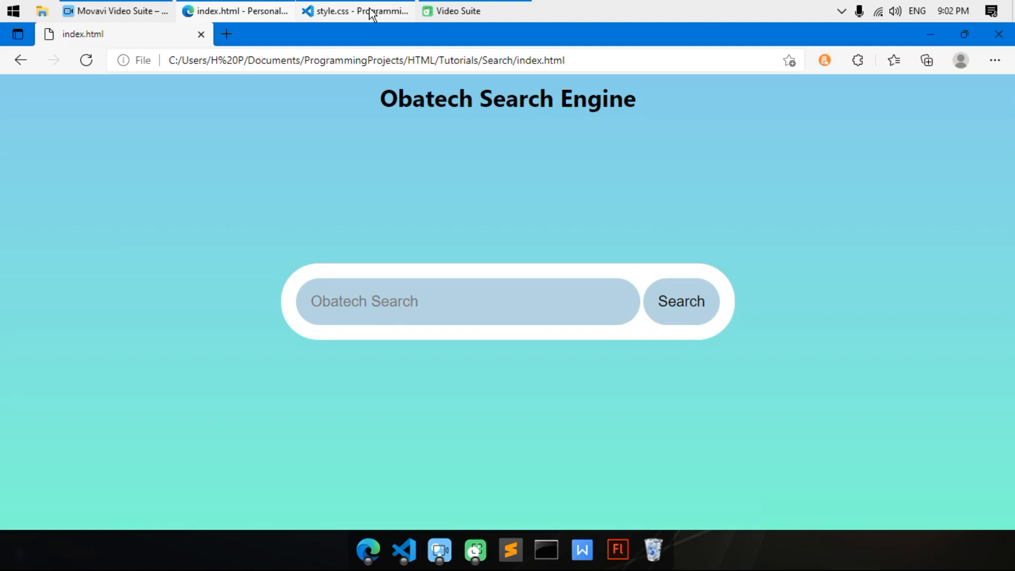
click(355, 11)
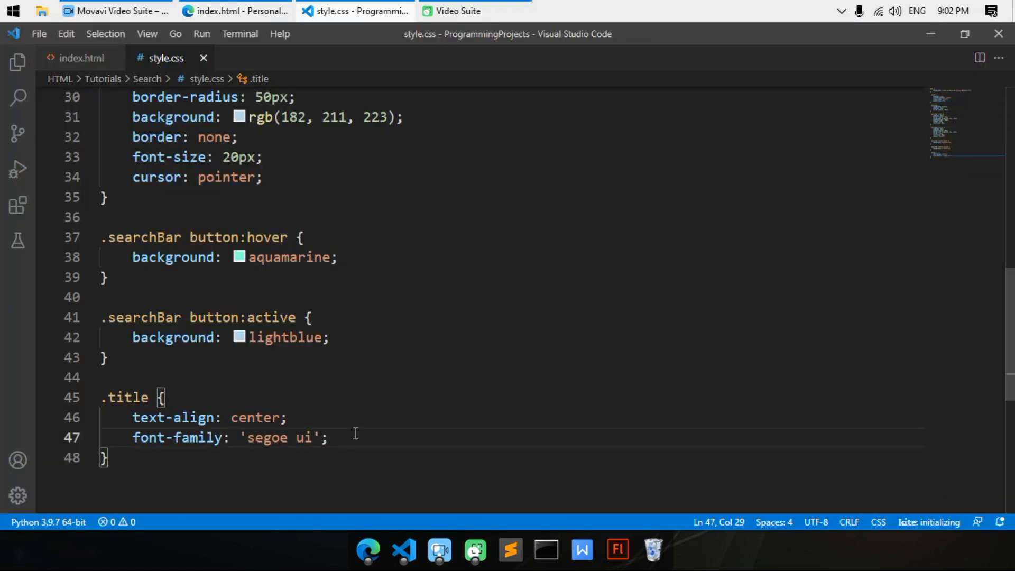
Step: Add font-size: 40px to the .title rule, save, and verify the larger heading in Edge
text(font-)
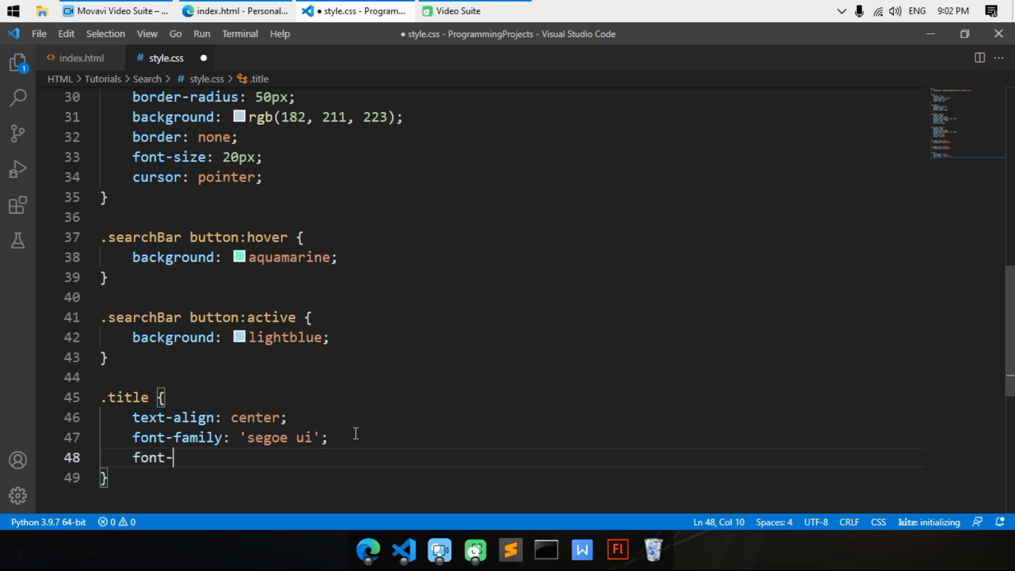
text(size: ;)
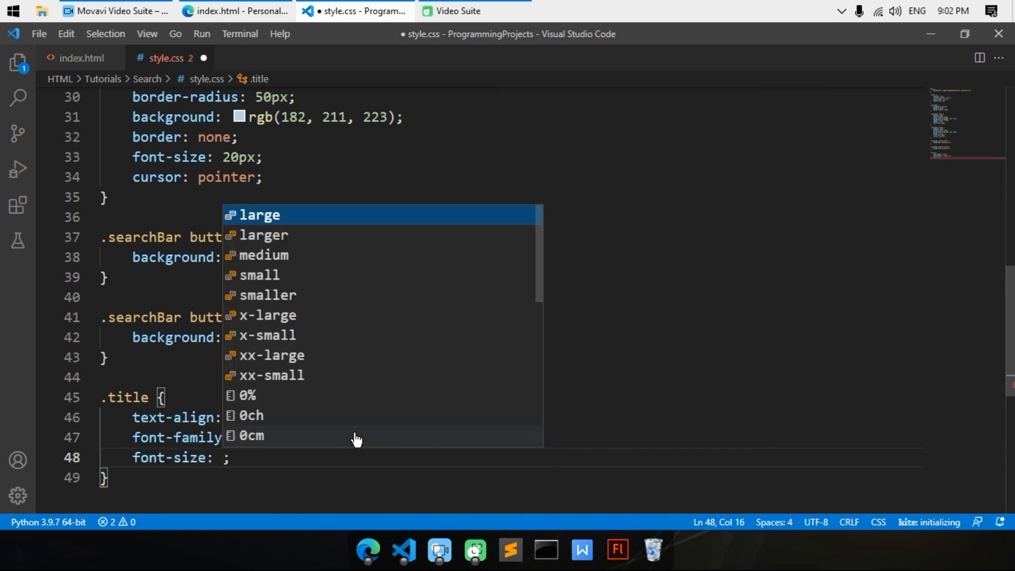
text(40px)
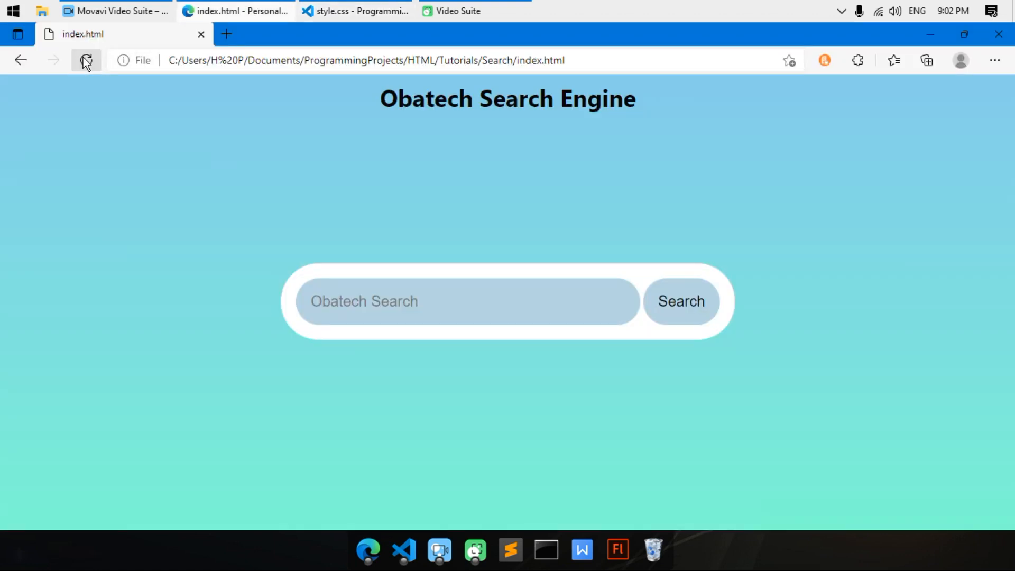
click(86, 59)
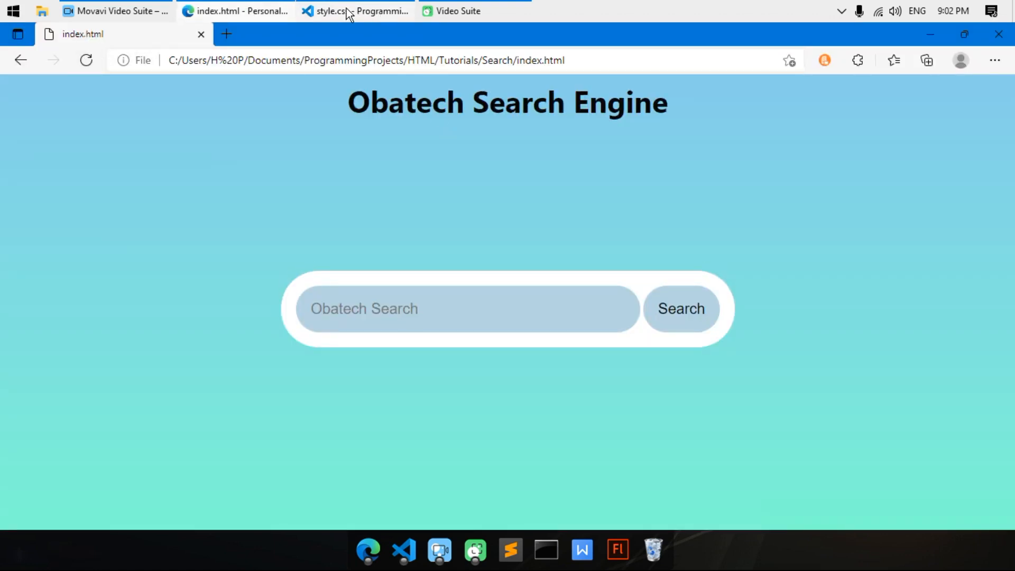
click(356, 11)
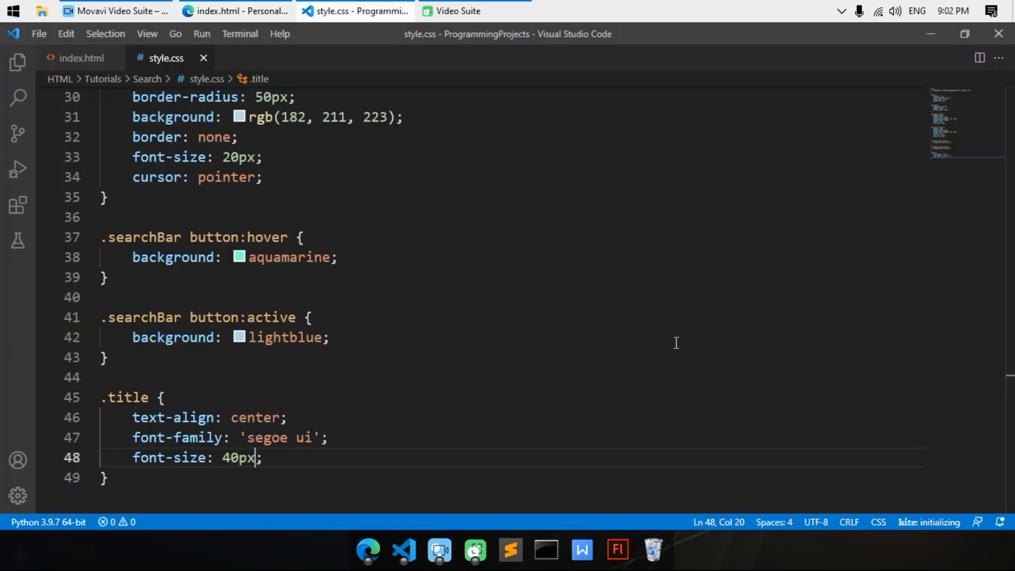
click(107, 356)
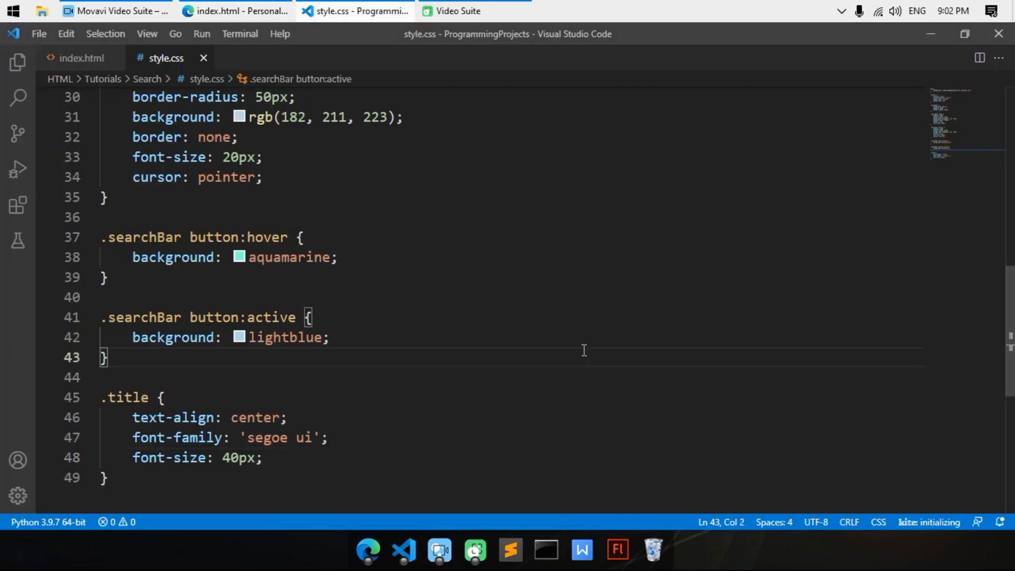